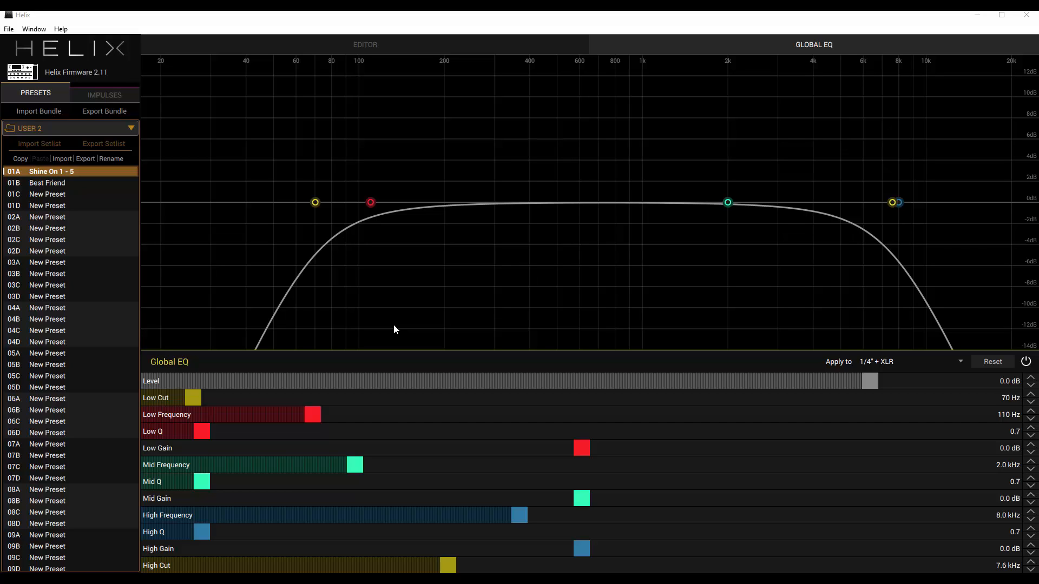
mouse_move(1029, 398)
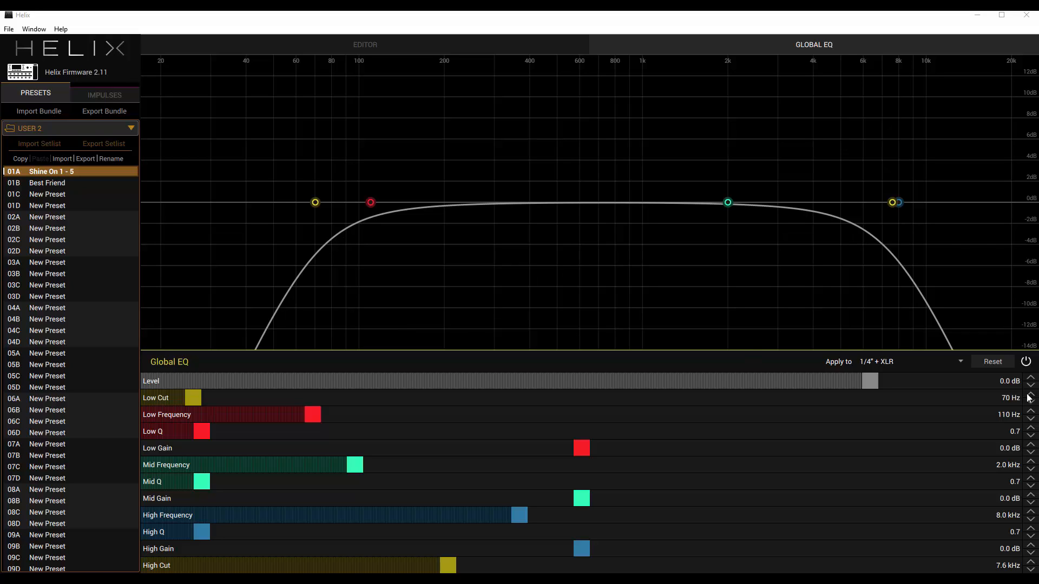
mouse_move(1006, 403)
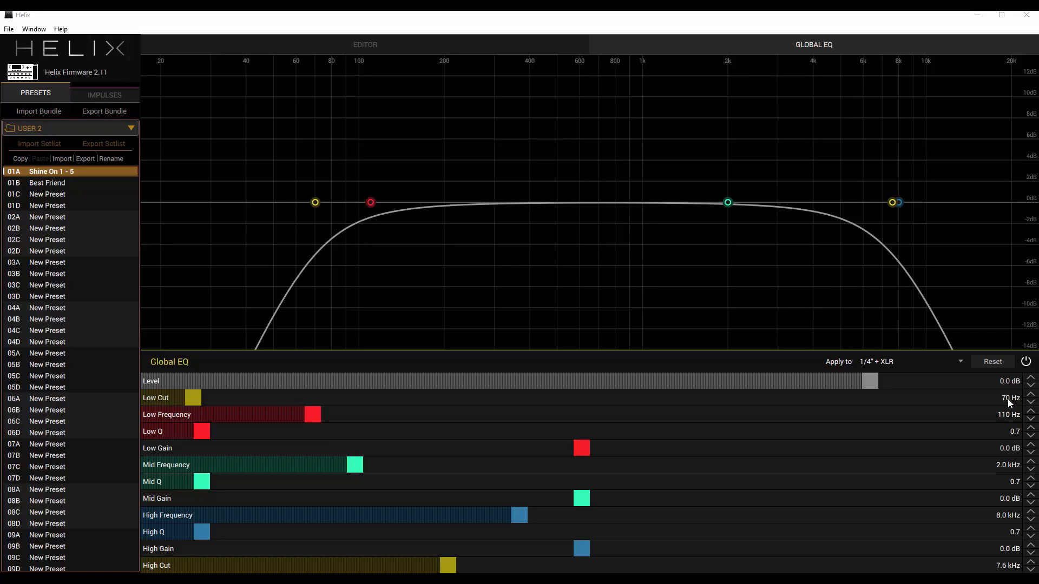
mouse_move(796, 336)
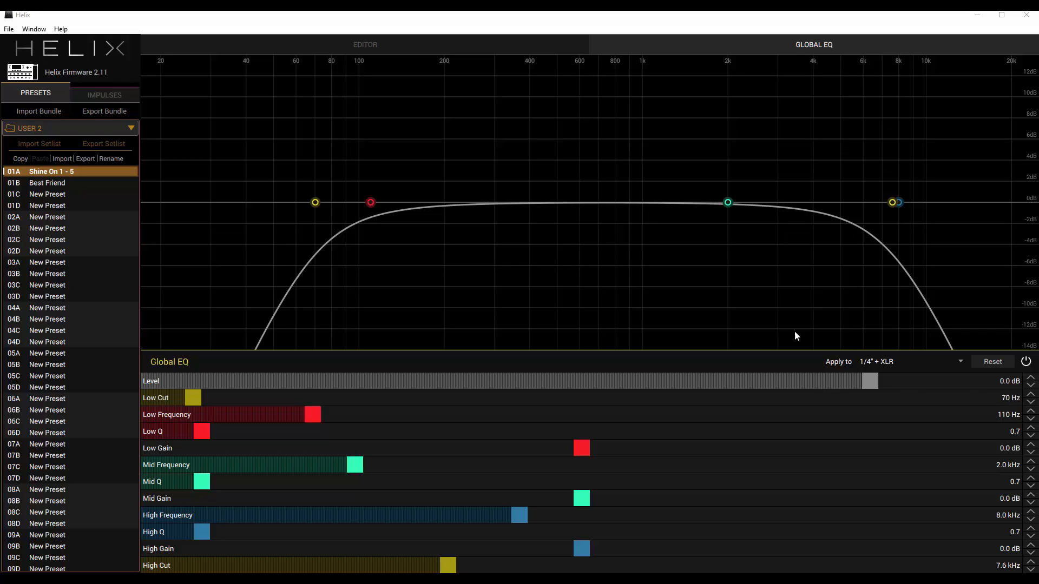
mouse_move(859, 291)
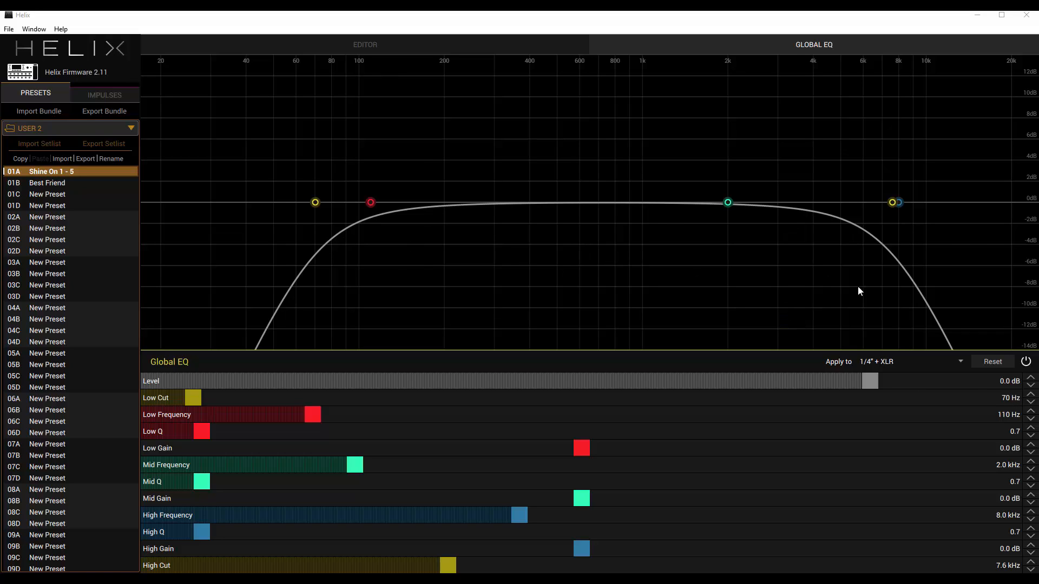
mouse_move(319, 20)
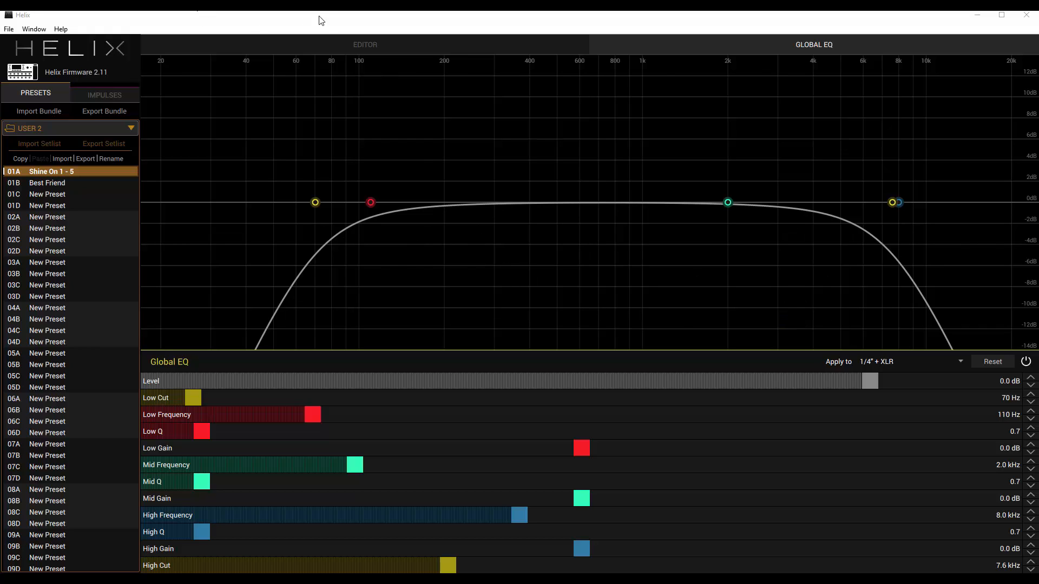
mouse_move(740, 49)
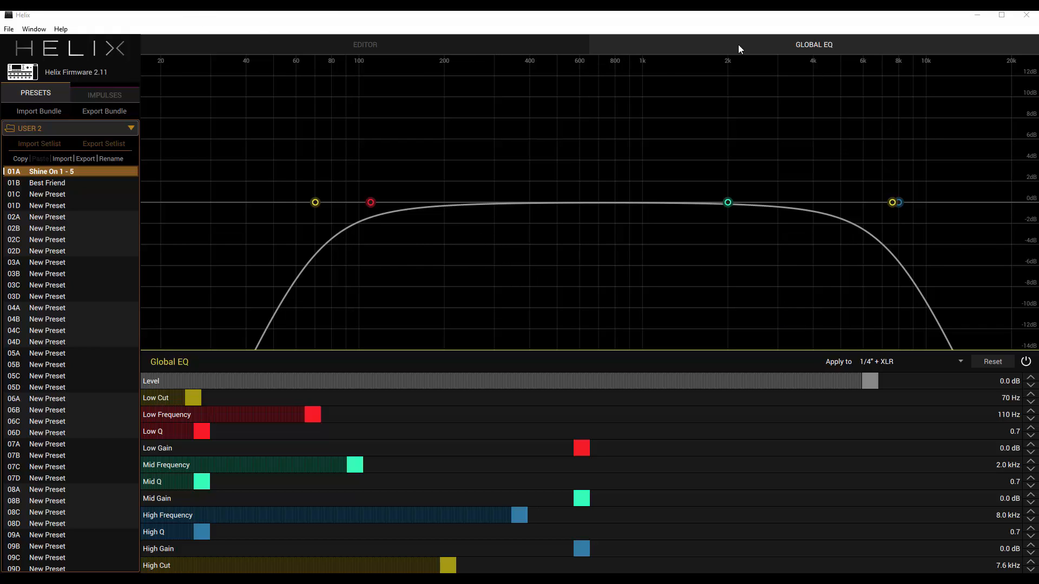
Step: In the Editor view, review the Volume Pedal block, then the Red Squeeze dynamics settings
click(365, 45)
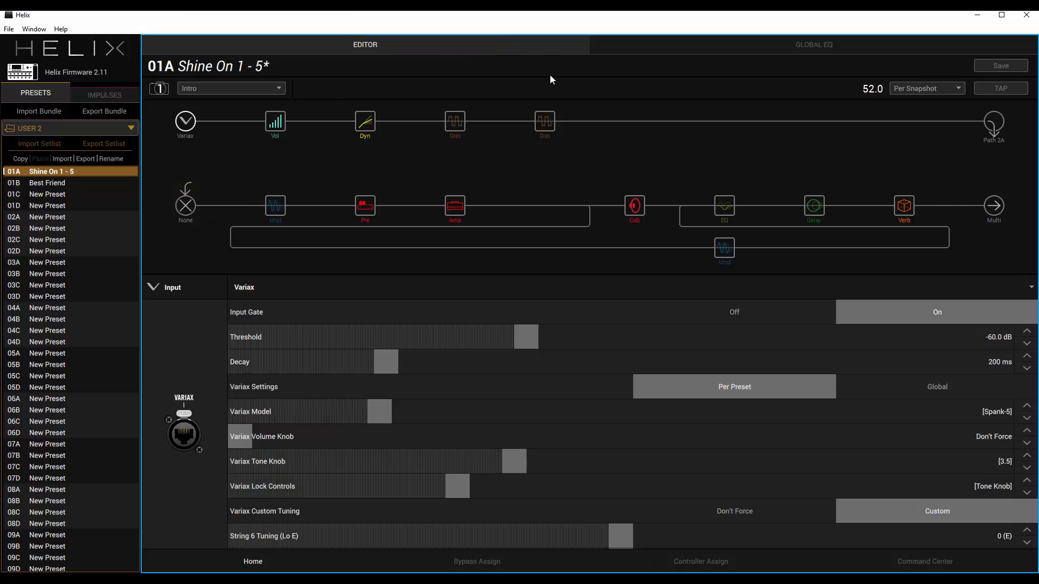
mouse_move(567, 103)
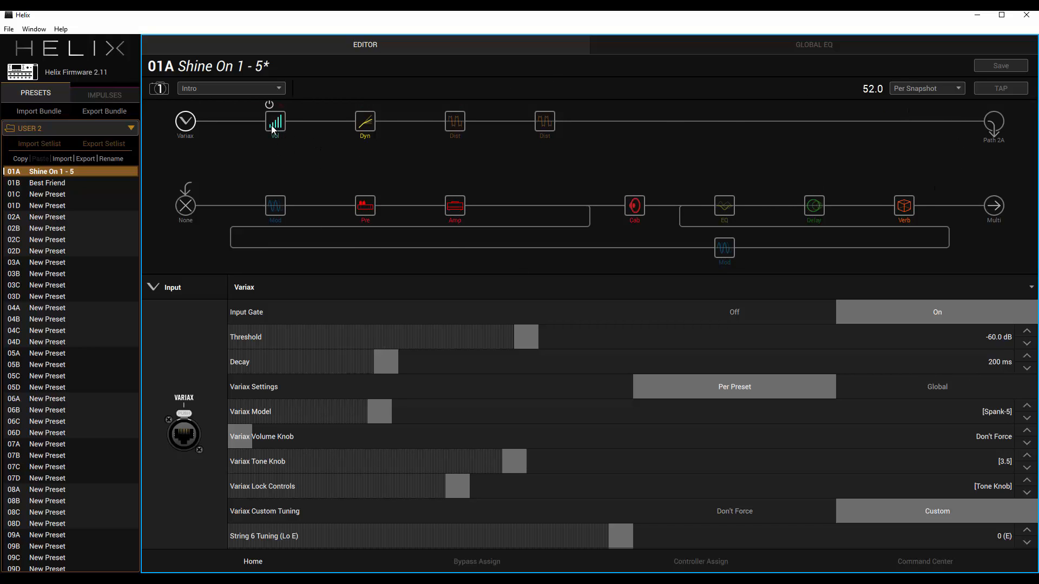
click(274, 122)
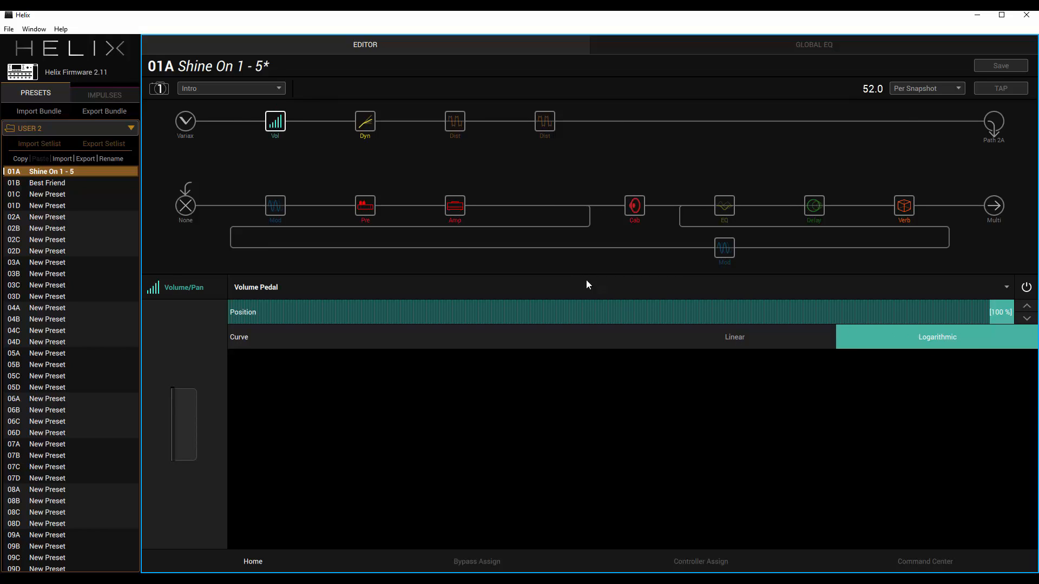
click(364, 123)
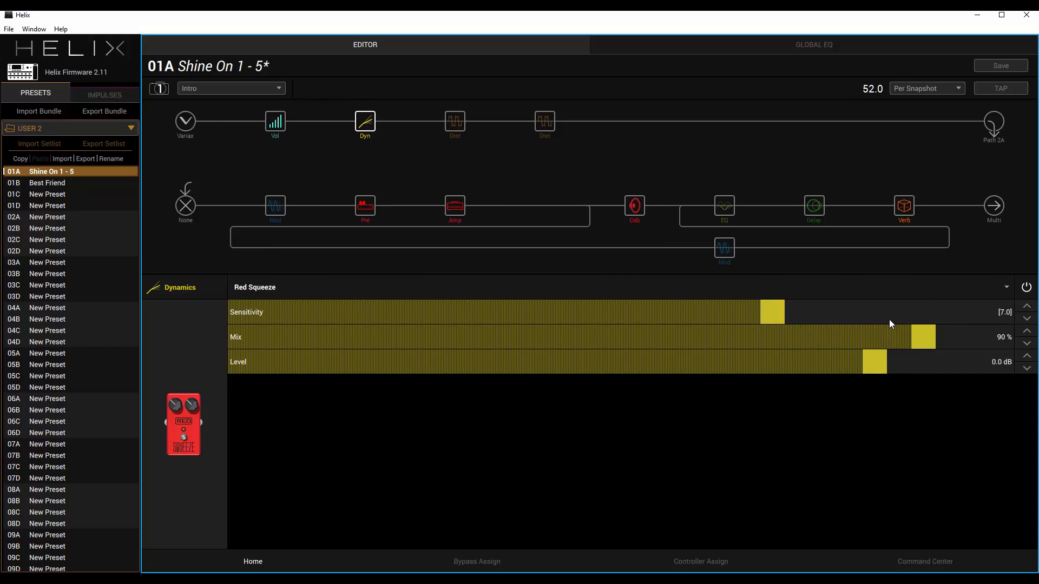
mouse_move(933, 342)
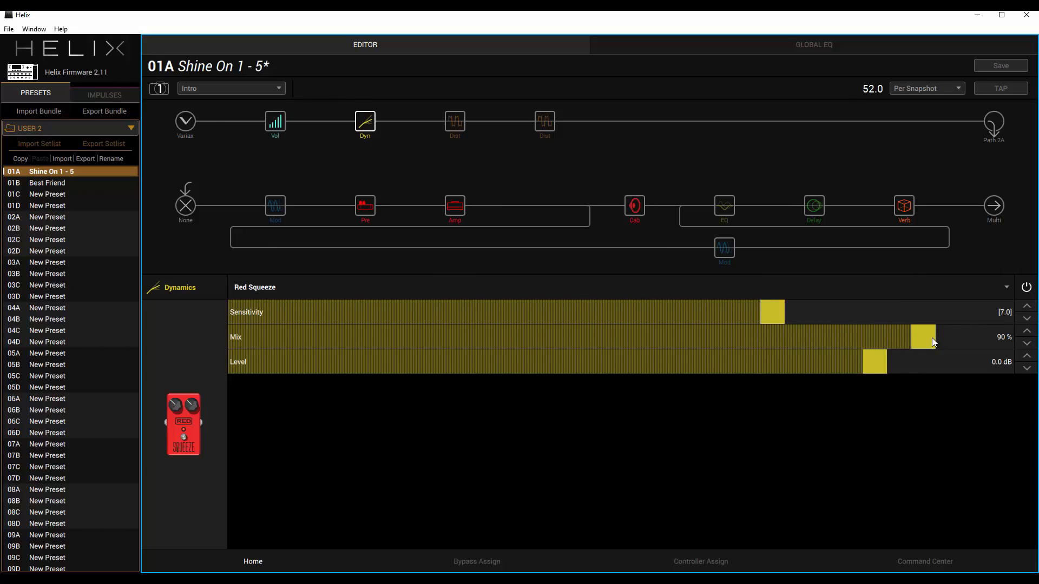
mouse_move(491, 173)
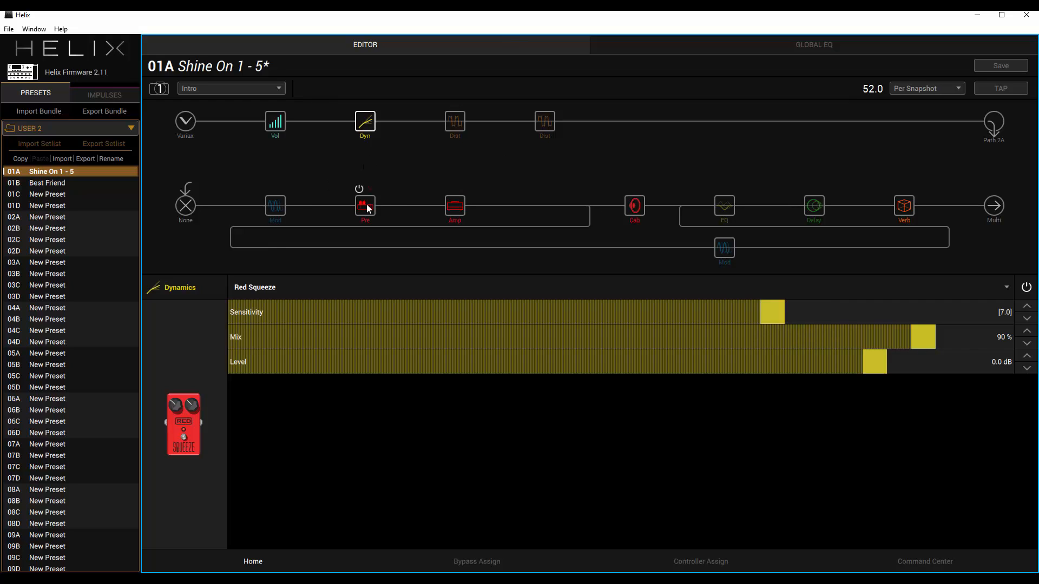
Step: Review the Studio Tube Pre preamp, then scroll through the US Deluxe Nrm amp parameters
click(365, 206)
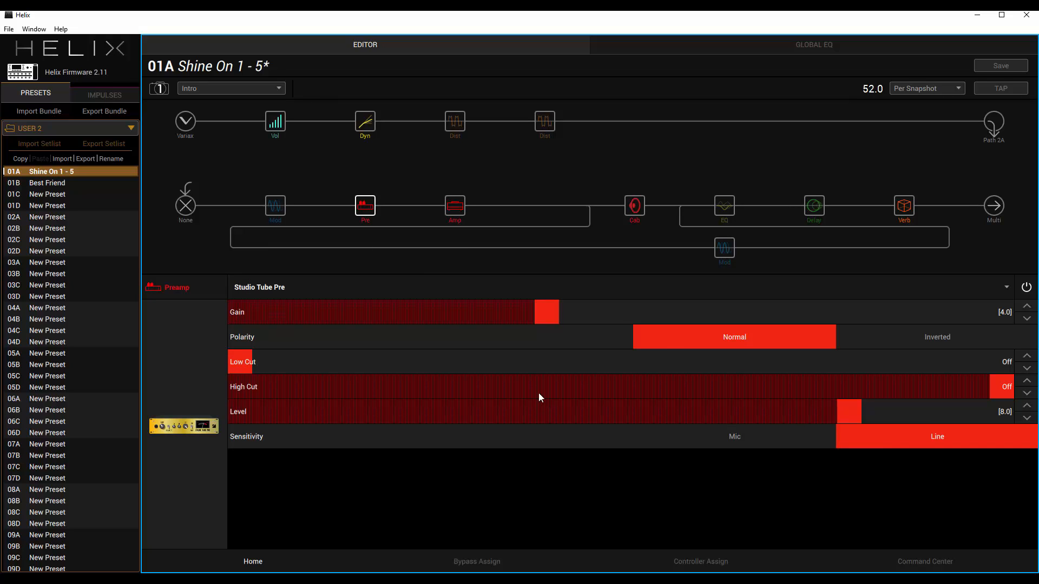
mouse_move(571, 269)
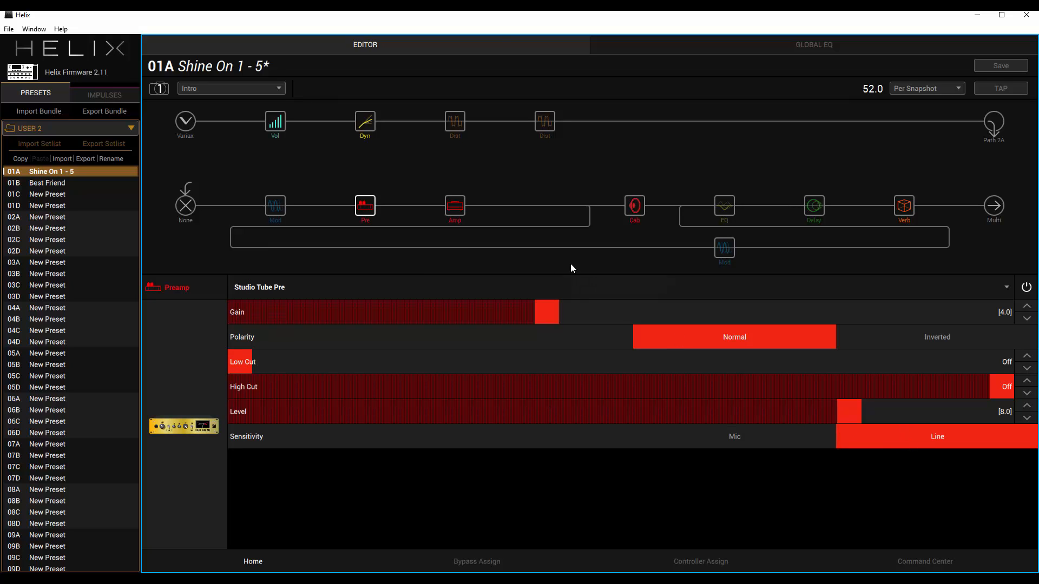
click(455, 206)
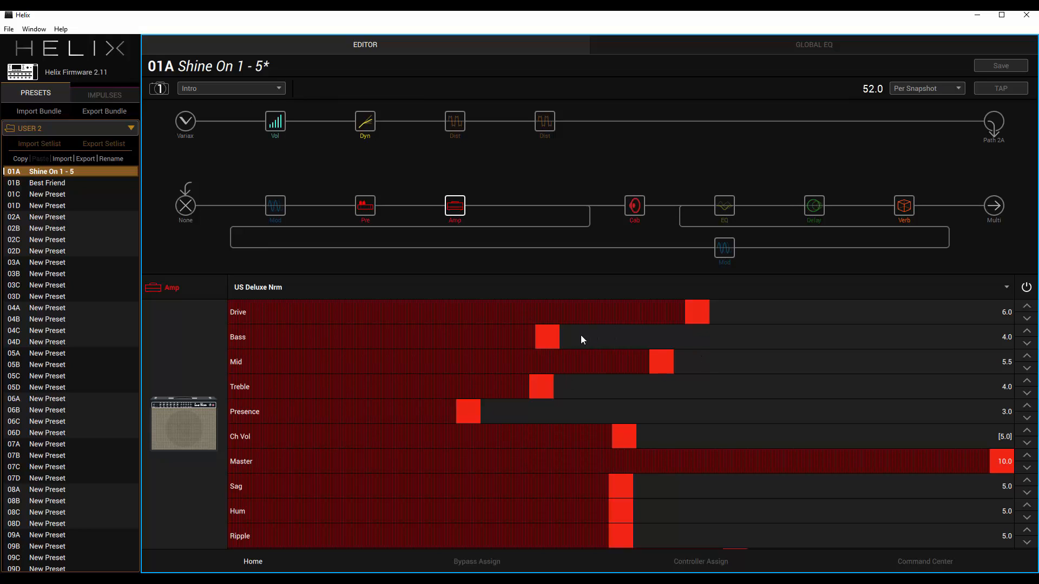
mouse_move(615, 364)
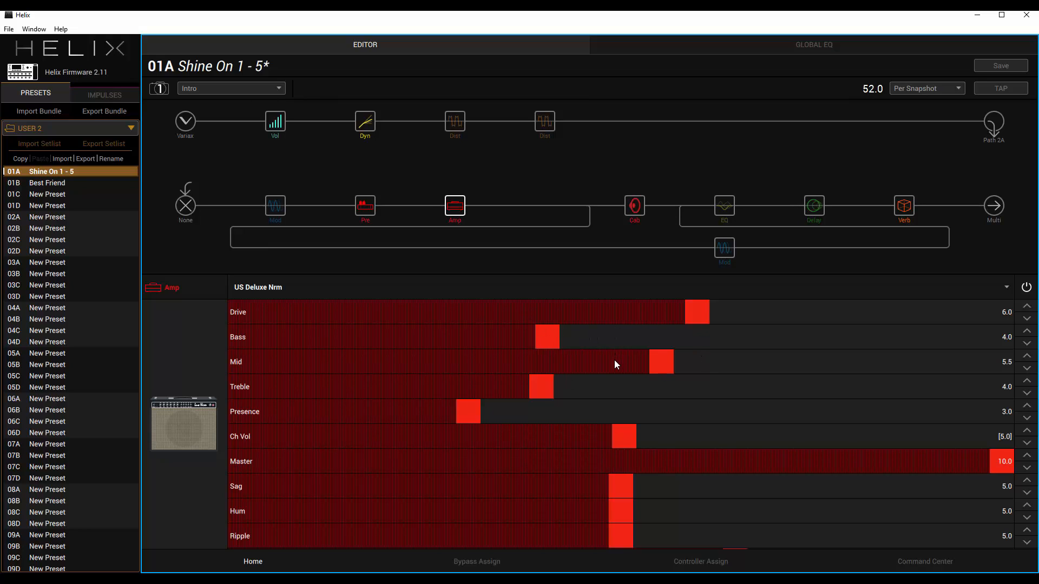
mouse_move(537, 416)
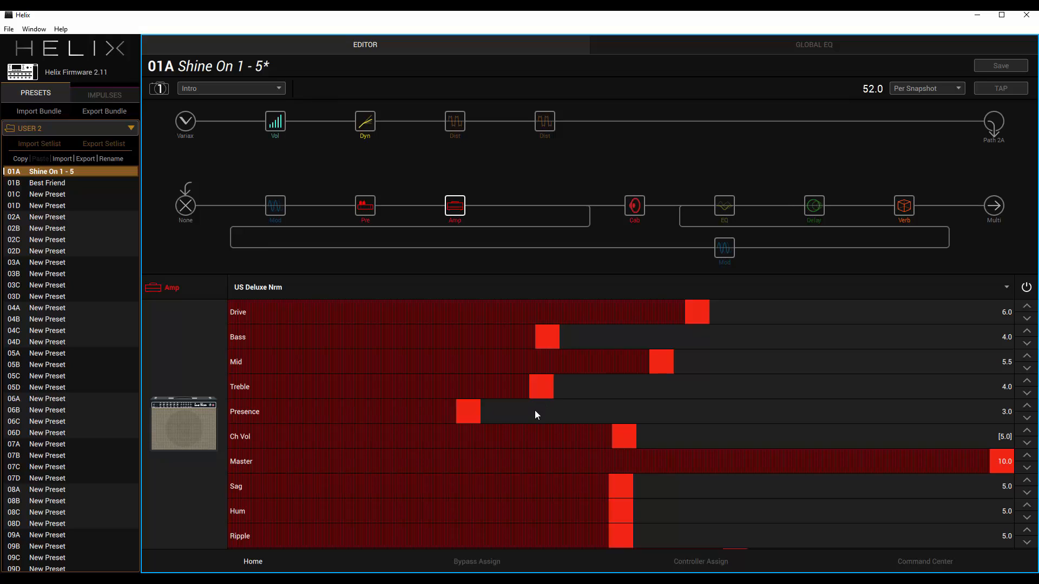
scroll(down, 3)
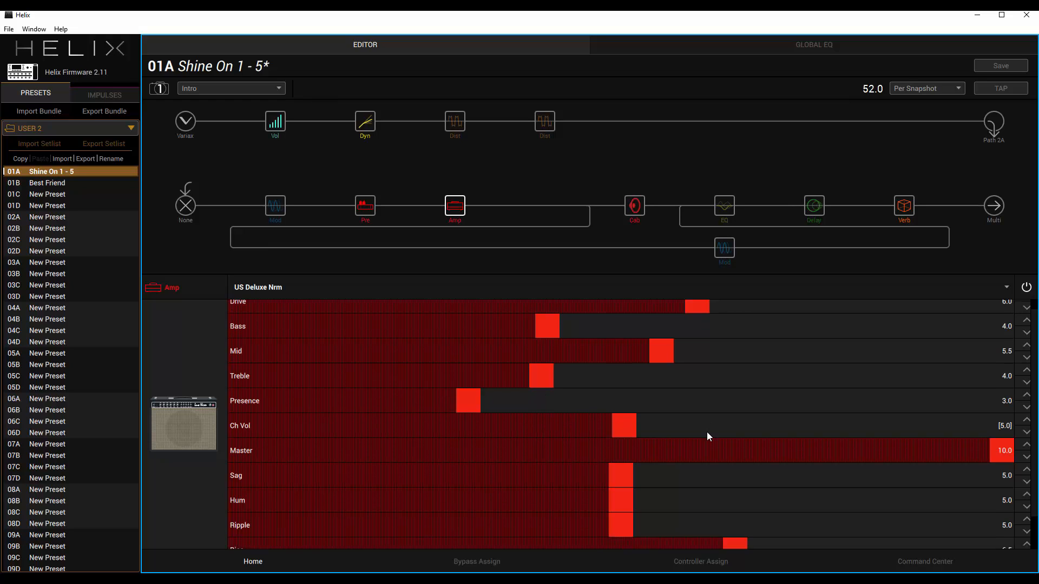
scroll(down, 3)
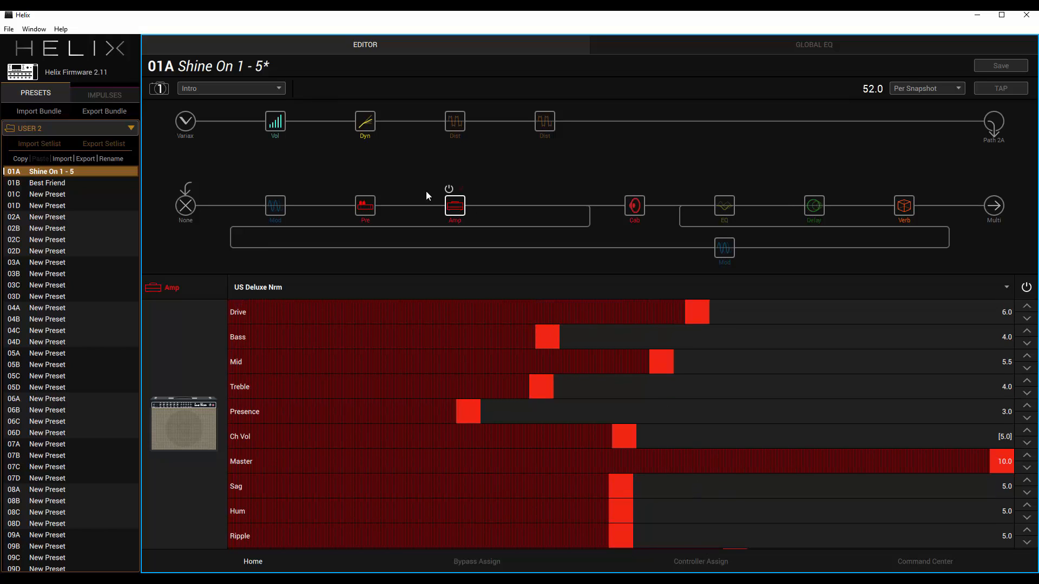
Step: Show both 4x12 WhoWatt 100 cabinets' mic, distance and level settings
click(634, 205)
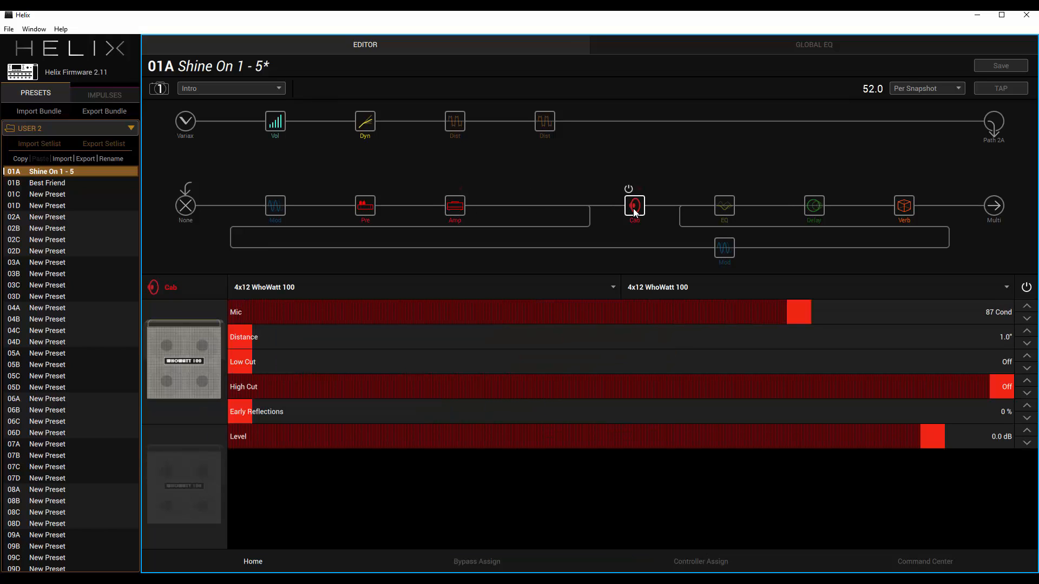
click(633, 205)
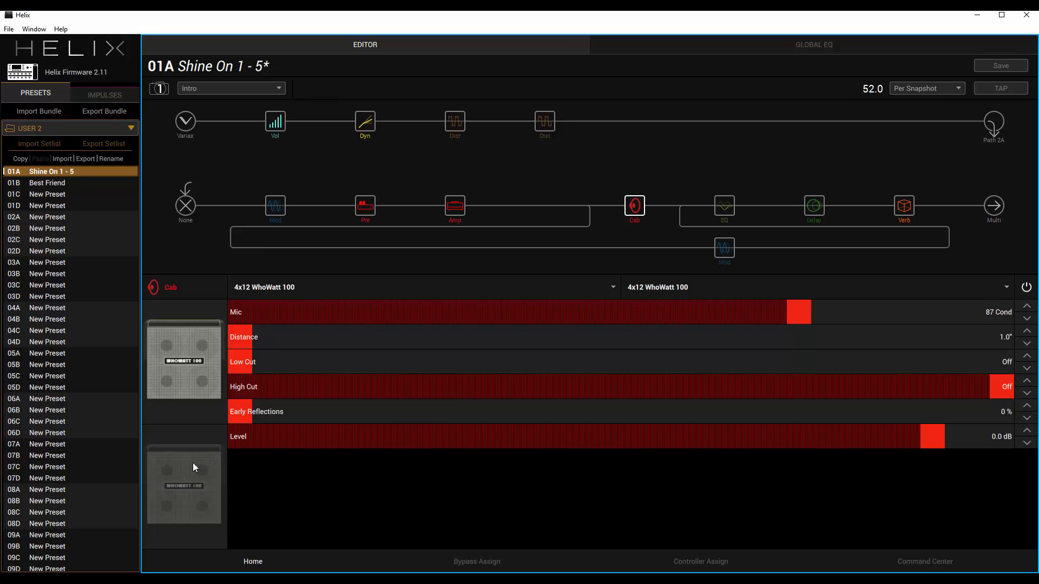
mouse_move(189, 513)
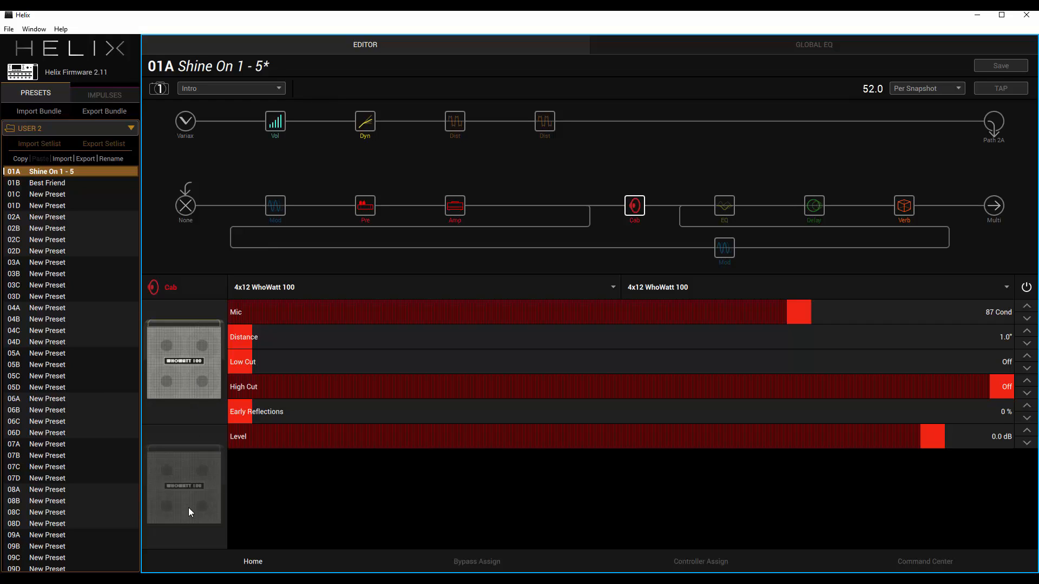
mouse_move(198, 544)
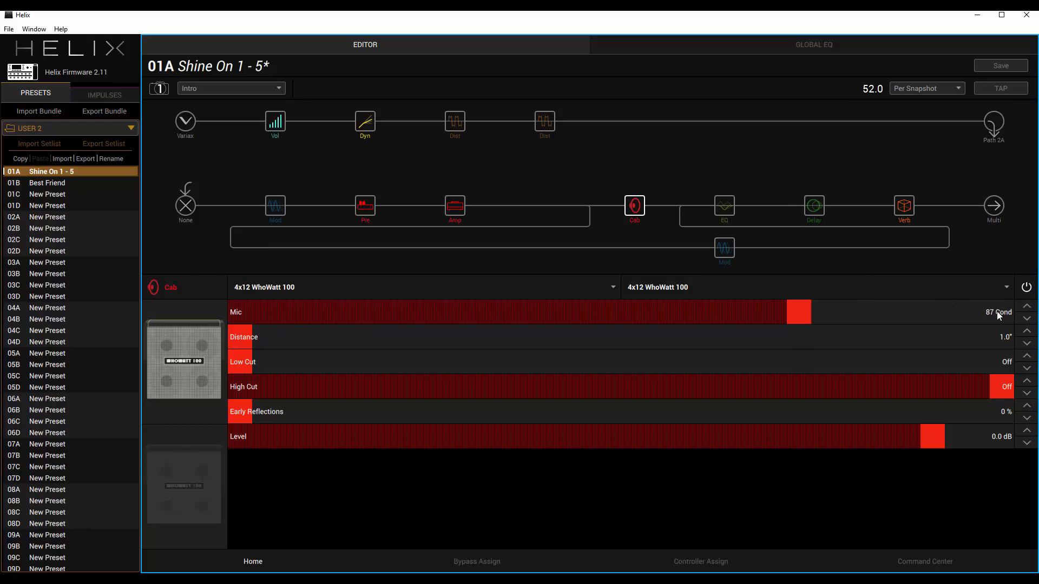
mouse_move(937, 325)
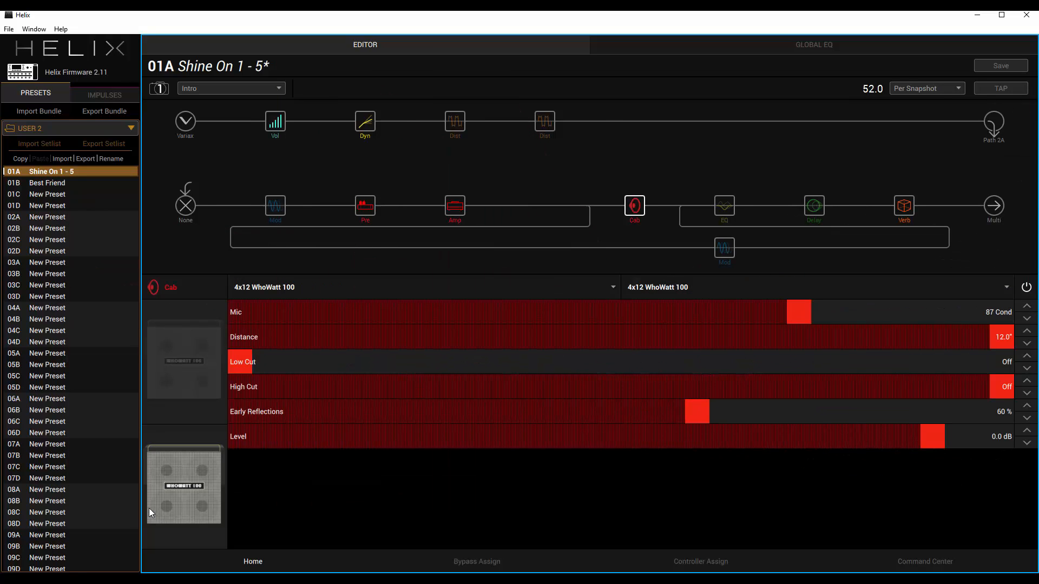
mouse_move(891, 391)
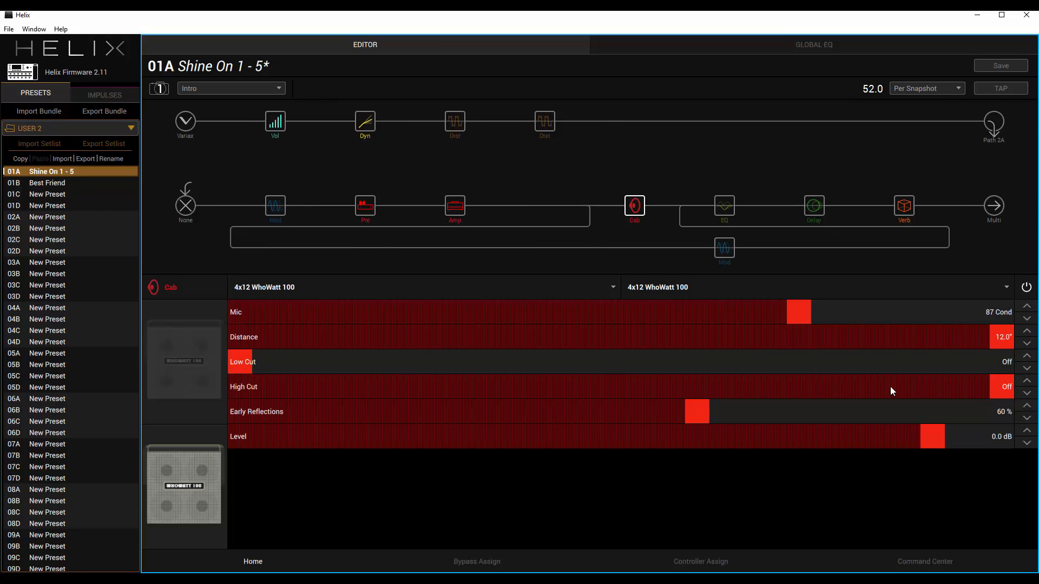
mouse_move(603, 308)
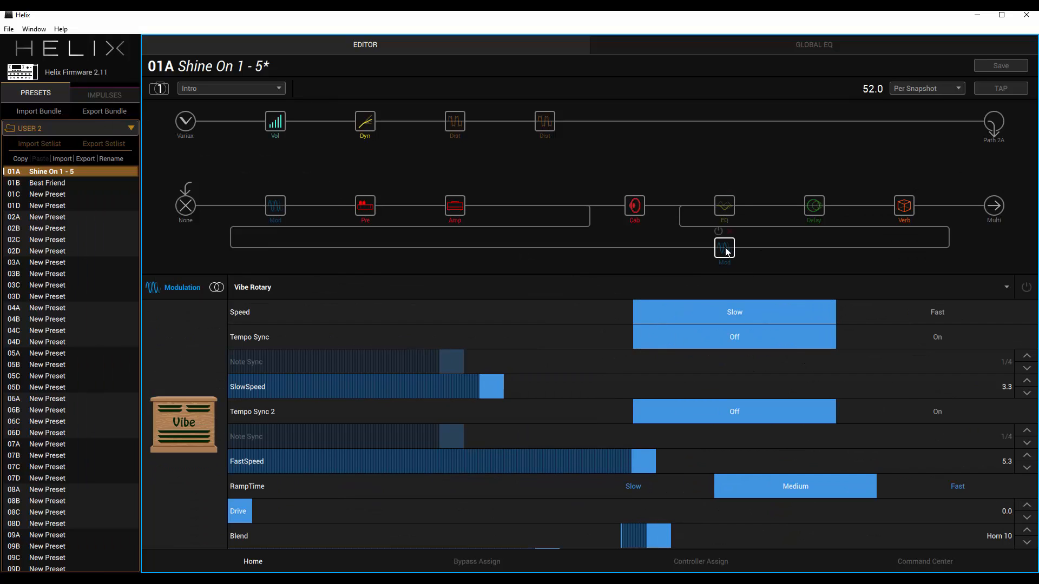
mouse_move(747, 254)
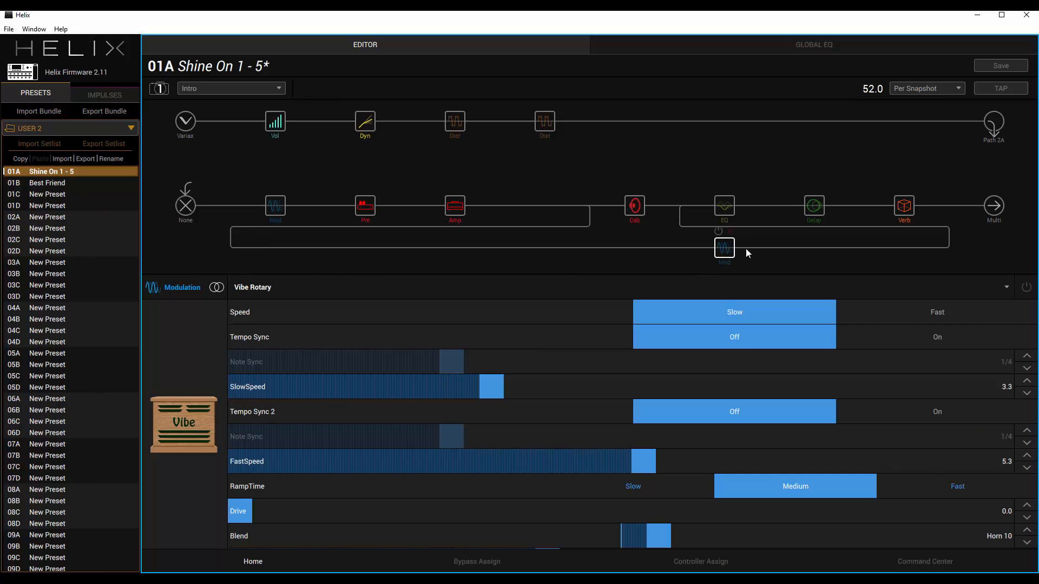
Step: Review Intro's Script Mod Phase, Parametric EQ, Transistor Tape delay, US Deluxe Nrm amp and Plate reverb
click(275, 206)
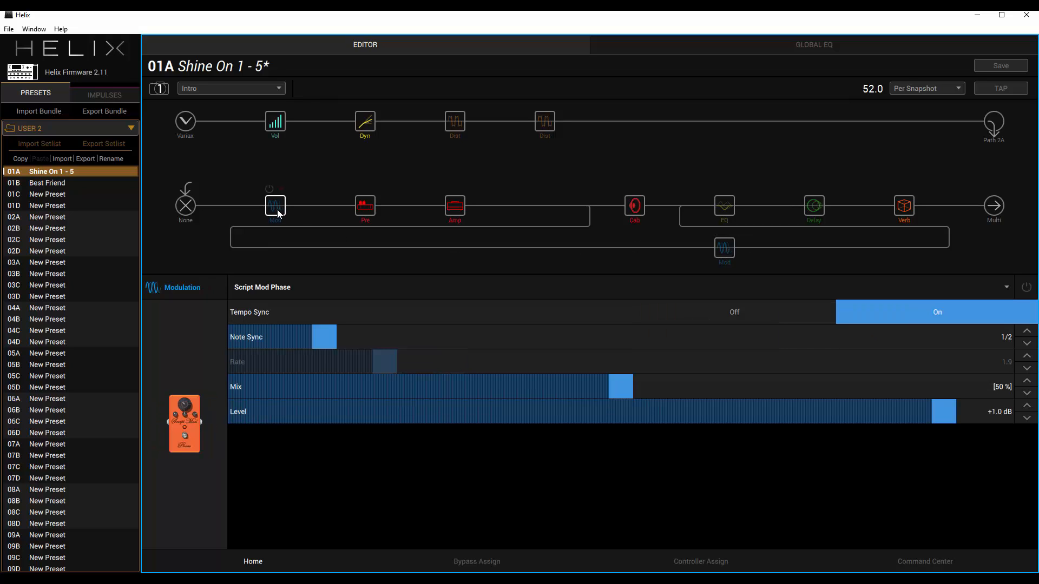
mouse_move(274, 206)
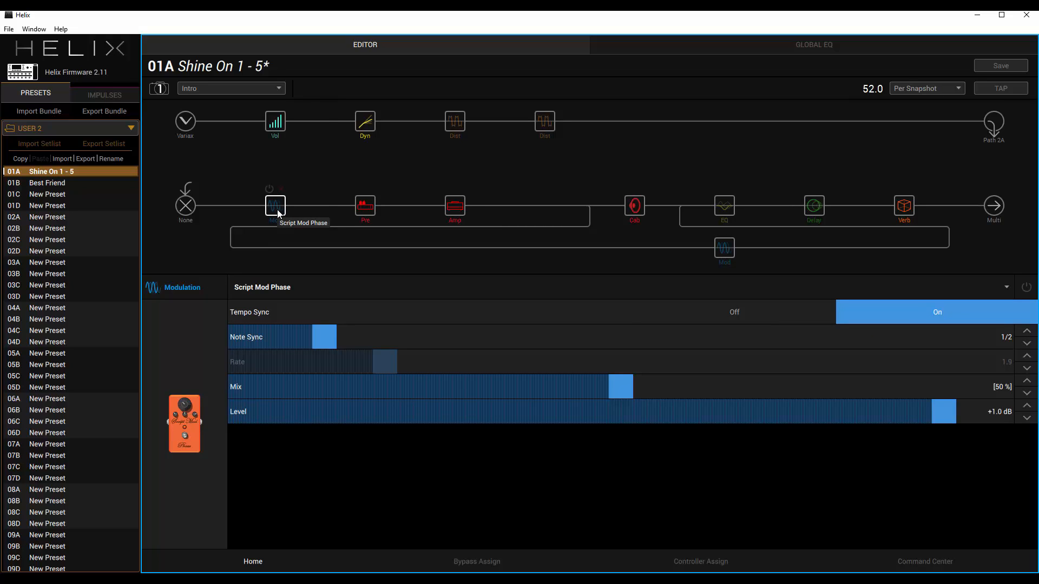
click(724, 206)
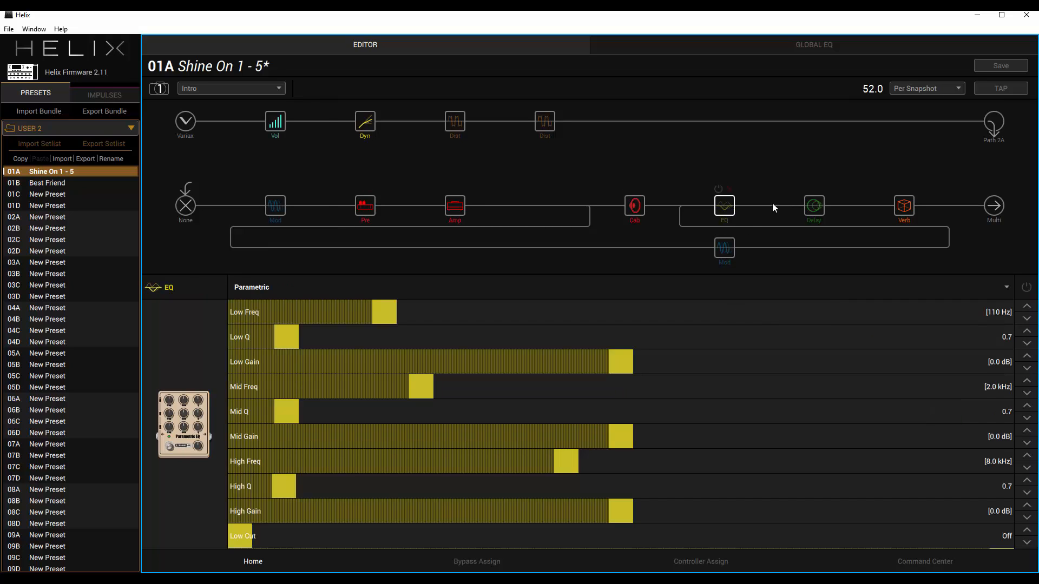
click(814, 207)
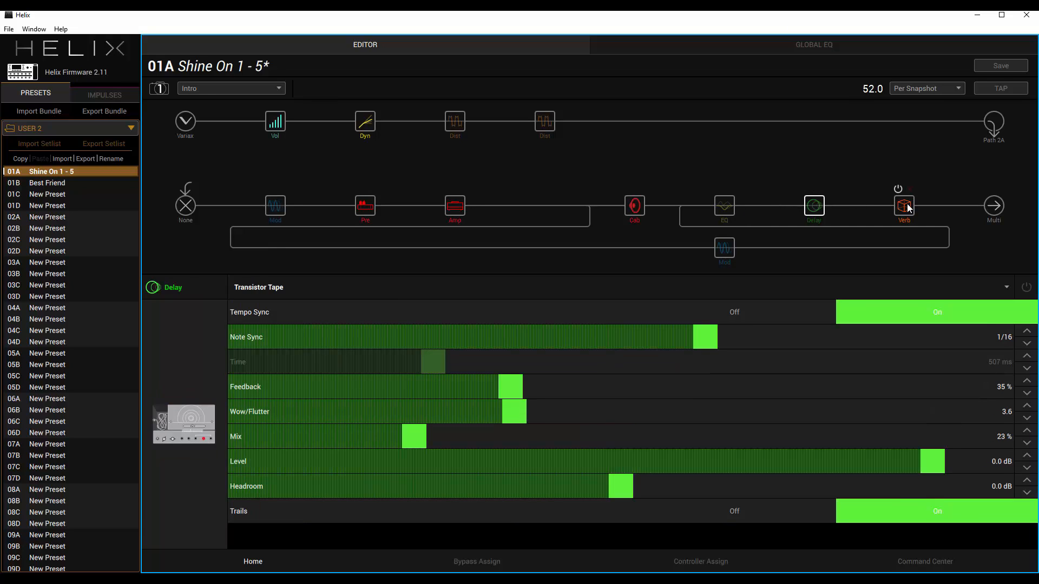
click(904, 205)
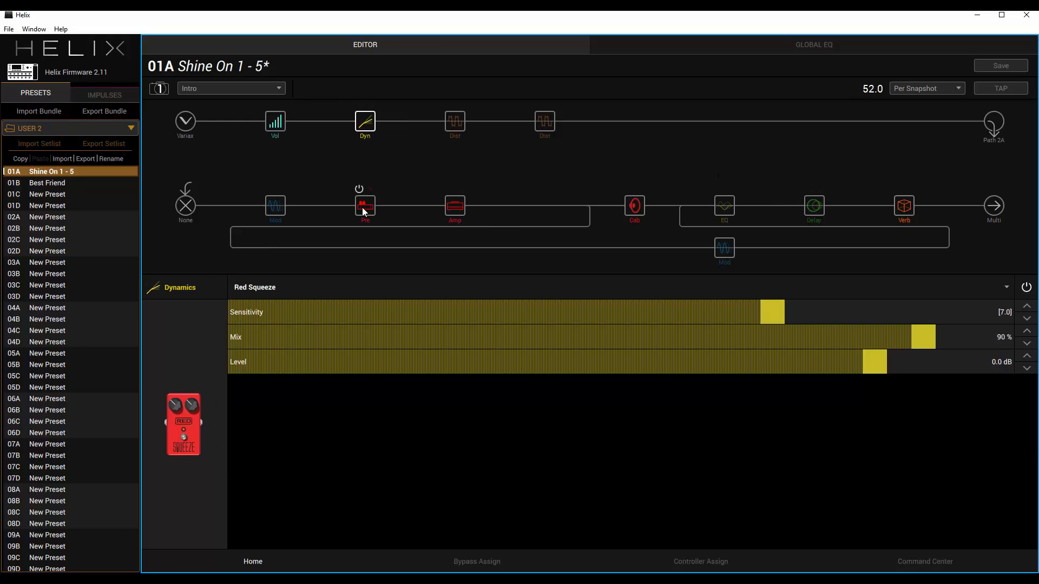
click(454, 206)
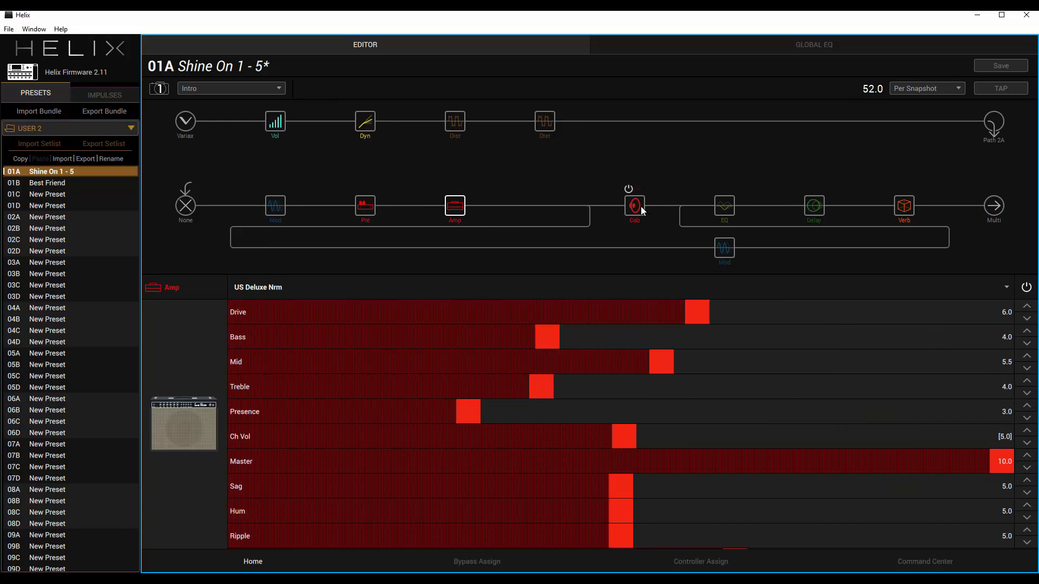
click(903, 206)
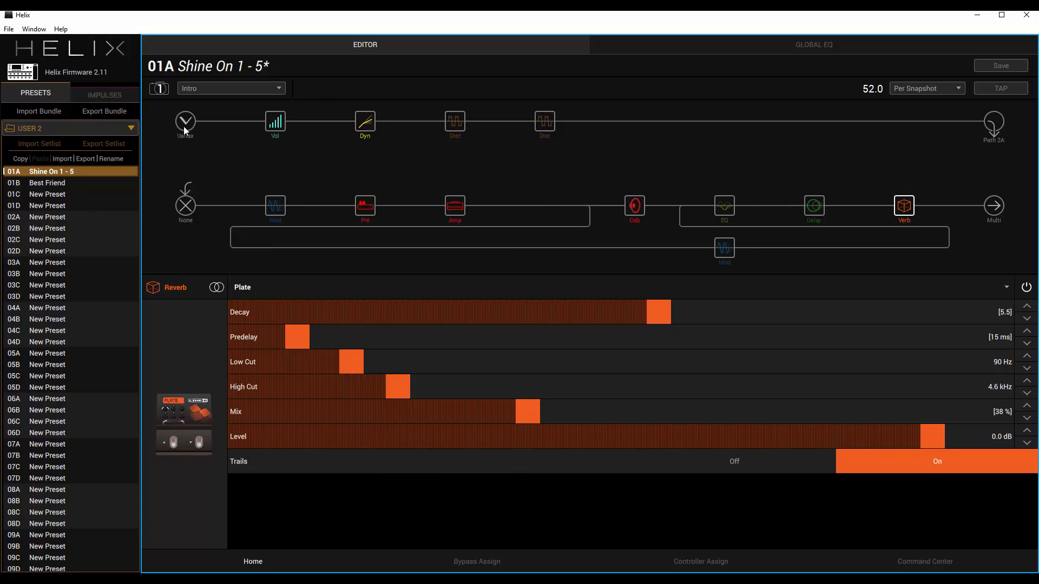
Step: Show the Variax input block: Spank-5 model, tone knob 3.5, locked
click(185, 123)
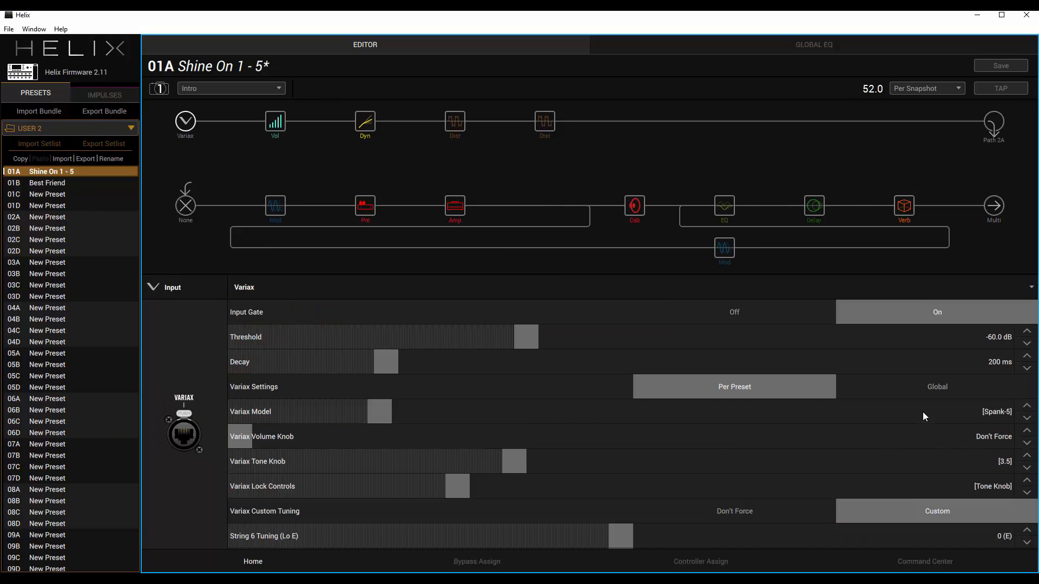
mouse_move(987, 469)
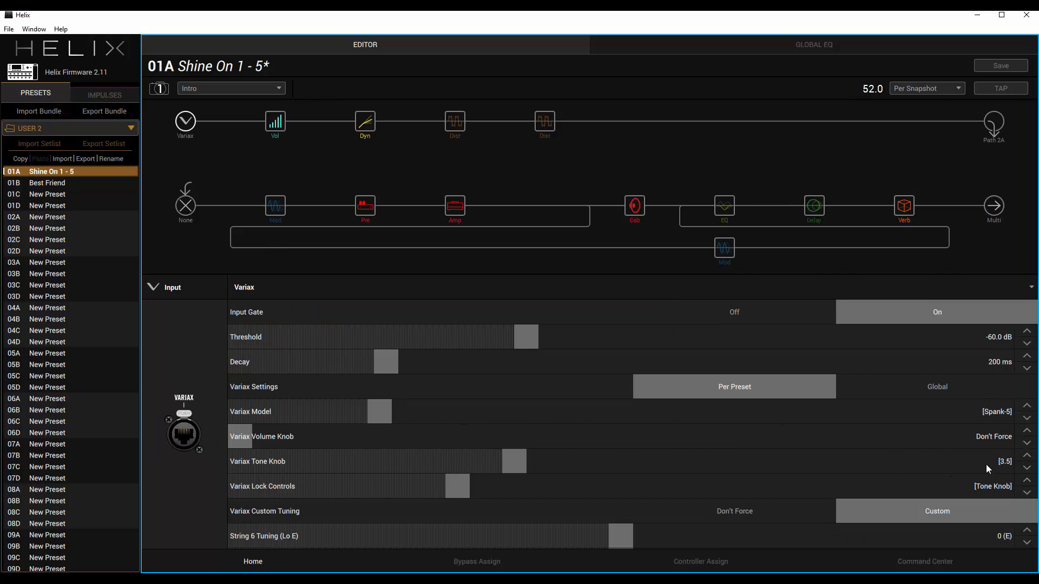
mouse_move(1007, 469)
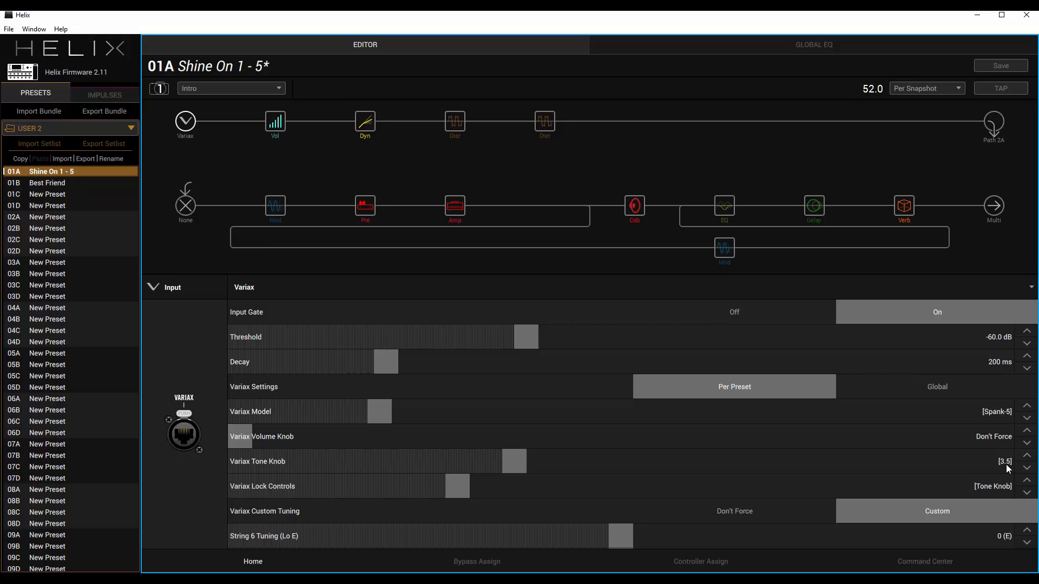
mouse_move(994, 420)
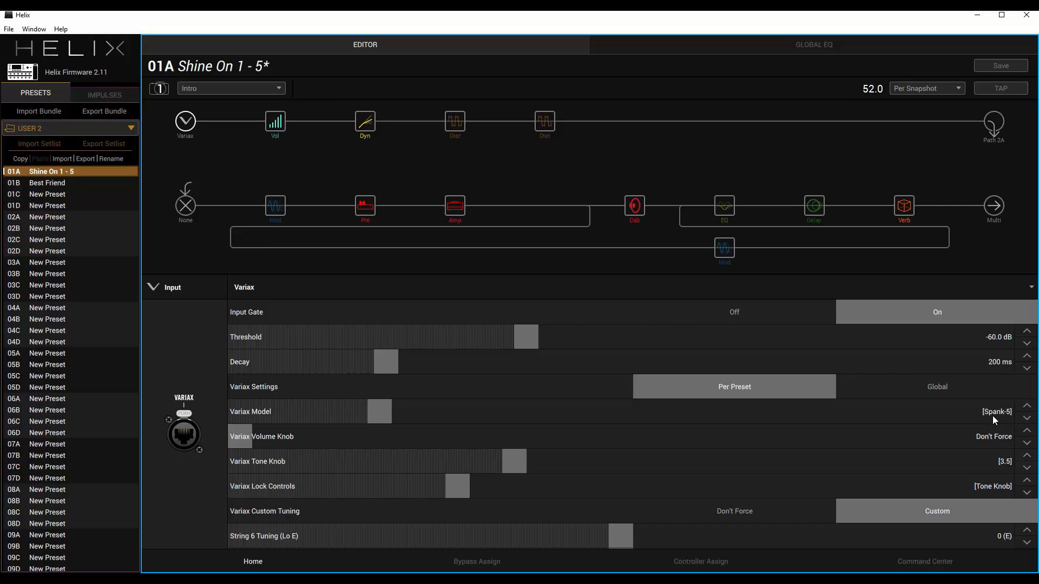
mouse_move(1023, 461)
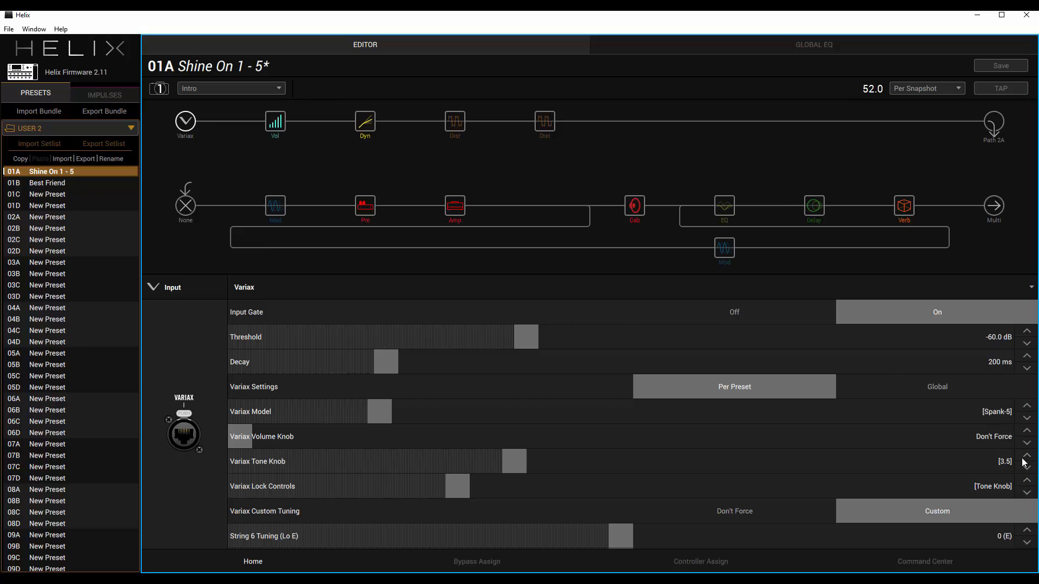
click(231, 89)
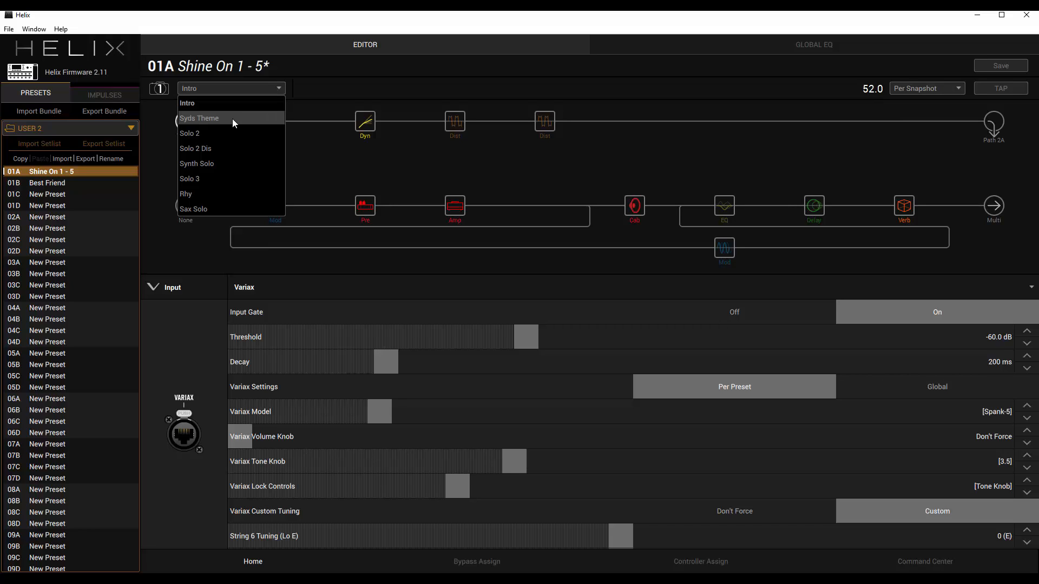
Step: Switch to snapshot 2 'Syds Theme' and view Red Squeeze: sensitivity 2.2, mix 90%
click(199, 118)
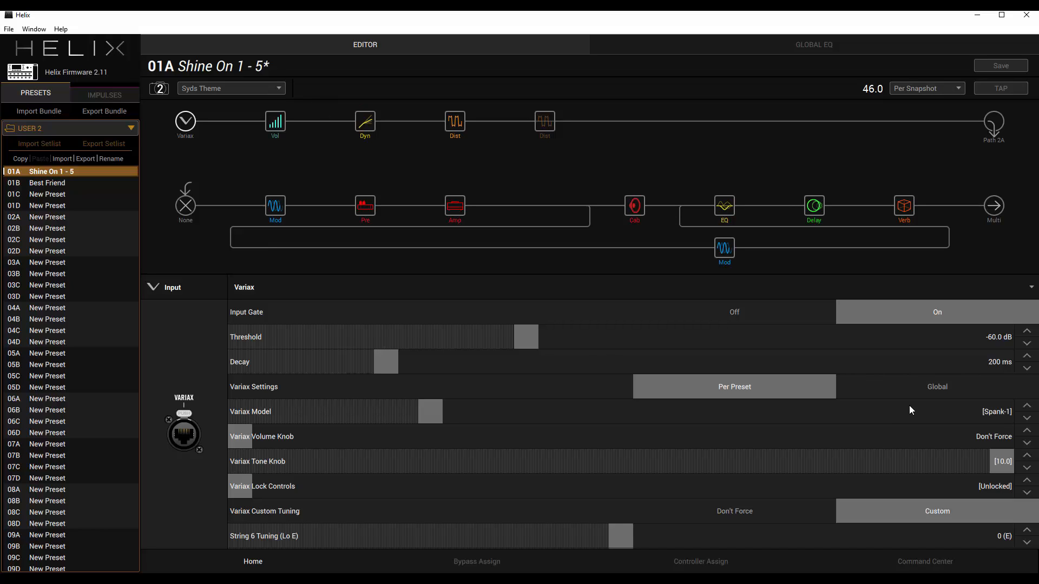
mouse_move(767, 276)
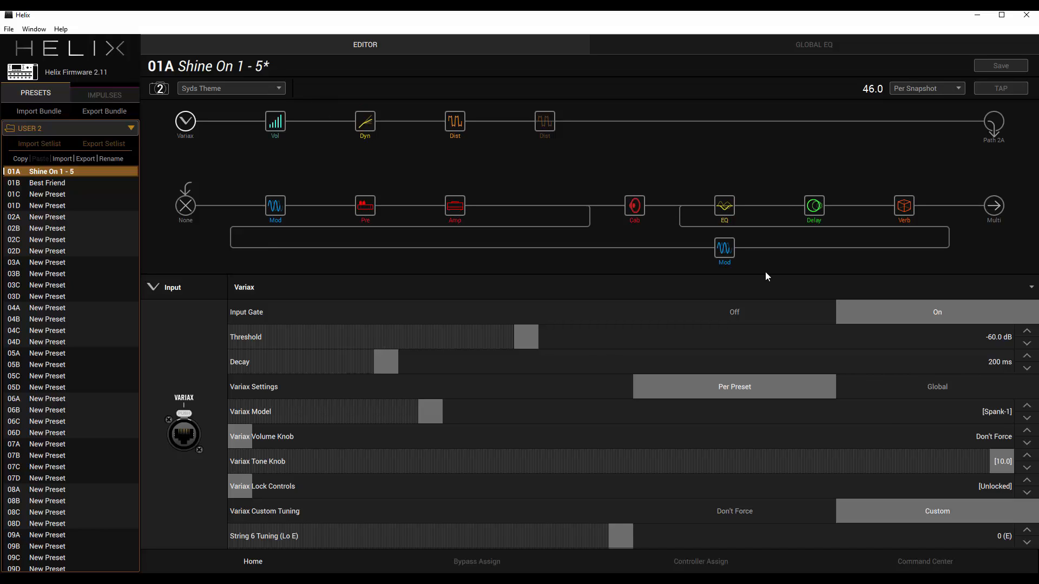
click(364, 123)
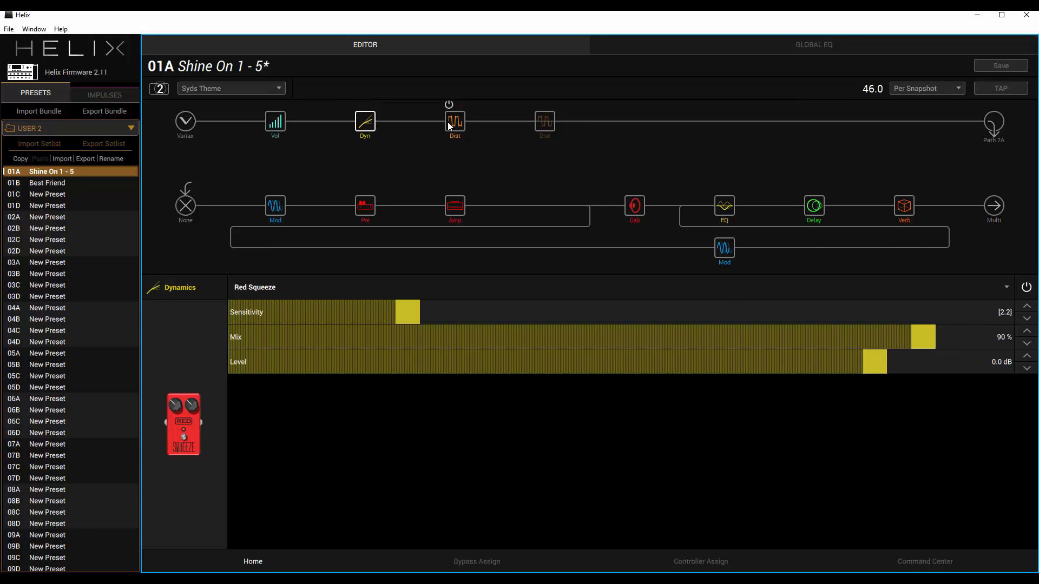
Step: Review Syds Theme's Minotaur distortion, Script Mod Phase and Studio Tube Pre blocks
click(455, 123)
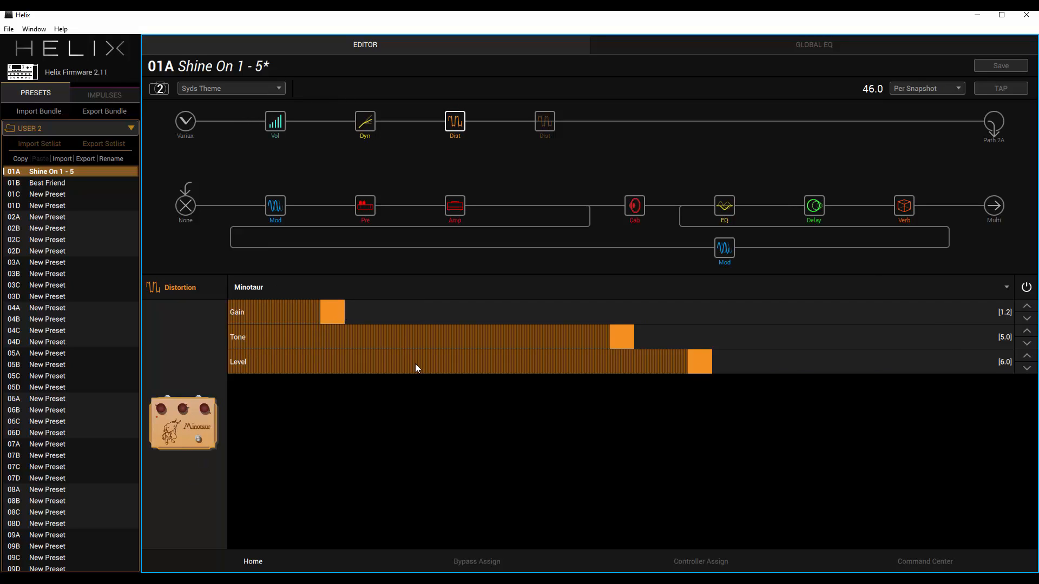
click(274, 206)
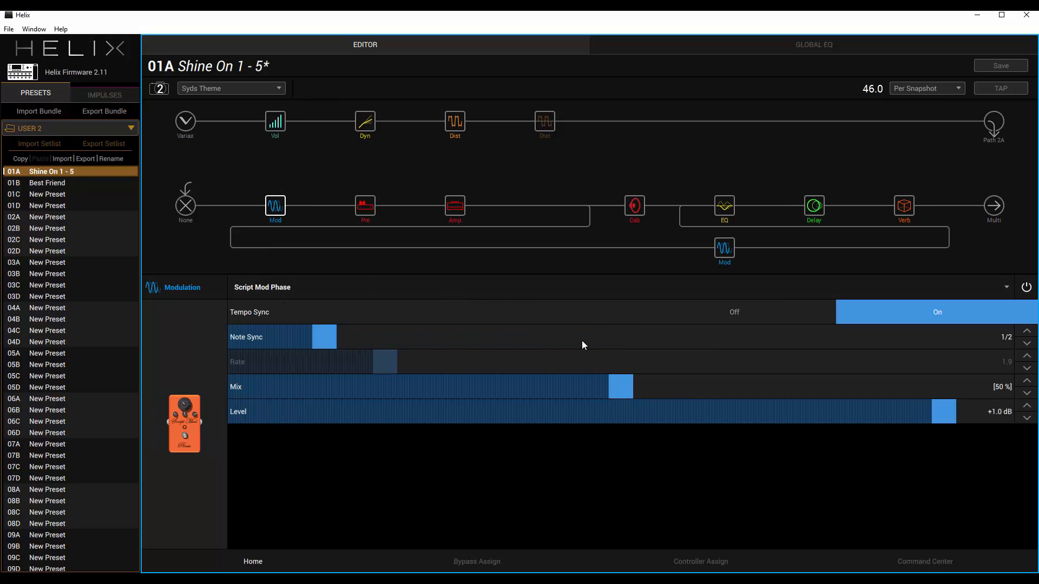
mouse_move(862, 94)
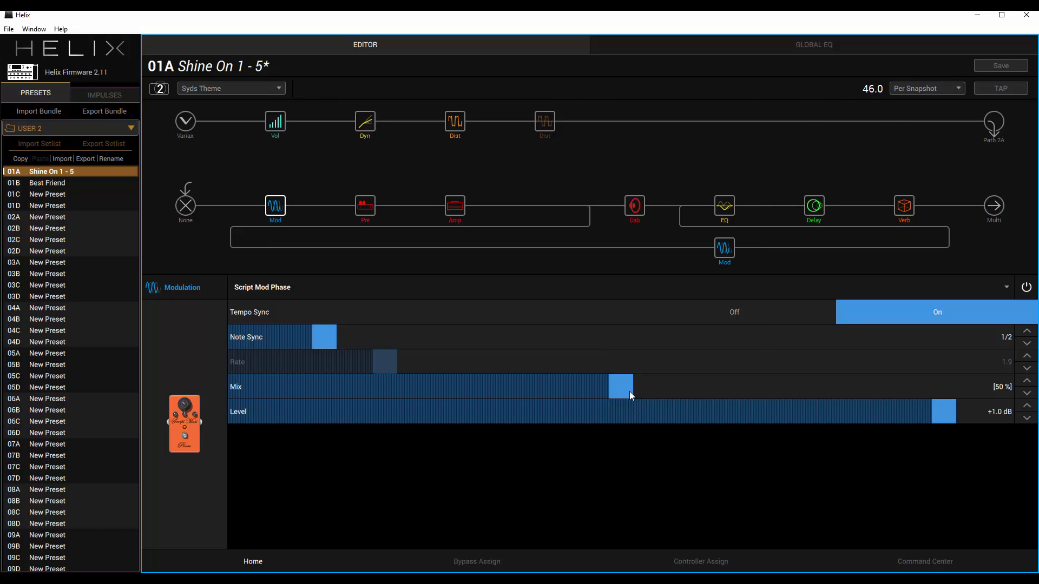
mouse_move(331, 222)
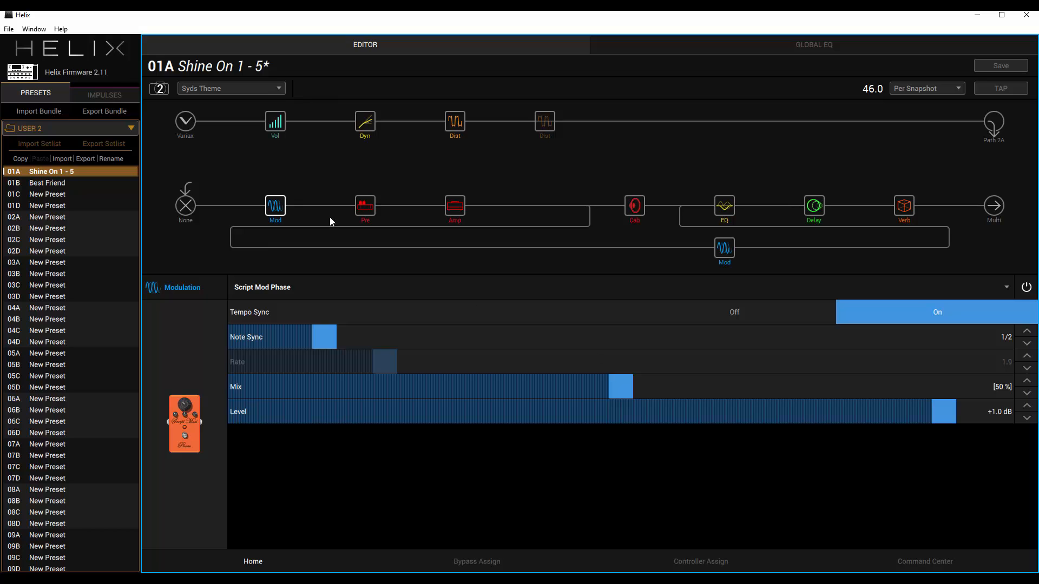
click(454, 206)
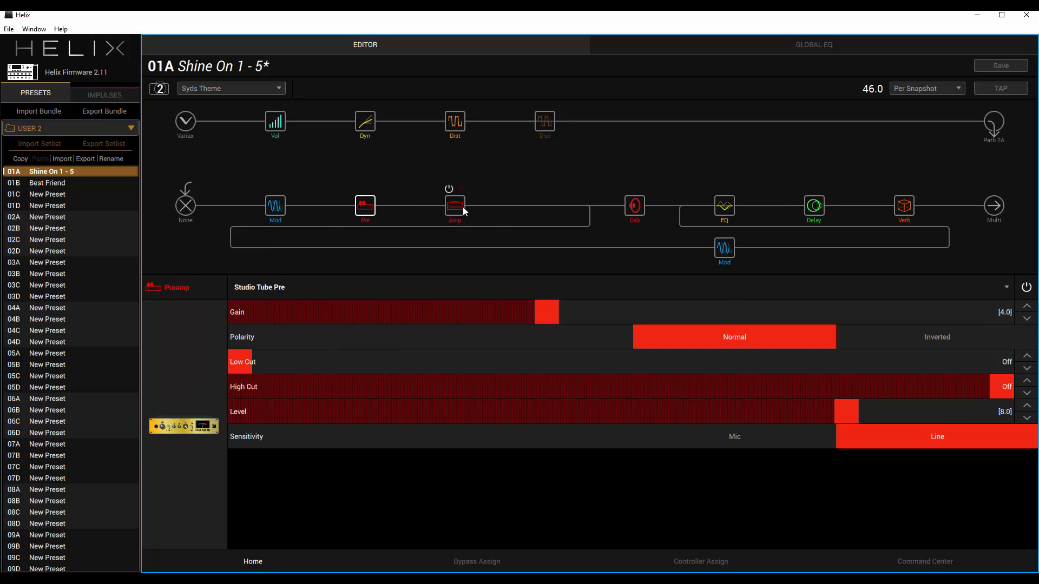
Step: Review the US Deluxe Nrm amp and WhoWatt 100 cab, then scroll Vibe Rotary parameters
click(455, 207)
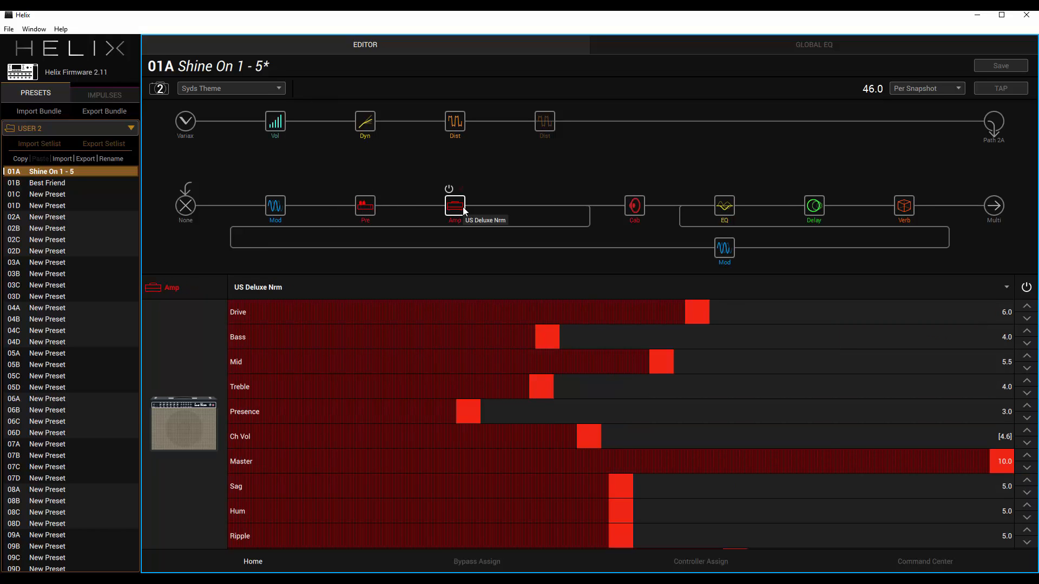
mouse_move(537, 537)
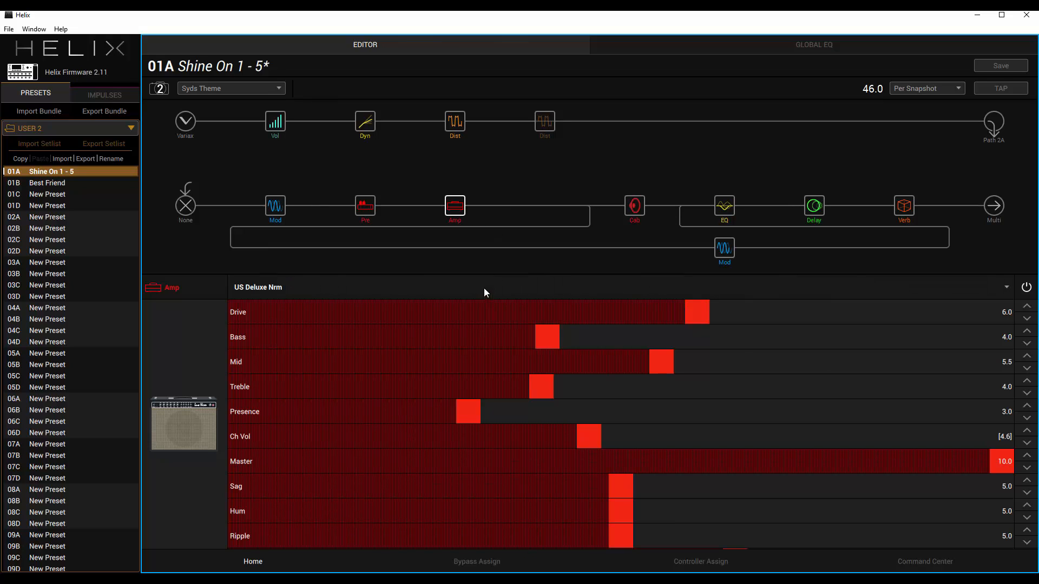
mouse_move(633, 206)
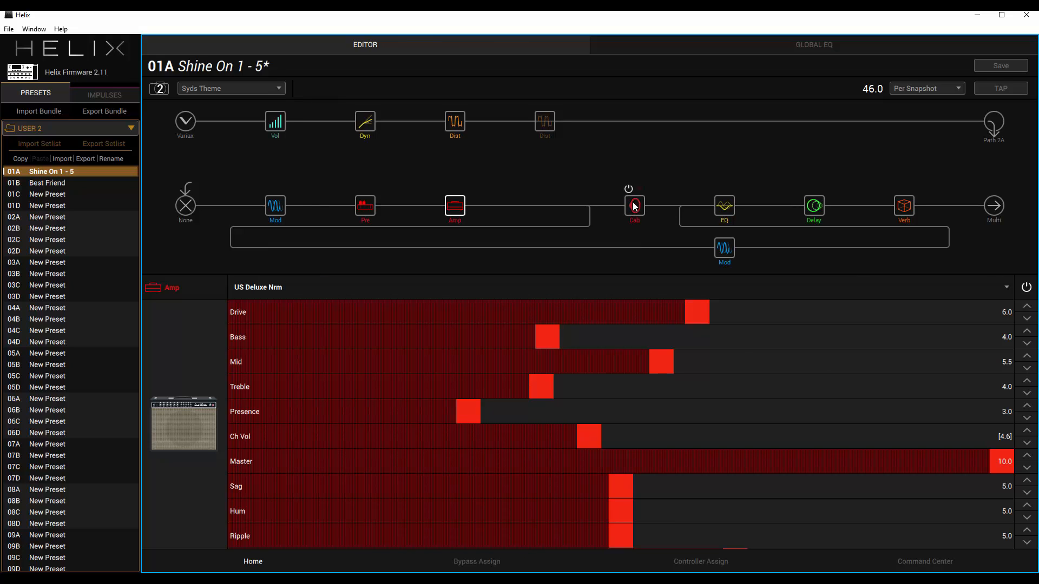
click(633, 206)
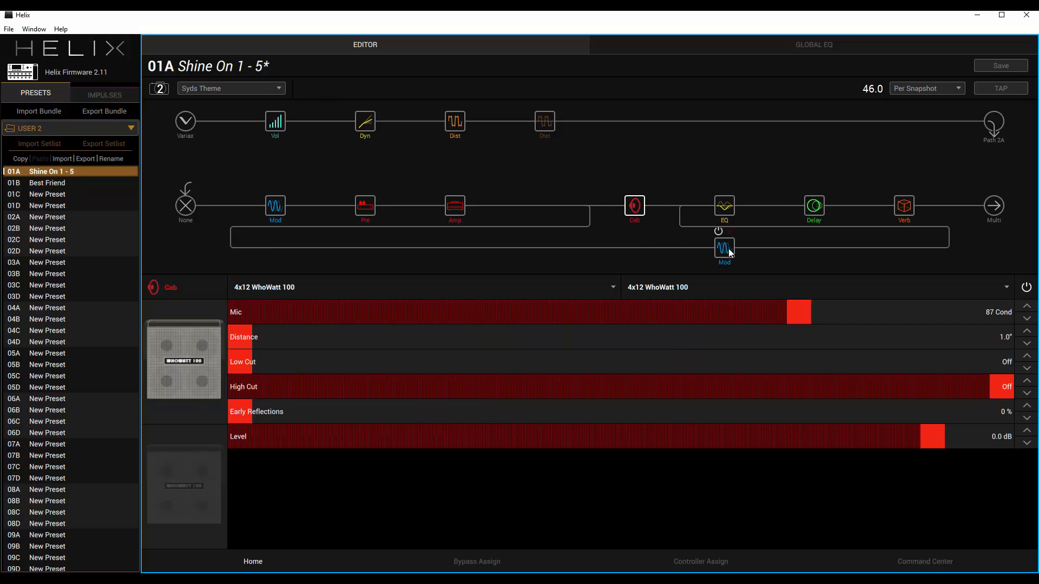
click(724, 251)
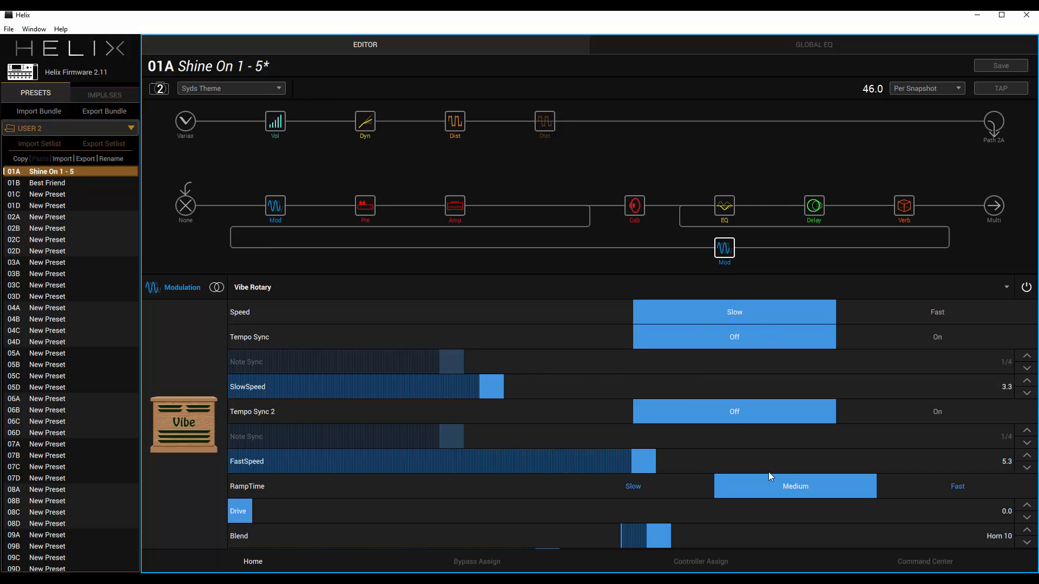
scroll(down, 3)
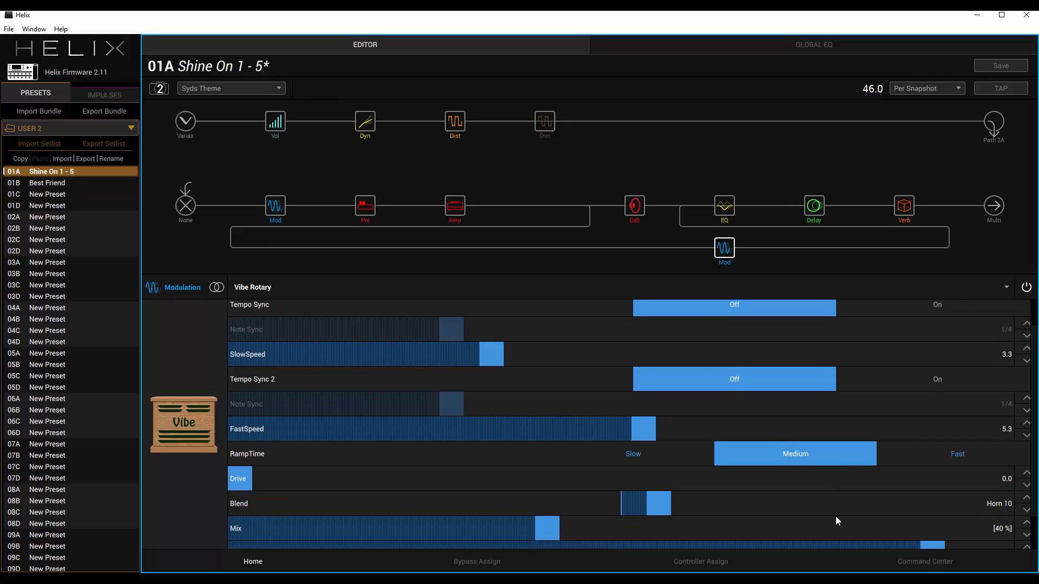
scroll(down, 3)
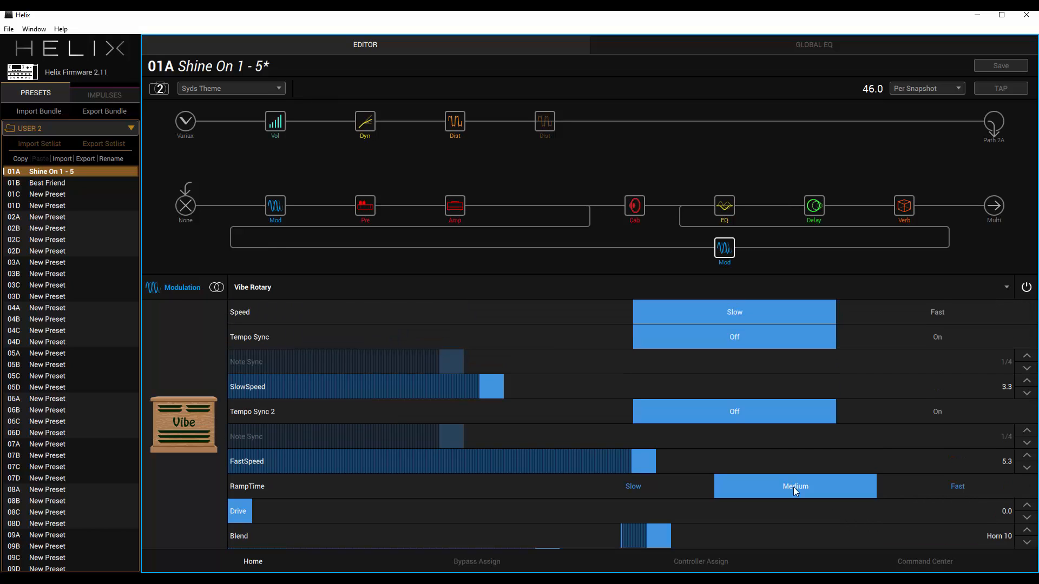
mouse_move(590, 207)
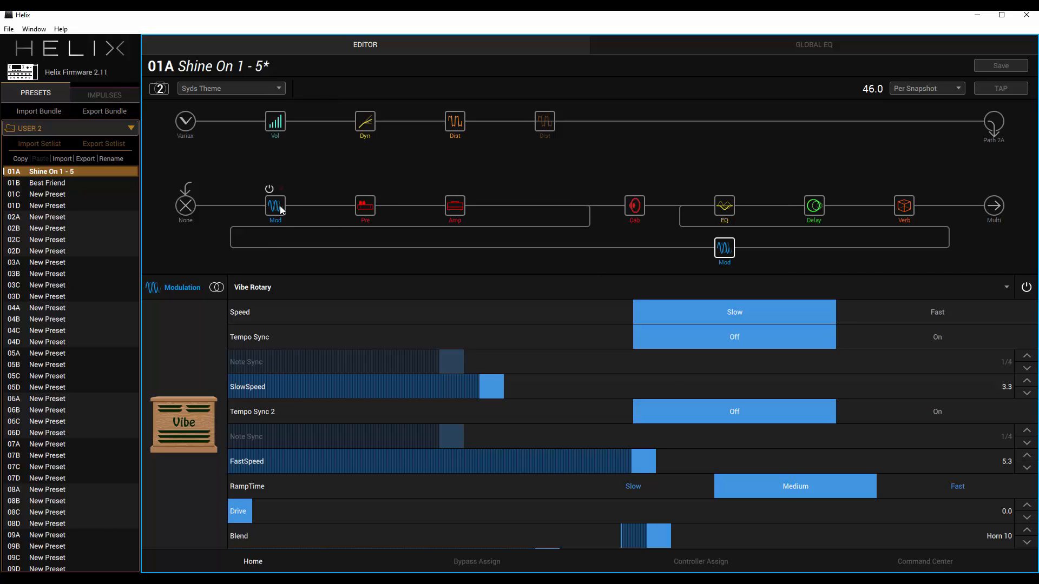
mouse_move(275, 202)
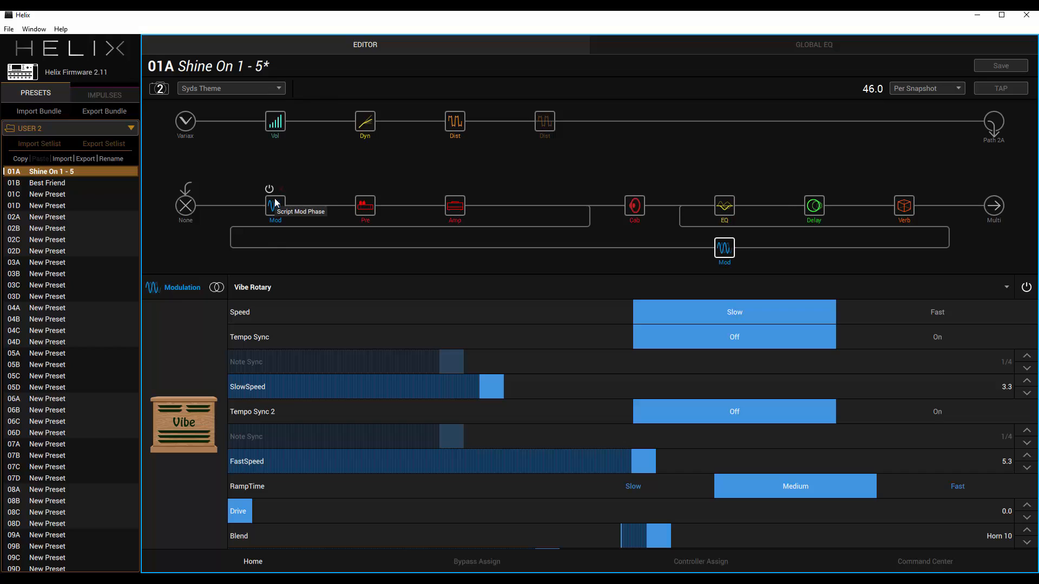
mouse_move(673, 247)
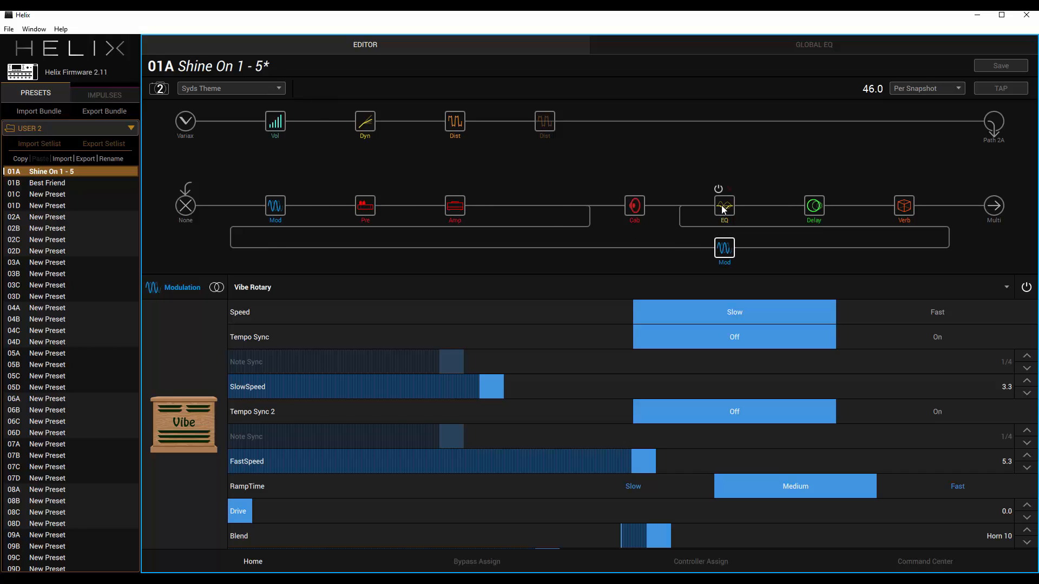
Step: Review Syds Theme's Parametric EQ, Transistor Tape delay and Plate reverb blocks
click(724, 206)
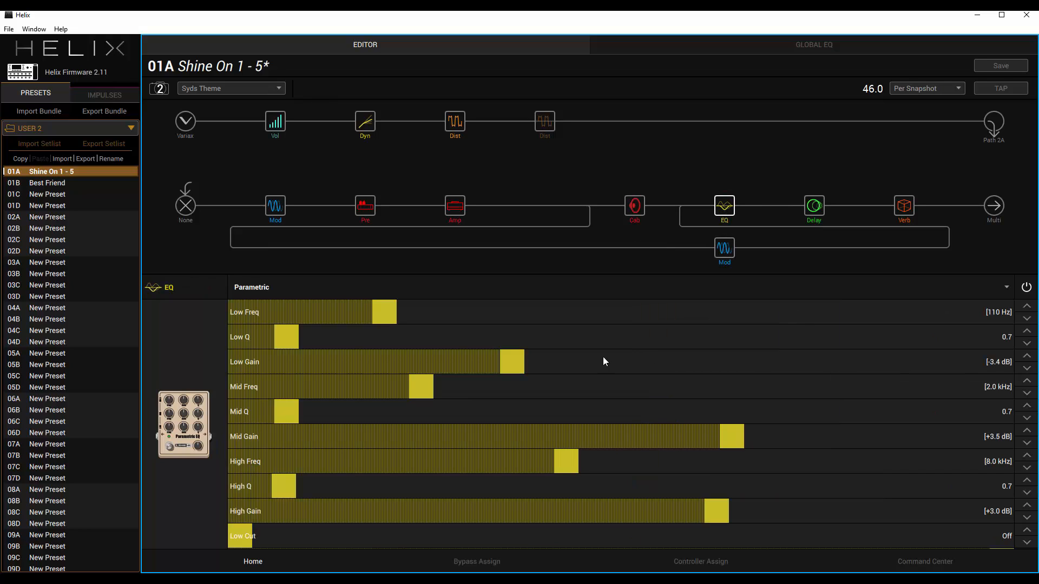
mouse_move(581, 370)
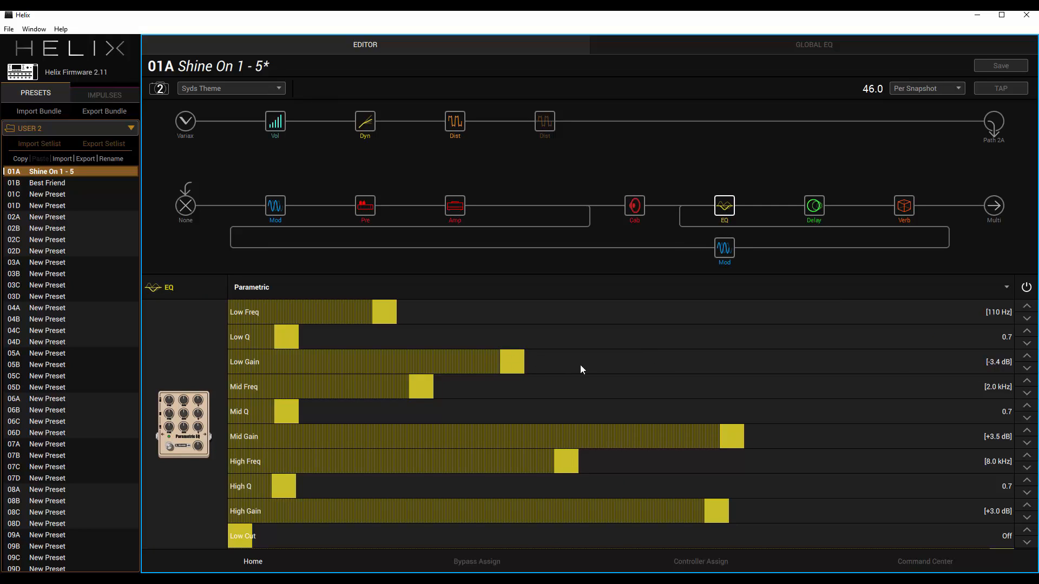
mouse_move(723, 446)
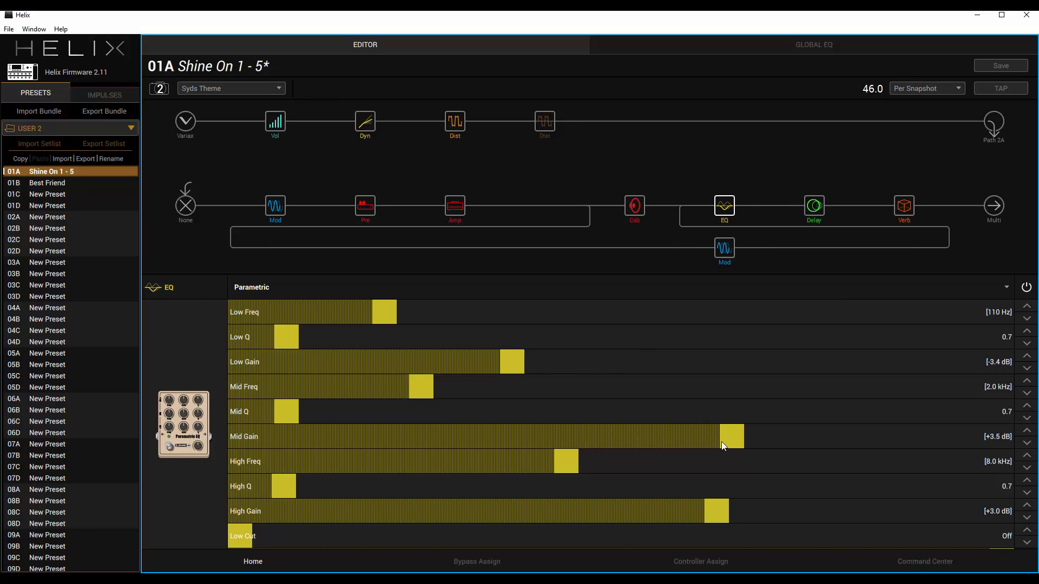
click(813, 206)
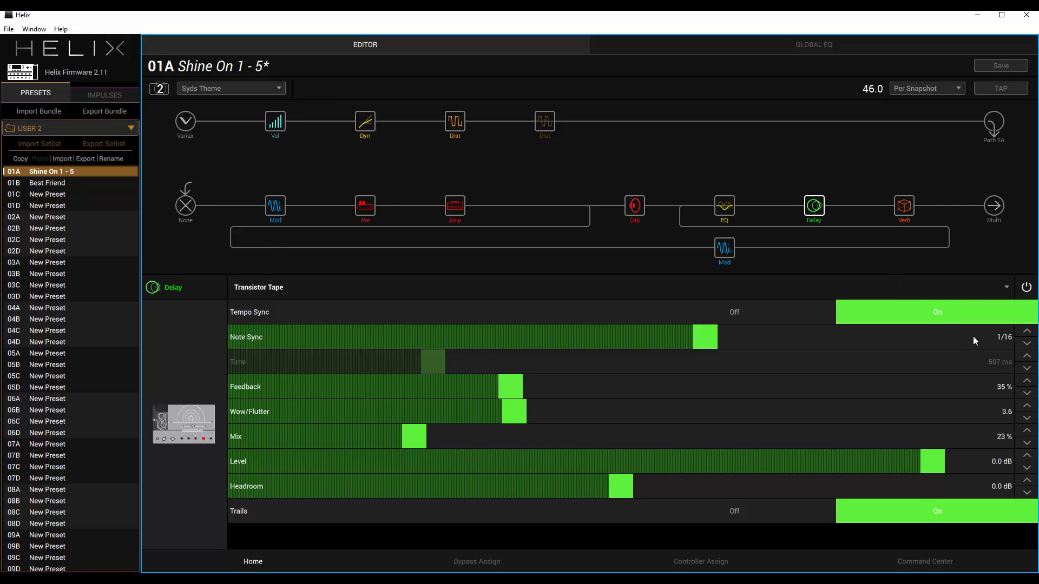
mouse_move(1005, 394)
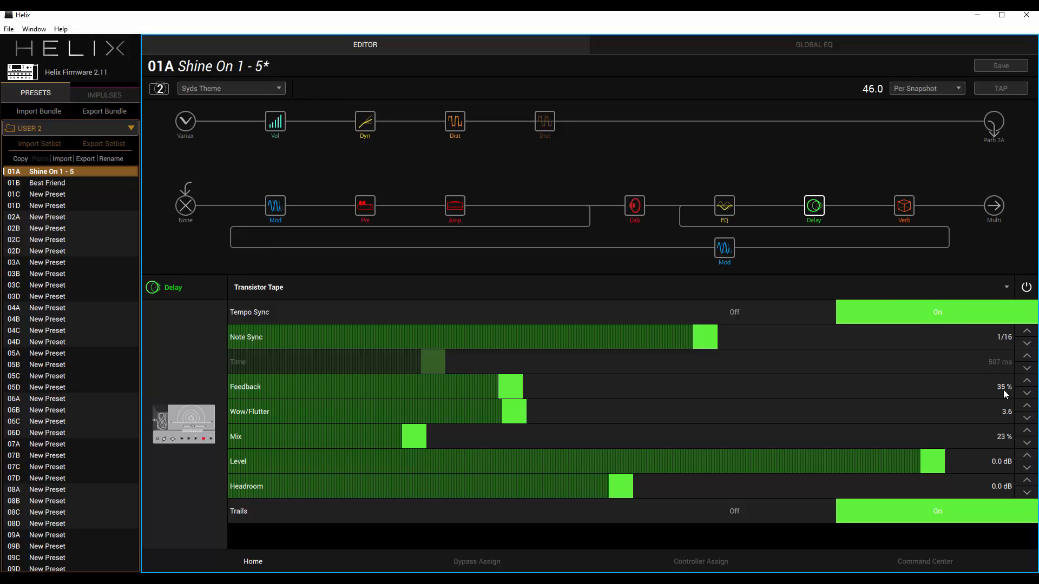
mouse_move(1006, 442)
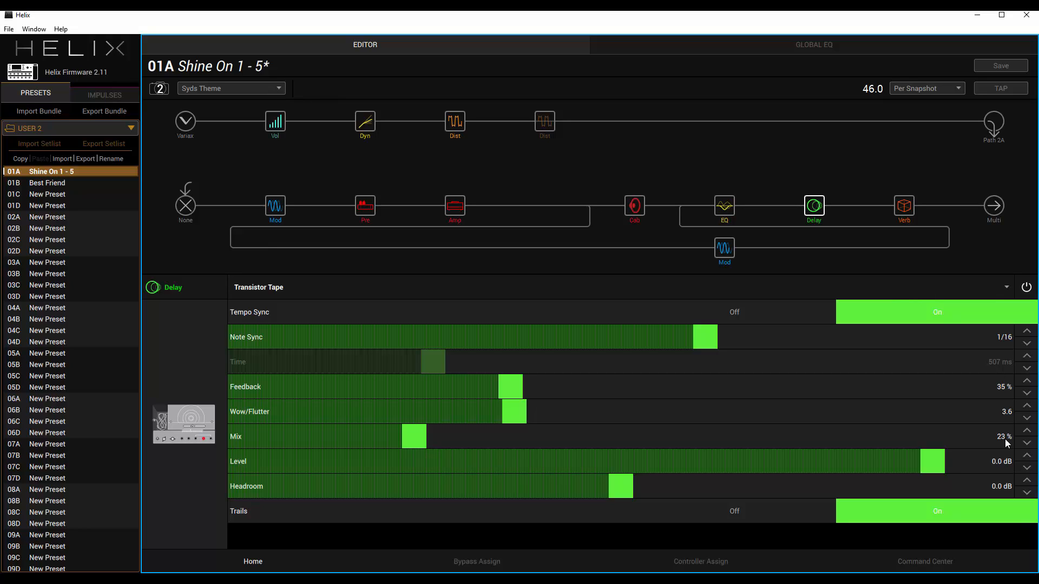
mouse_move(913, 484)
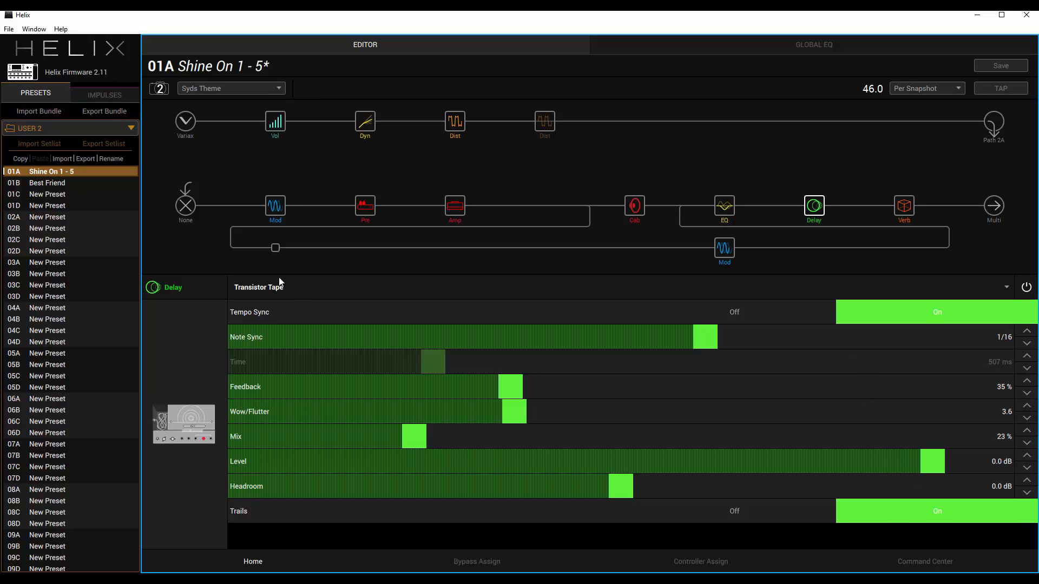
mouse_move(230, 308)
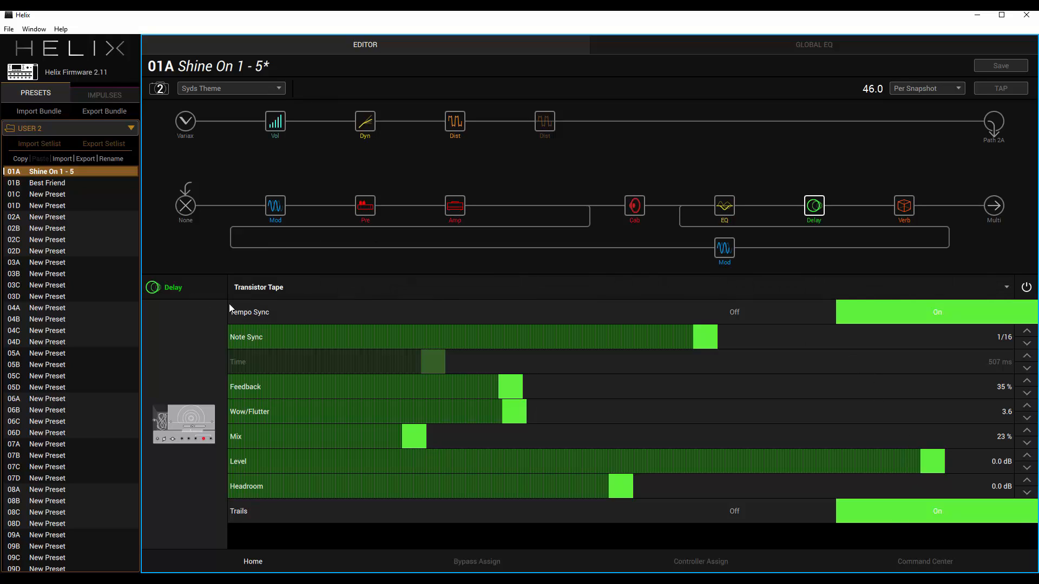
click(903, 206)
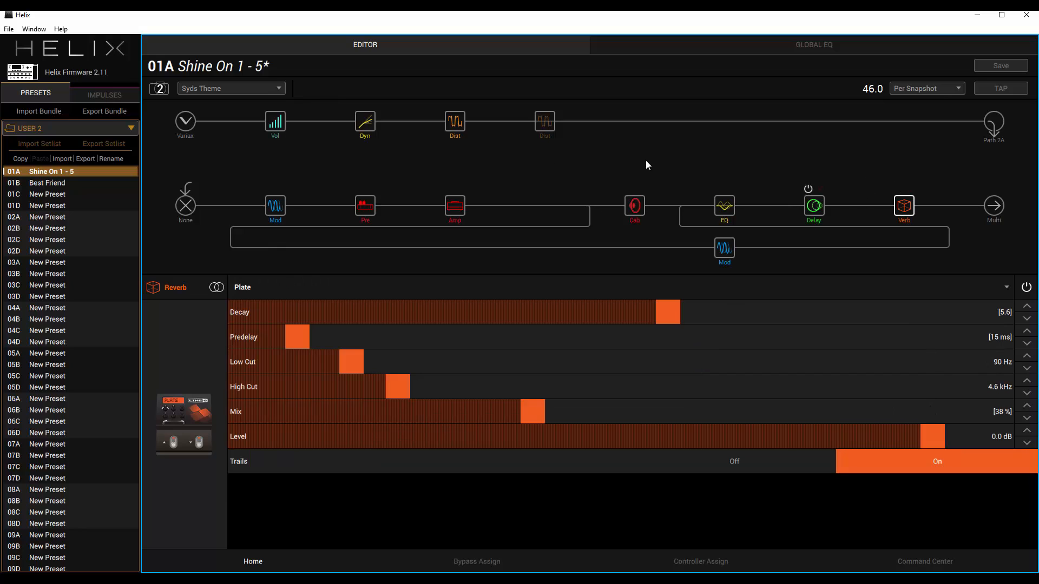
Step: Show the Variax input block: Spank-1 model, tone knob 10.0, custom tuning
click(185, 124)
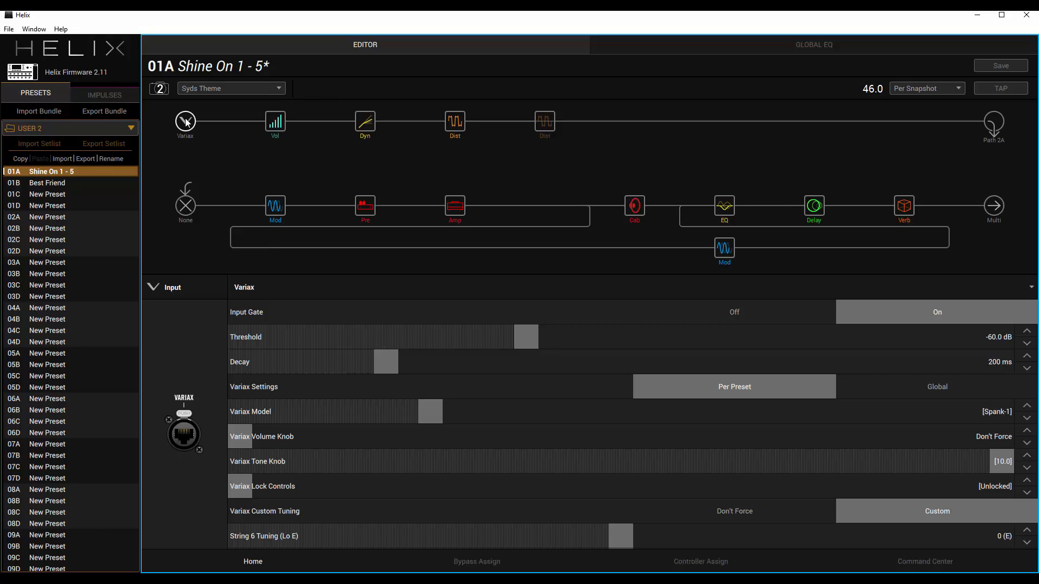
mouse_move(343, 96)
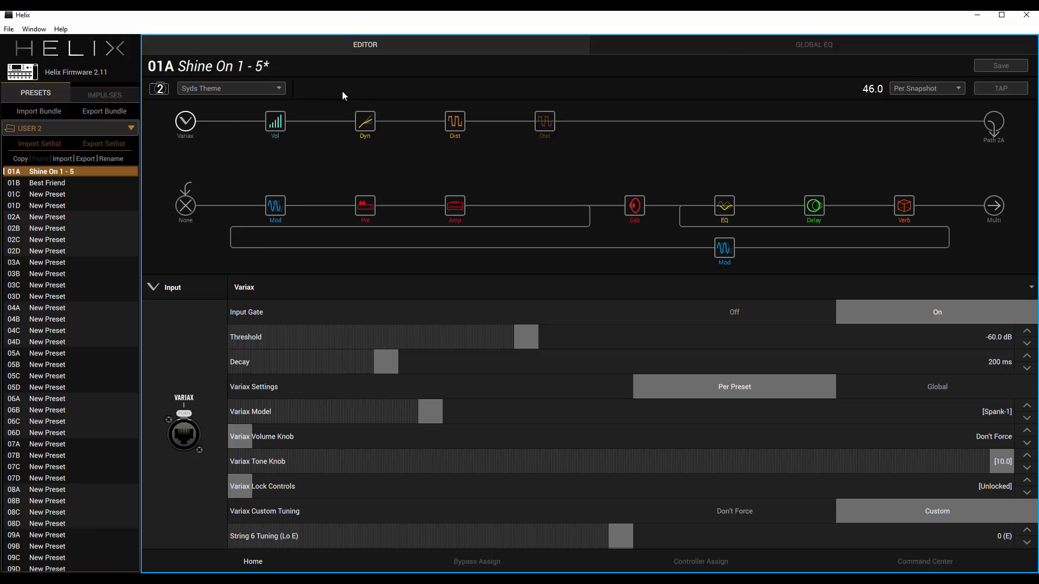
Step: Switch to the Solo 2 snapshot and view its Red Squeeze compressor (sensitivity 1.2, mix 90%)
click(230, 88)
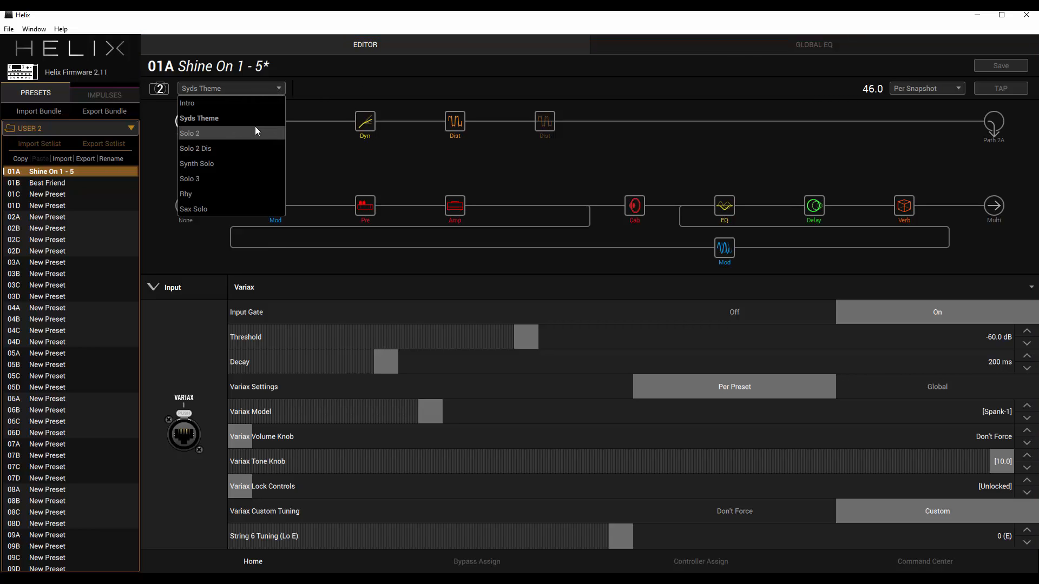
click(190, 133)
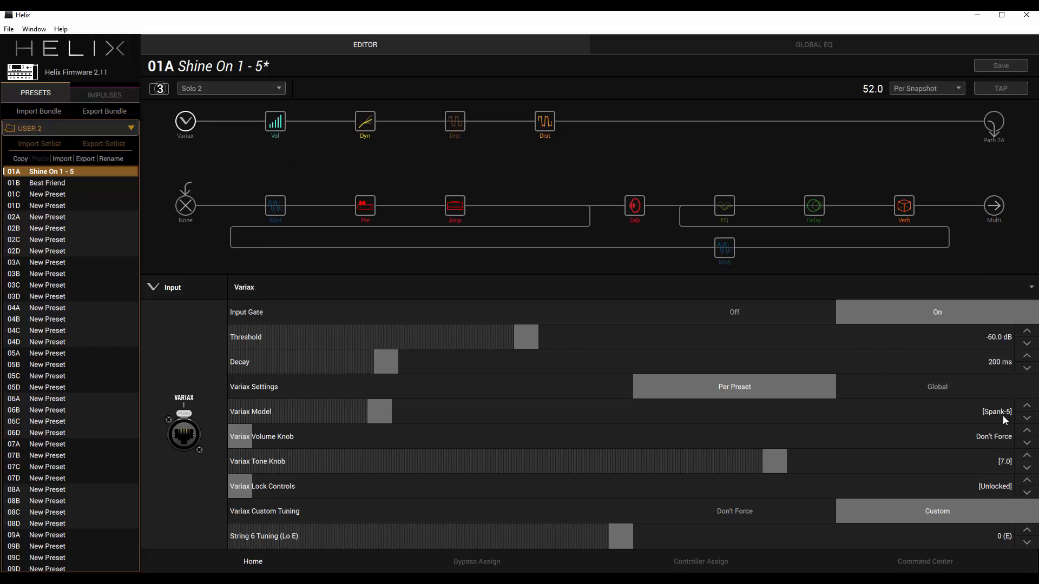
mouse_move(1010, 464)
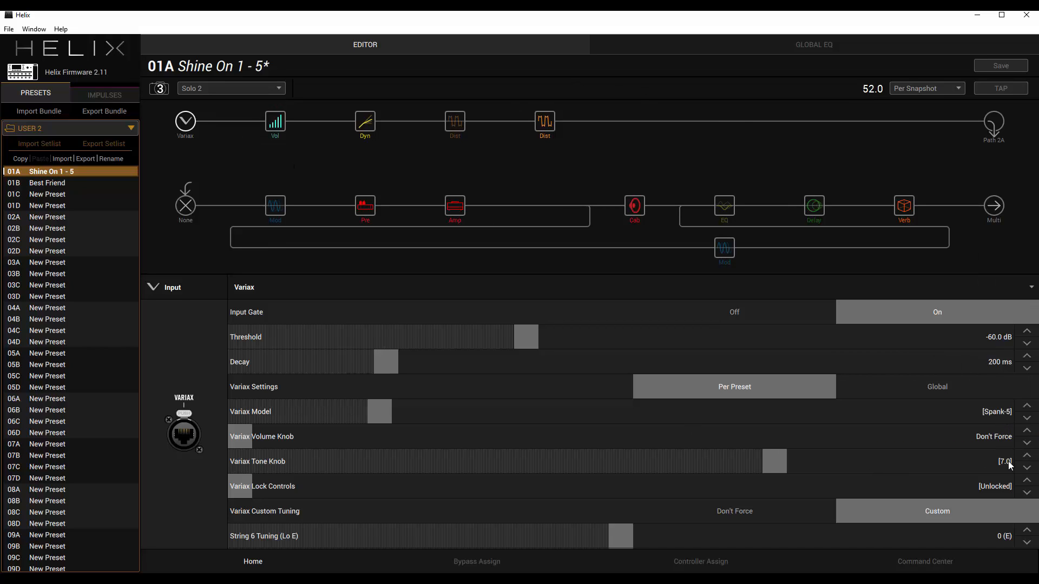
click(364, 123)
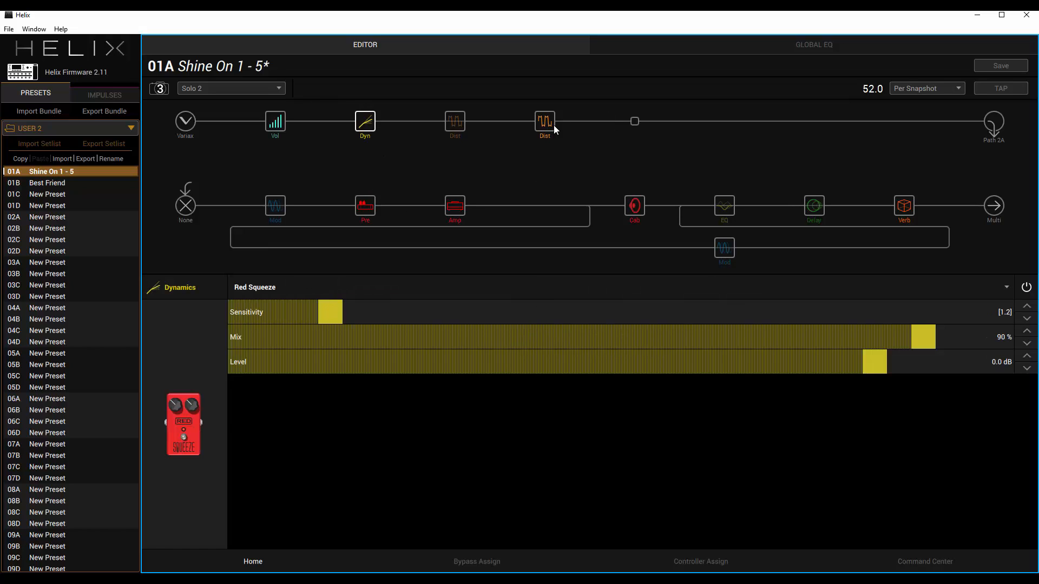
Step: Review Solo 2's Compulsive Drive (gain 0.8), then its Plate reverb (decay 4.7)
click(545, 121)
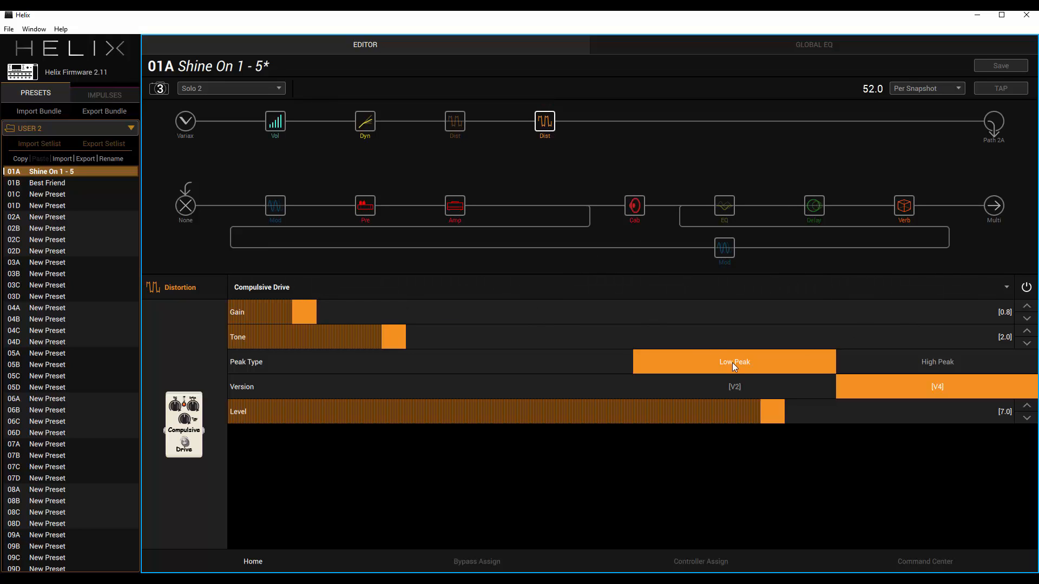
mouse_move(855, 387)
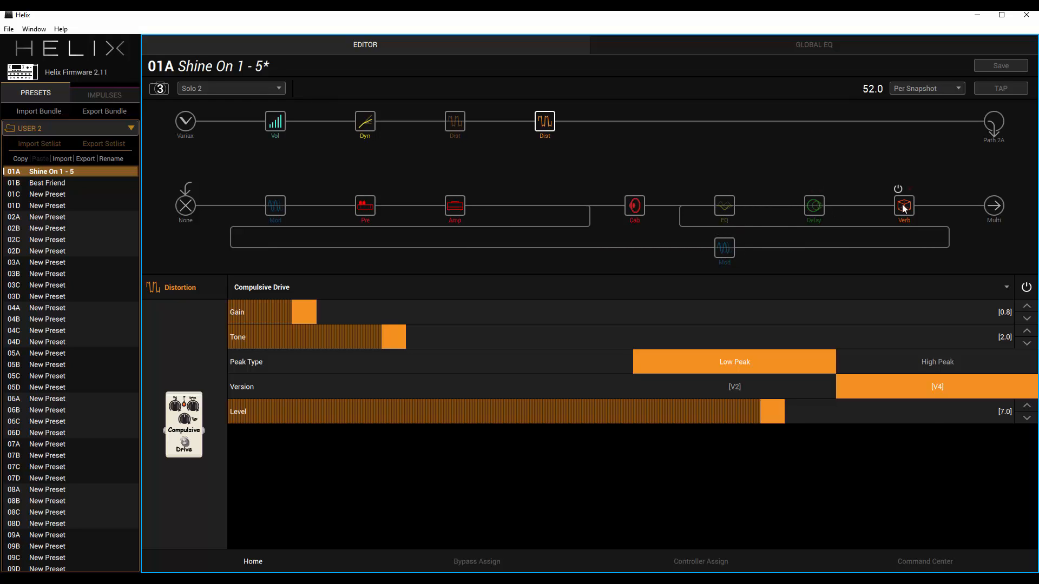
click(903, 206)
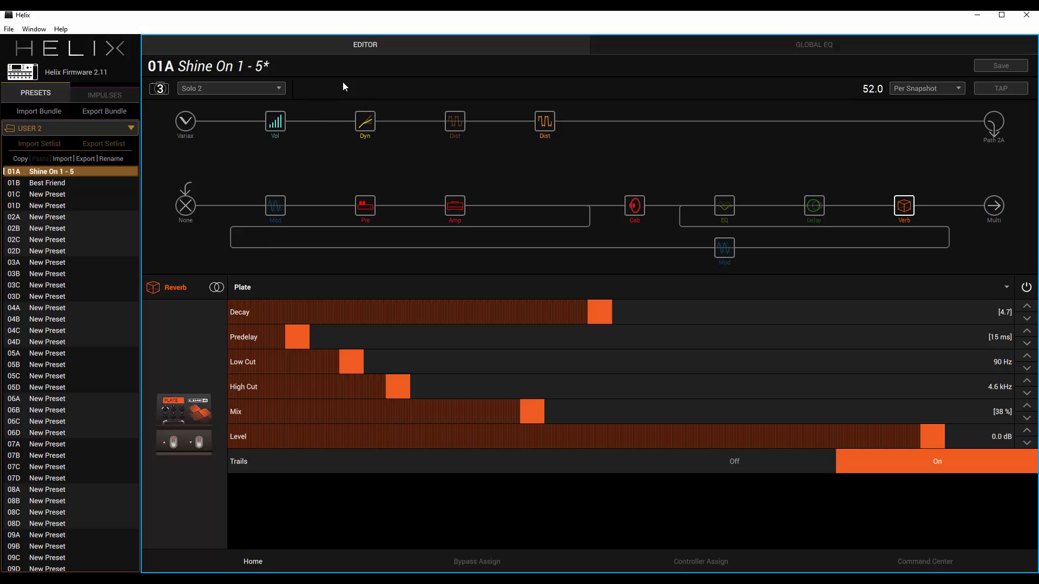
mouse_move(437, 89)
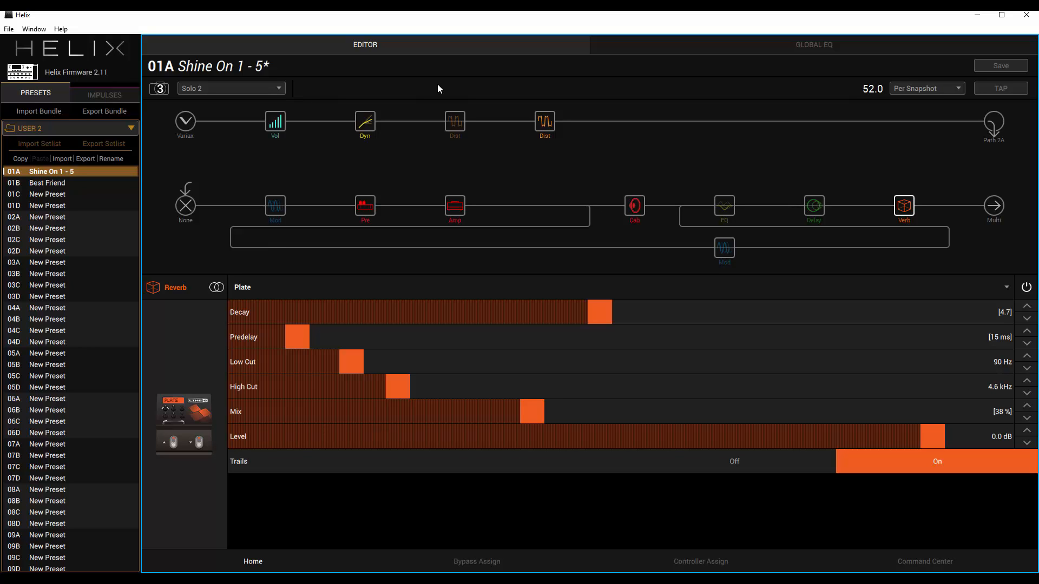
mouse_move(278, 86)
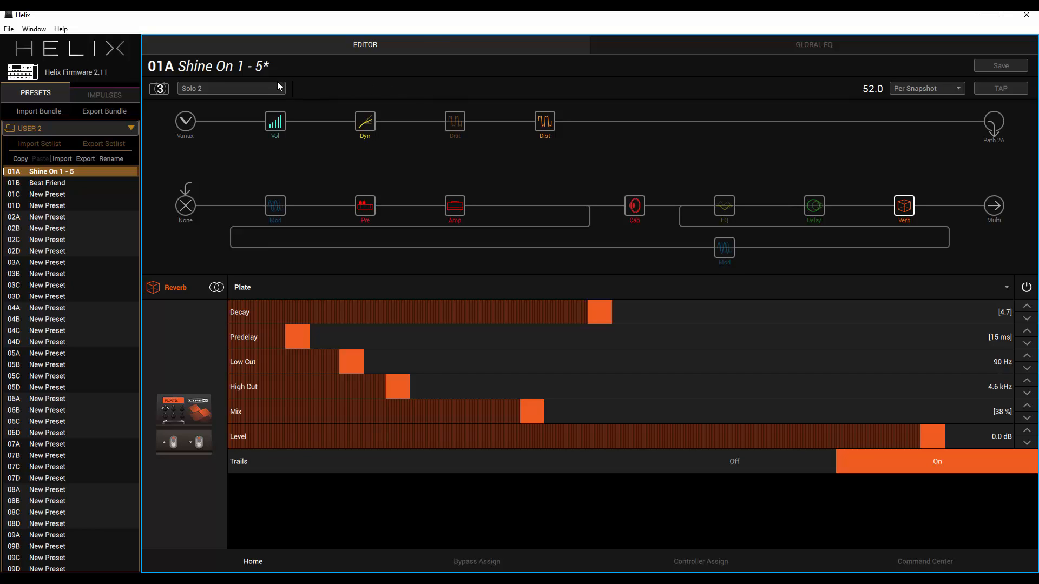
mouse_move(279, 90)
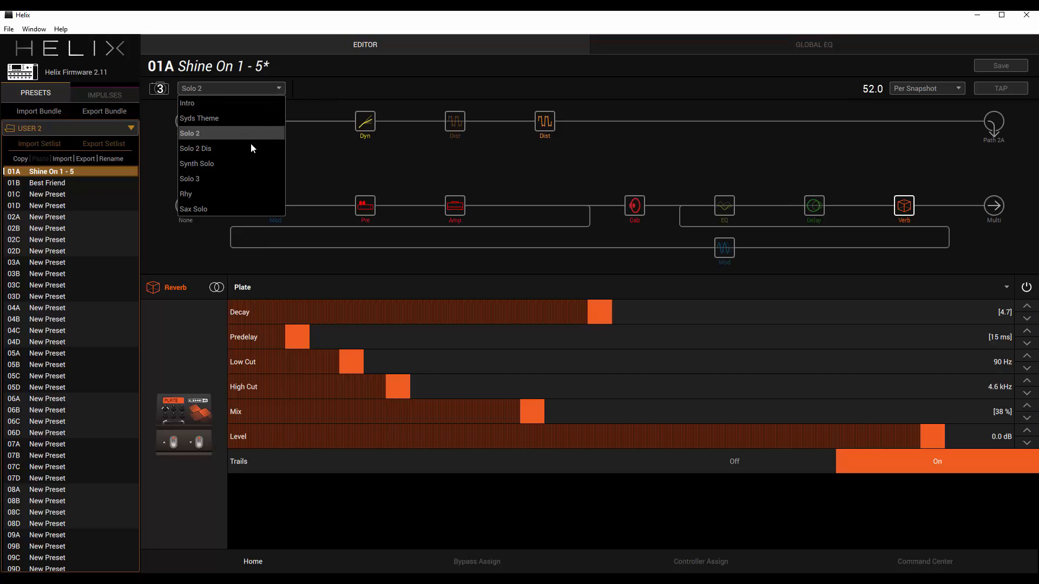
Step: Switch to Solo 2 Dis and check its Variax input and Compulsive Drive (gain 2.6, tone 4.2)
click(195, 147)
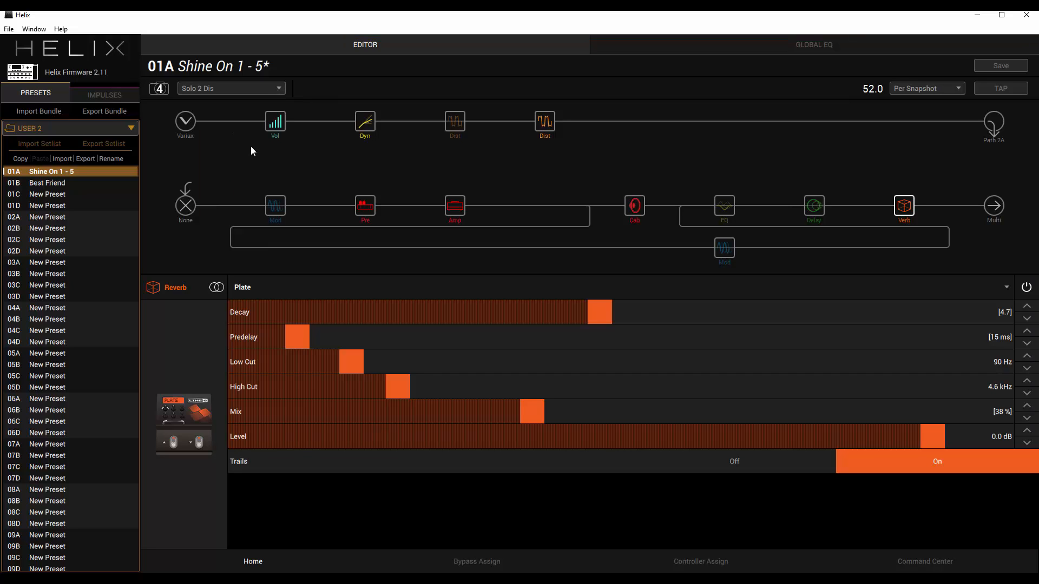
mouse_move(191, 128)
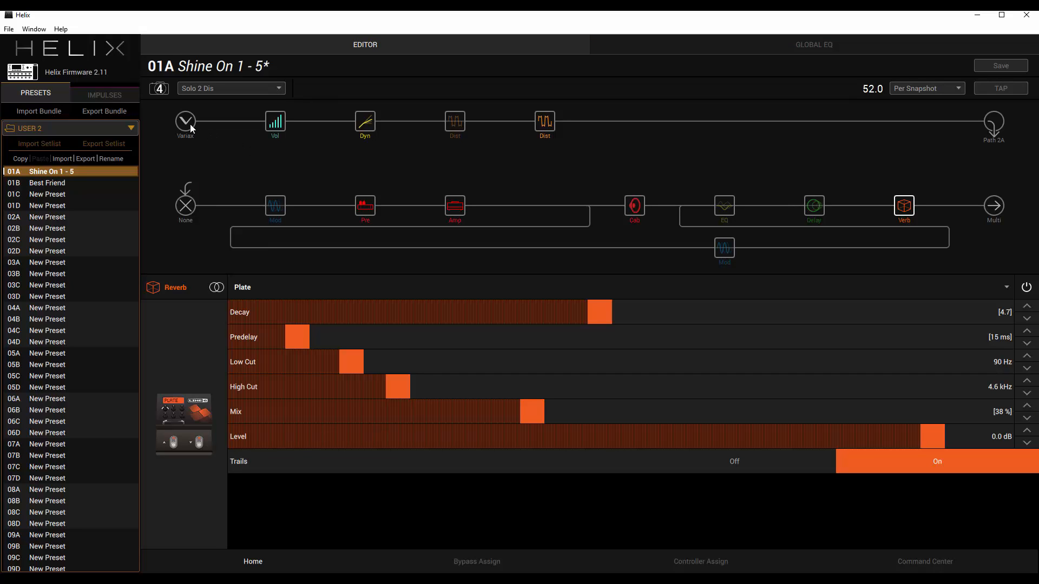
click(185, 124)
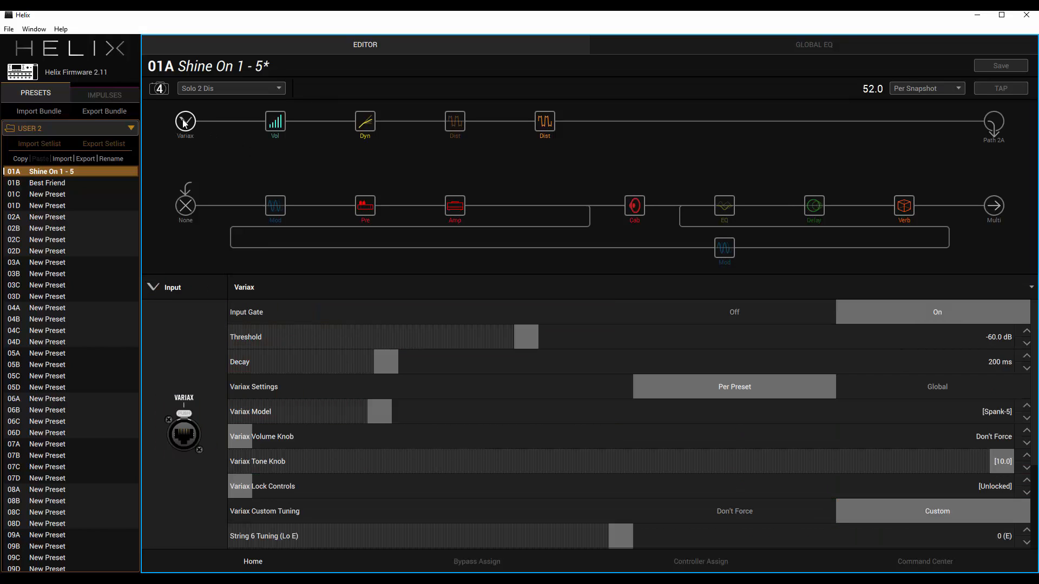
mouse_move(741, 383)
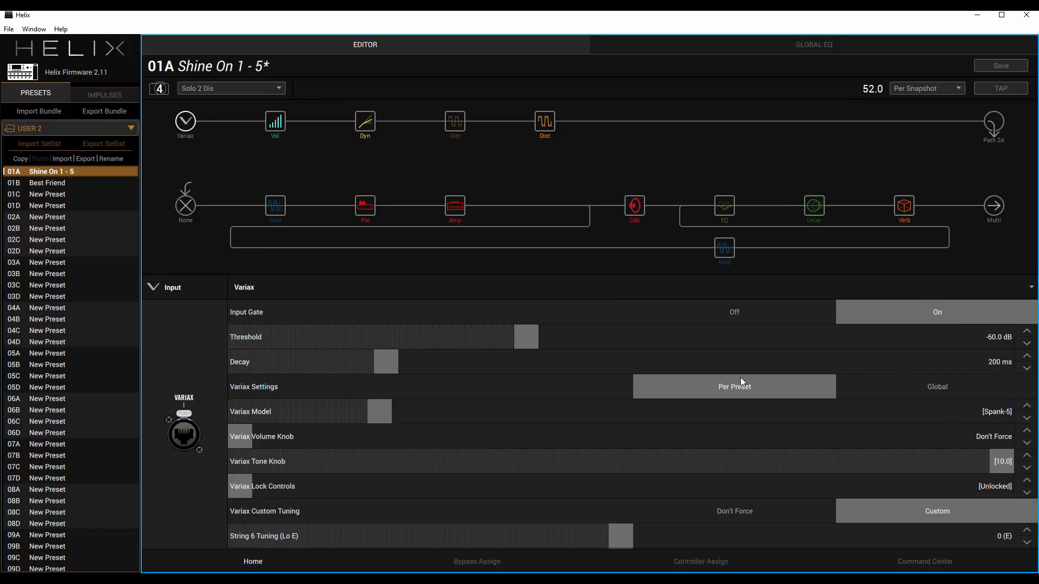
click(543, 124)
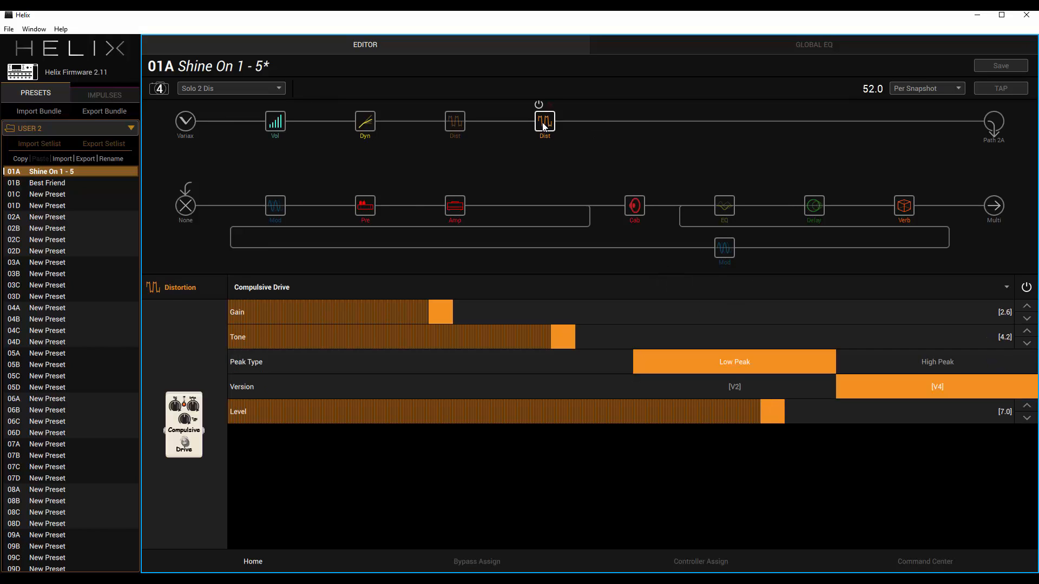
click(544, 123)
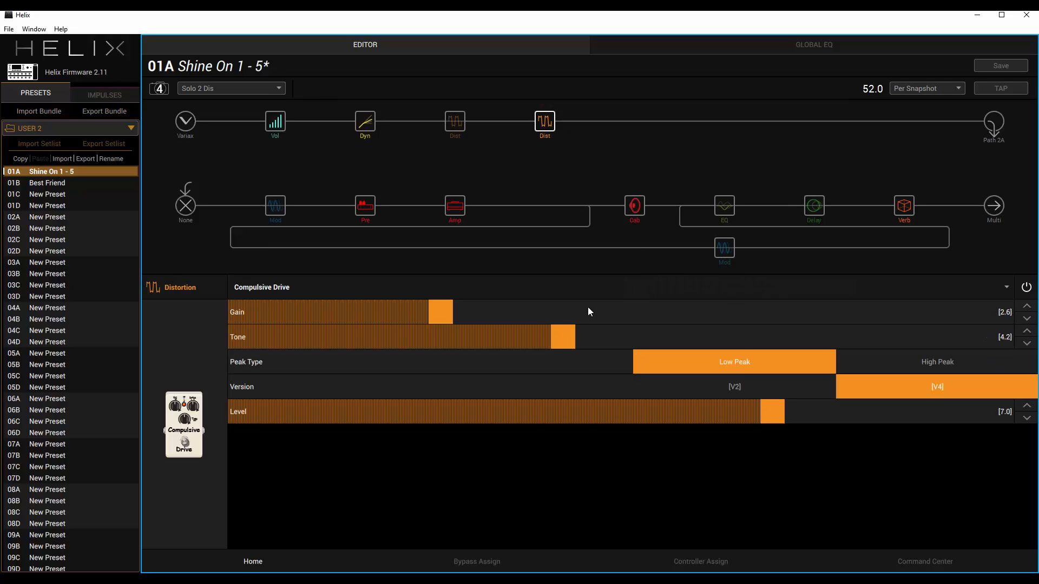
mouse_move(473, 315)
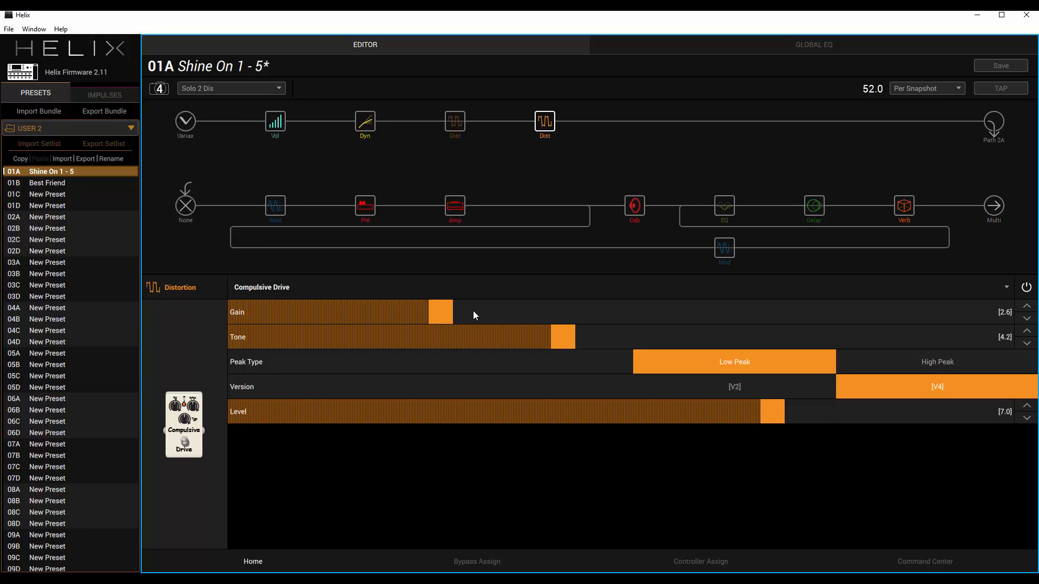
mouse_move(561, 295)
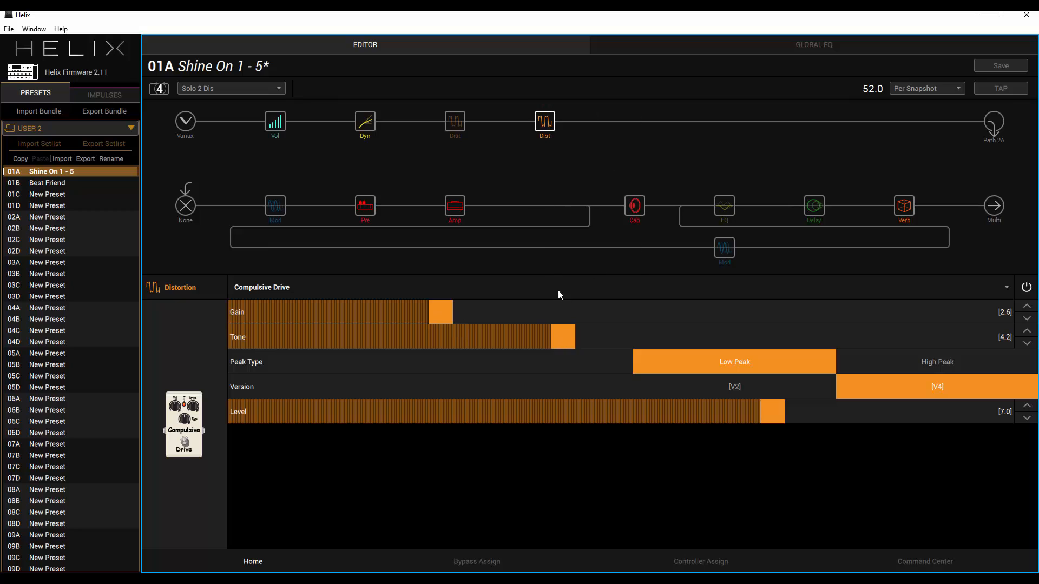
mouse_move(544, 150)
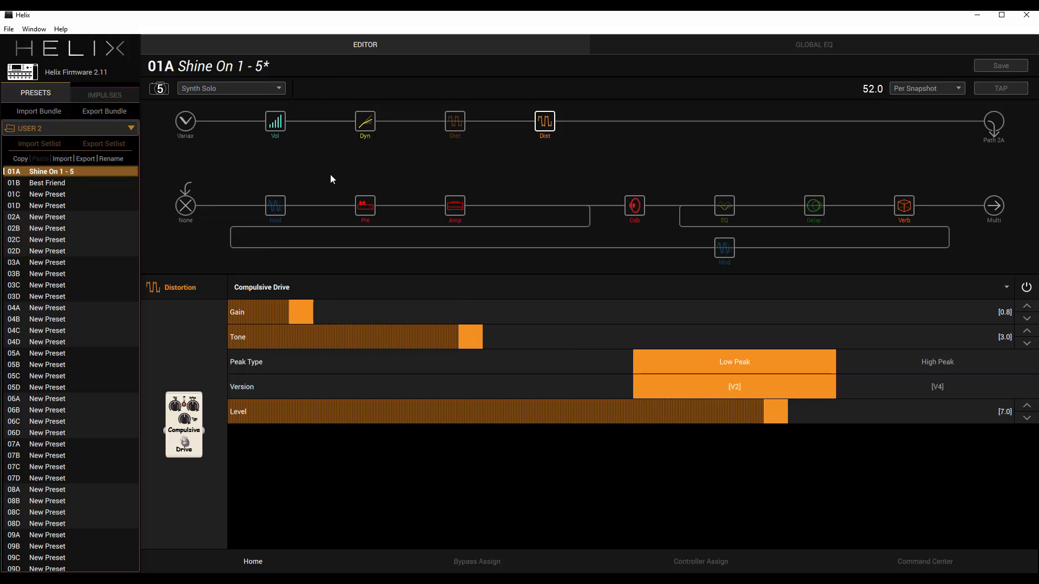
mouse_move(485, 163)
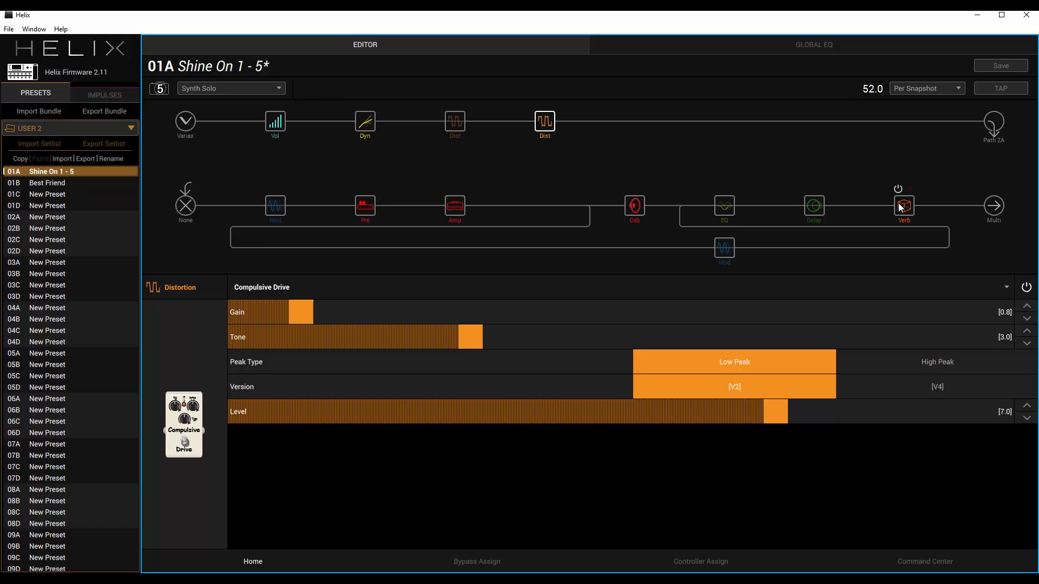
mouse_move(365, 123)
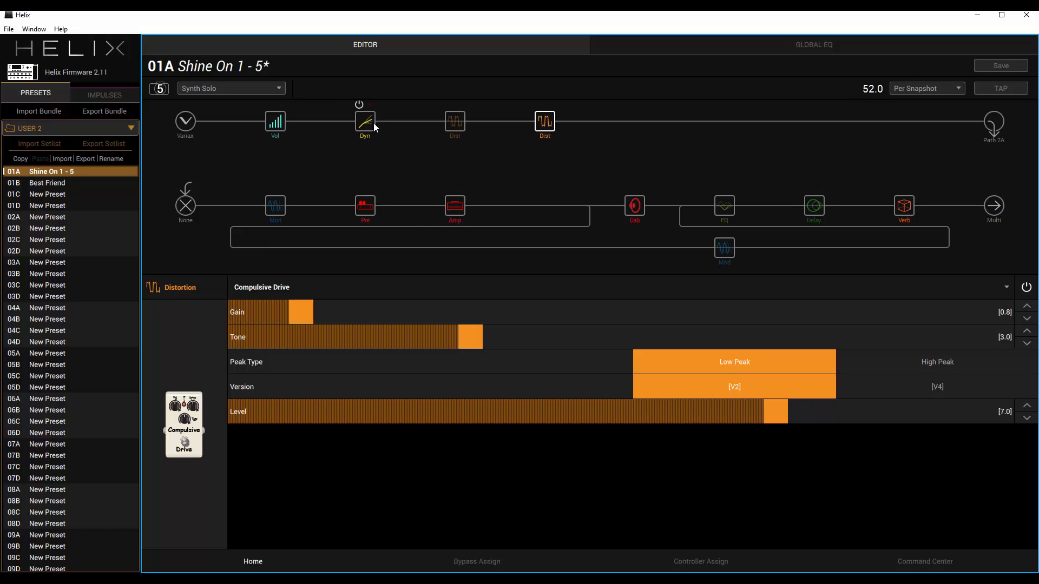
Step: View the Red Squeeze dynamics block settings
click(365, 123)
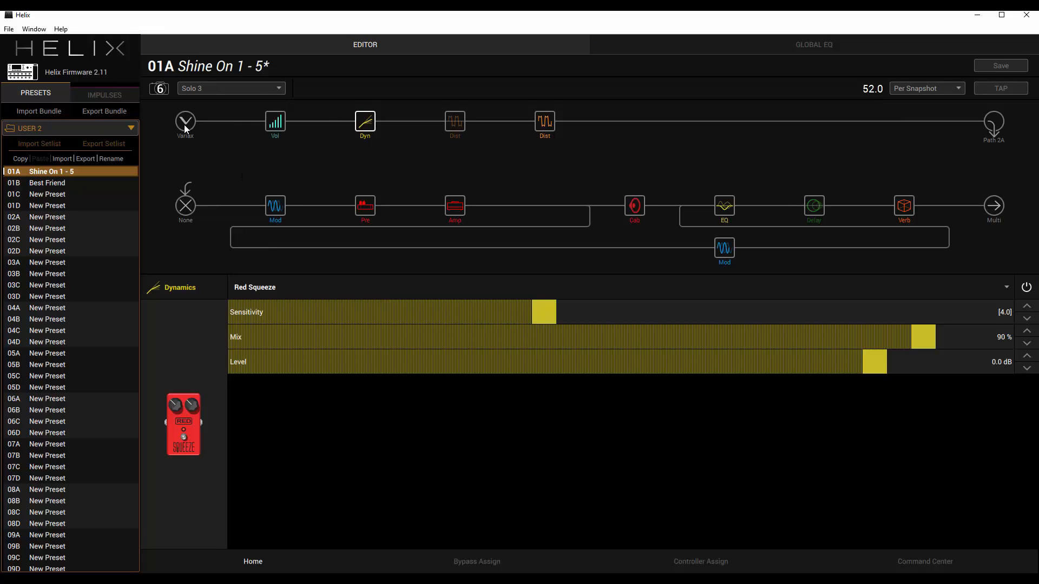
Step: Check Solo 3's Variax, Red Squeeze, Compulsive Drive, Script Mod Phase, EQ and Plate reverb blocks
click(185, 123)
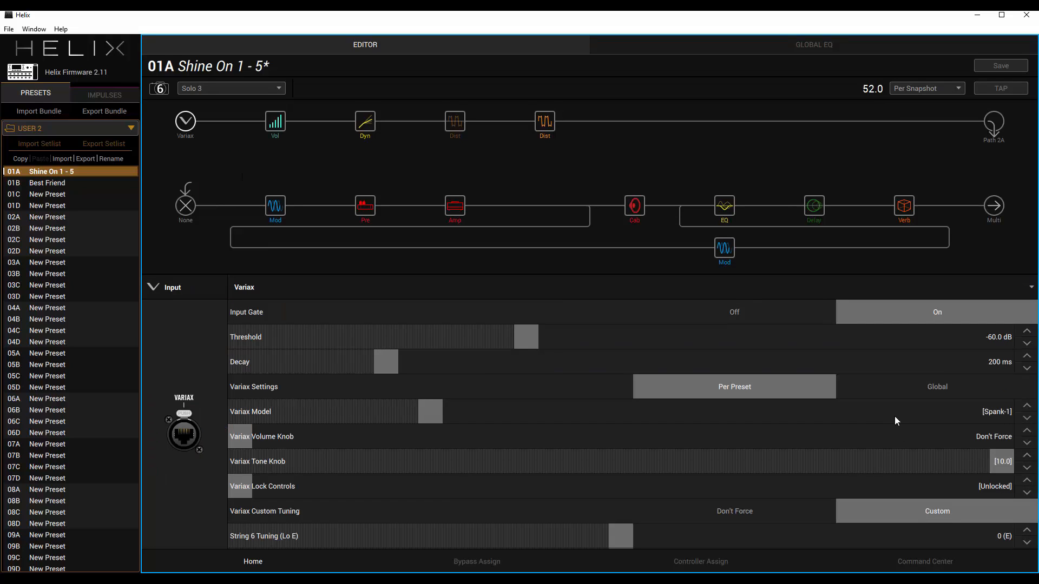
mouse_move(349, 124)
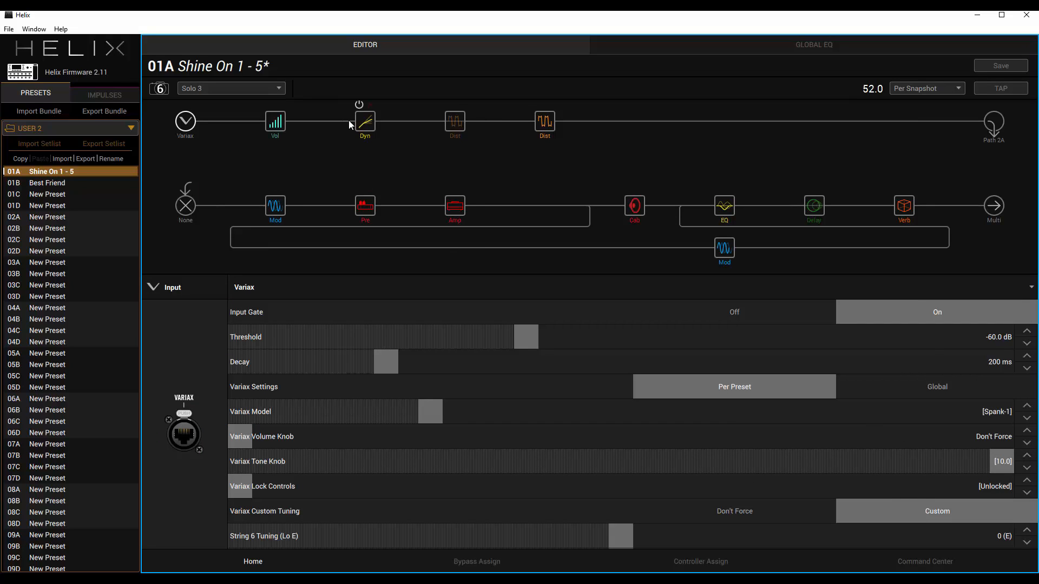
click(365, 124)
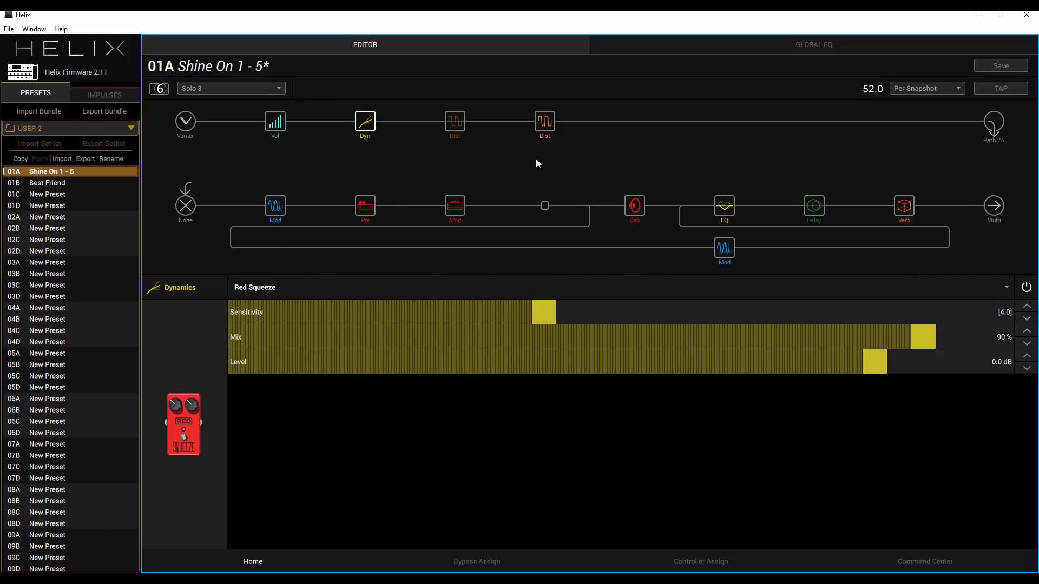
click(545, 121)
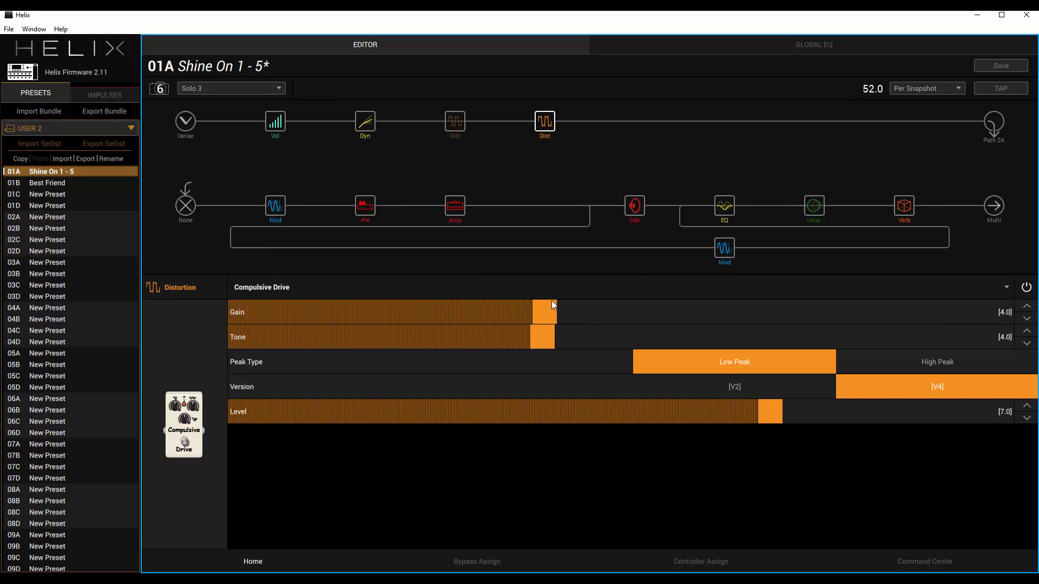
mouse_move(575, 346)
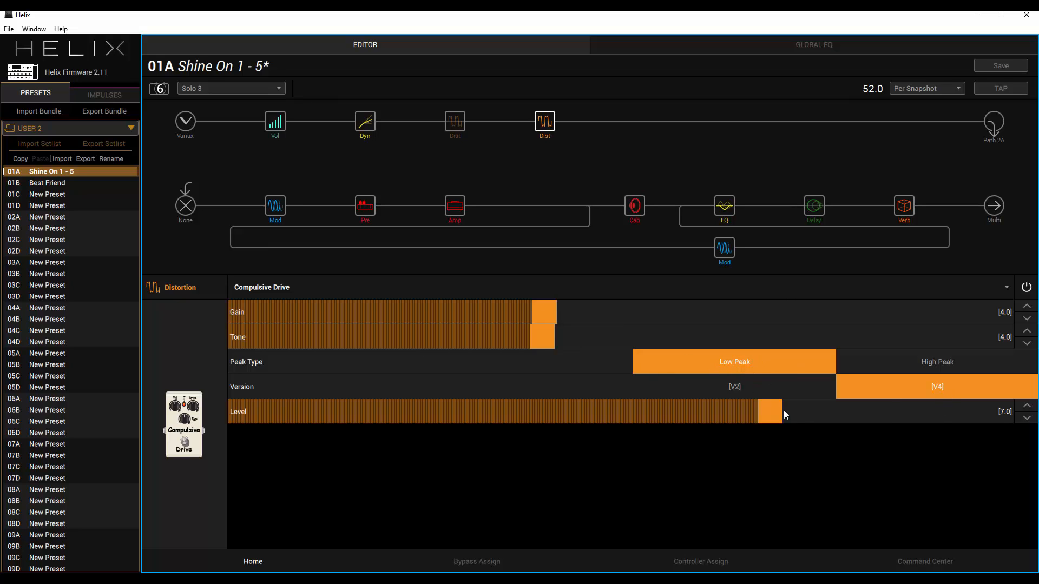
click(275, 206)
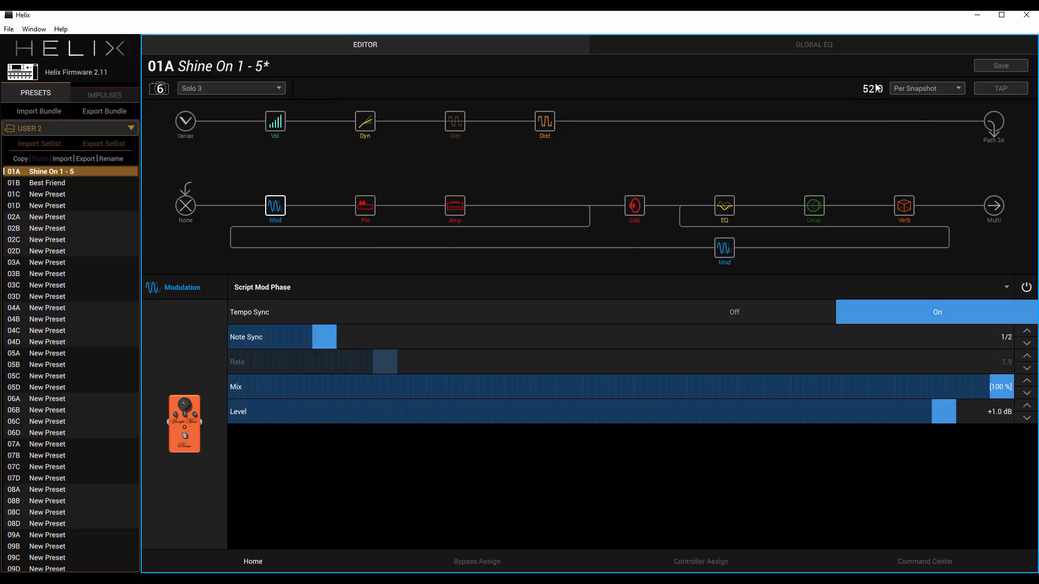
mouse_move(365, 212)
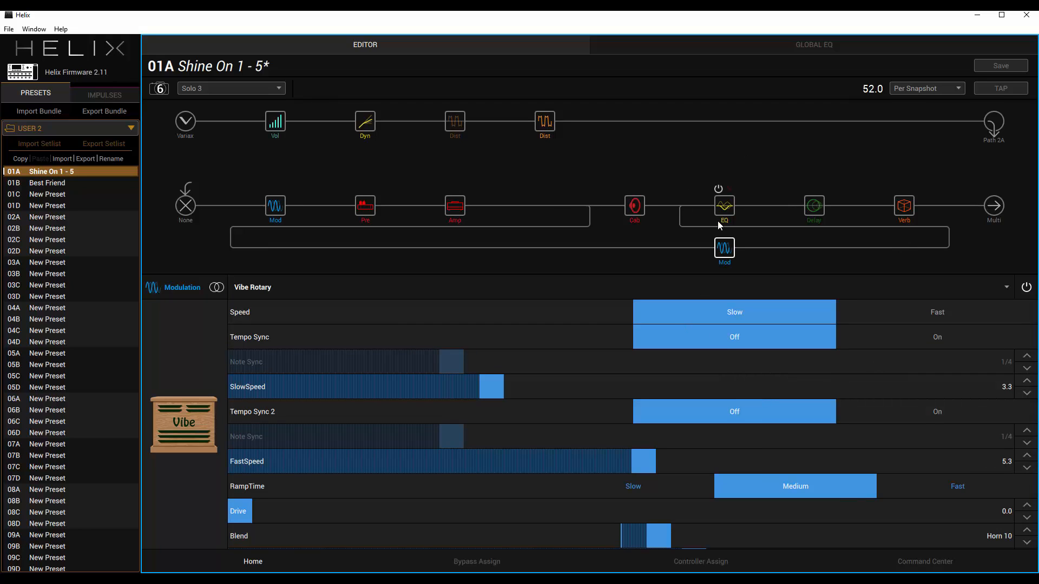
click(724, 205)
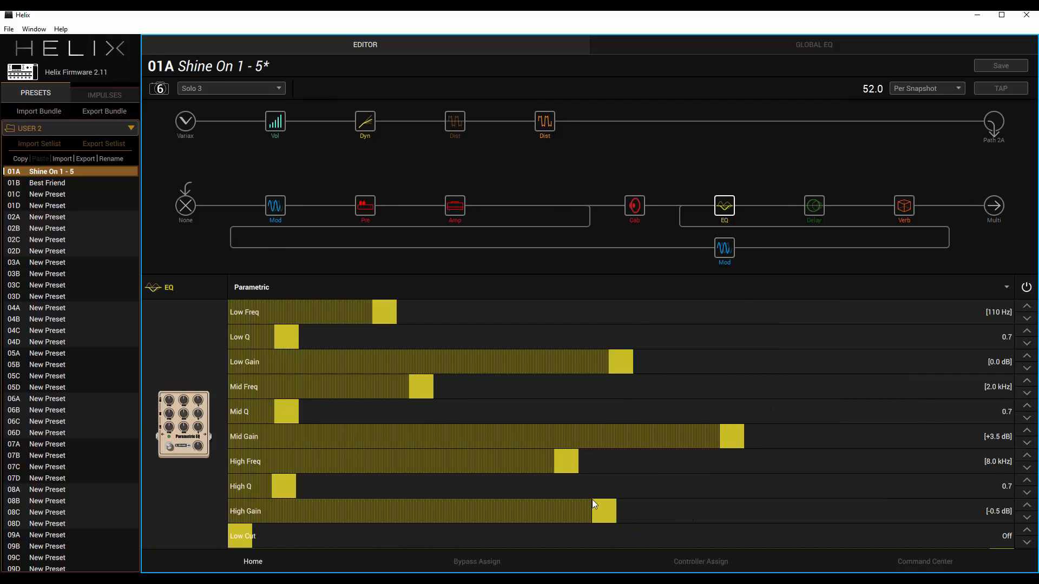
mouse_move(767, 443)
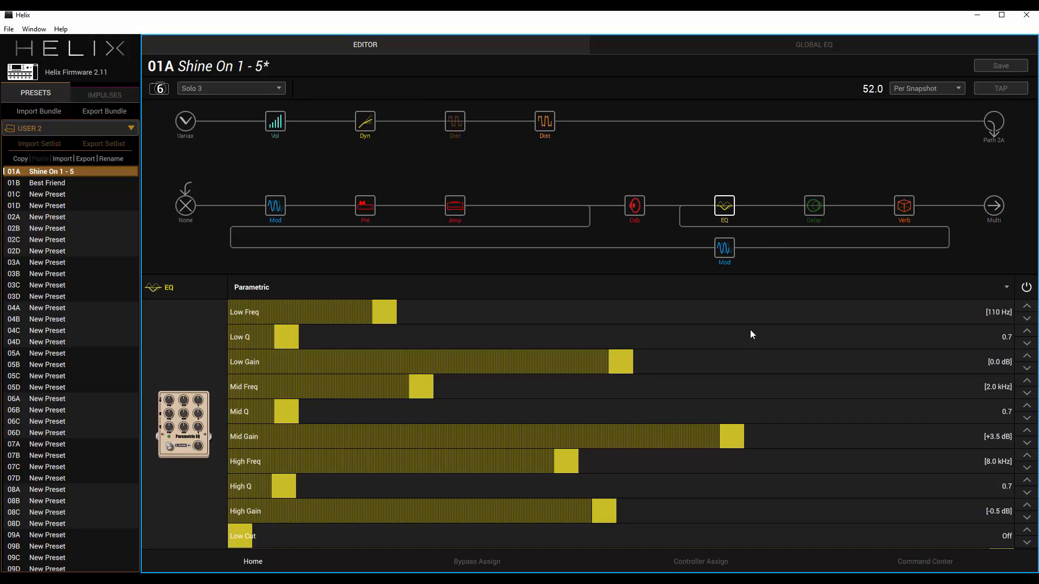
click(903, 205)
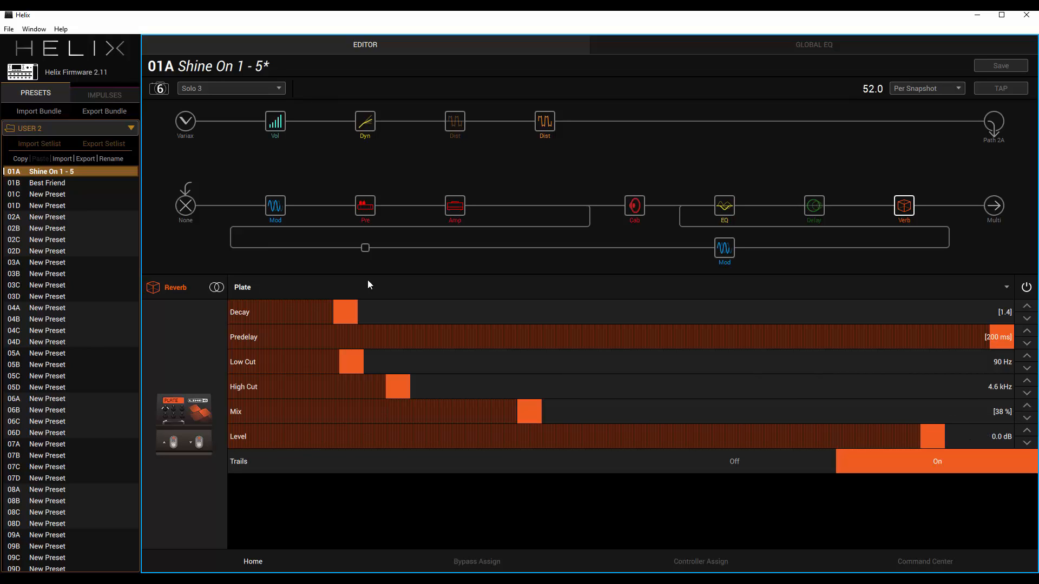
mouse_move(184, 127)
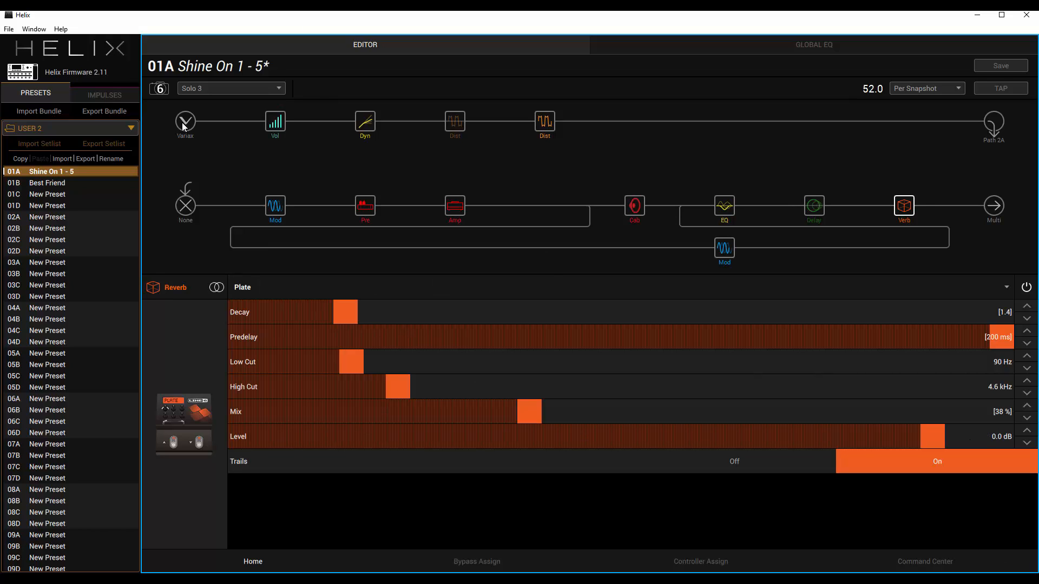
Step: View Solo 3's Variax input (Spank-1, tone 10) and bring up the snapshot list
click(185, 123)
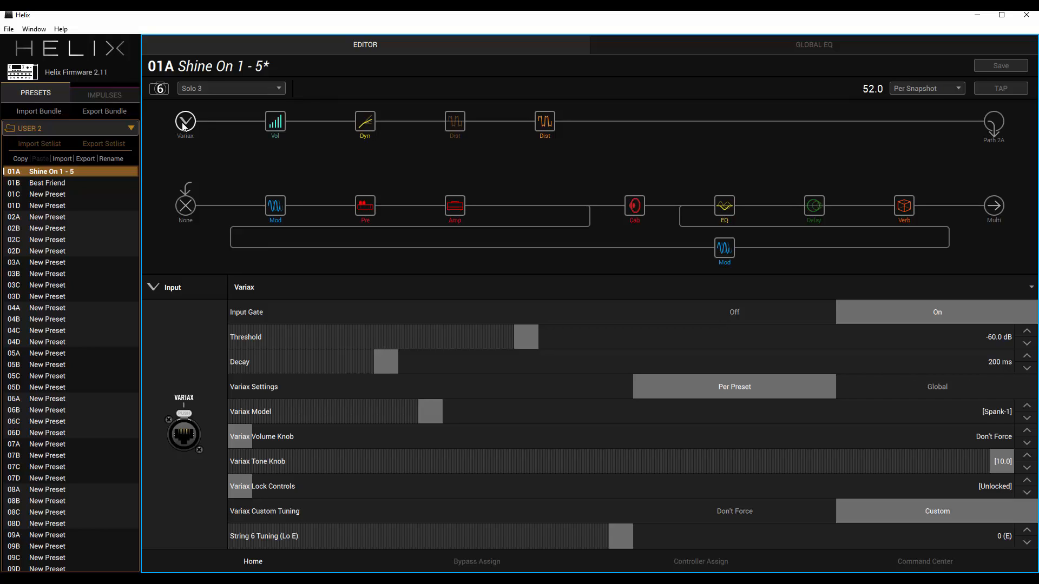
click(231, 88)
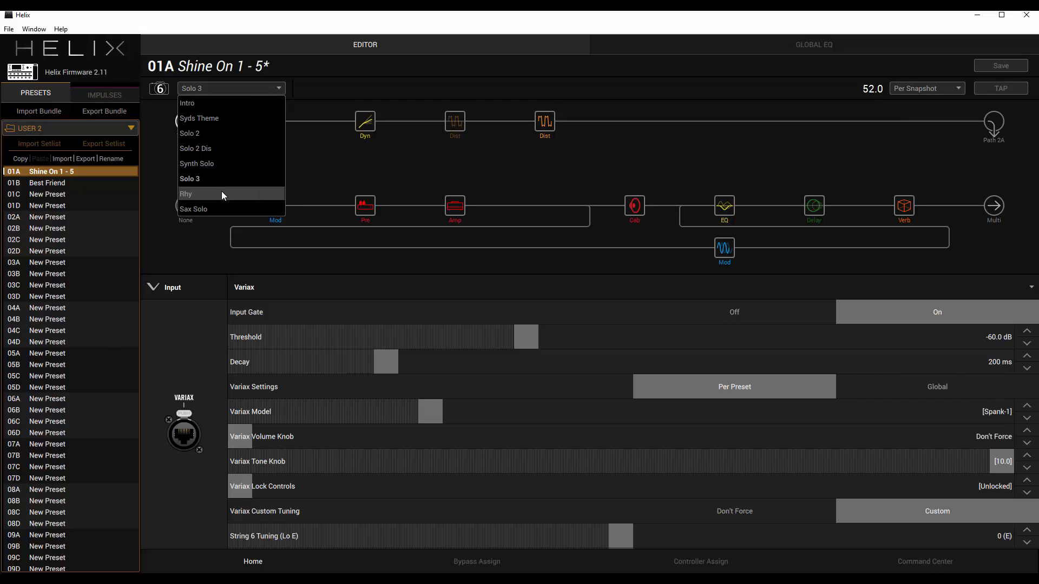
Step: Switch the preset to snapshot 7, Rhy
click(186, 194)
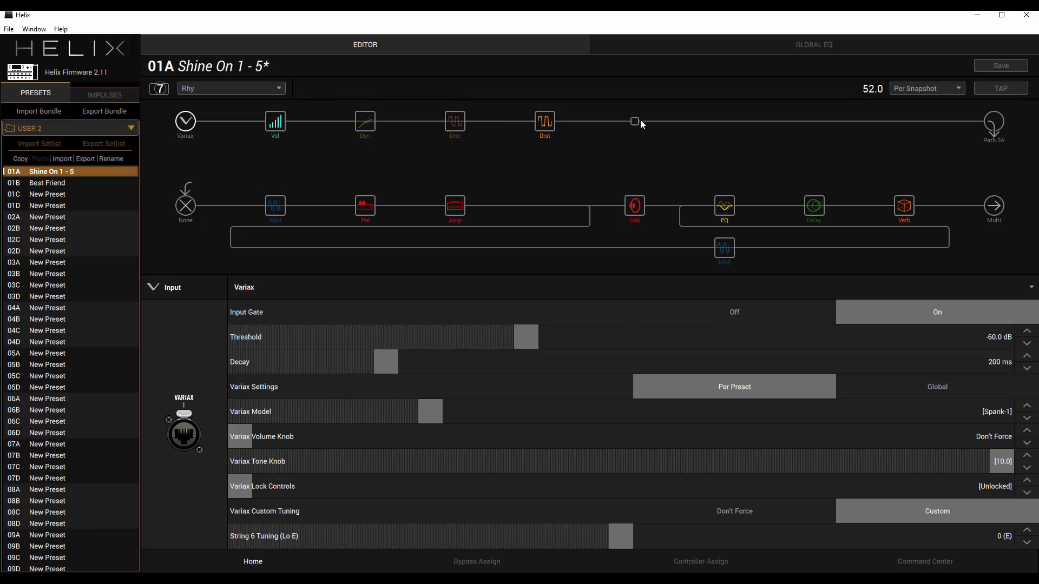
mouse_move(636, 121)
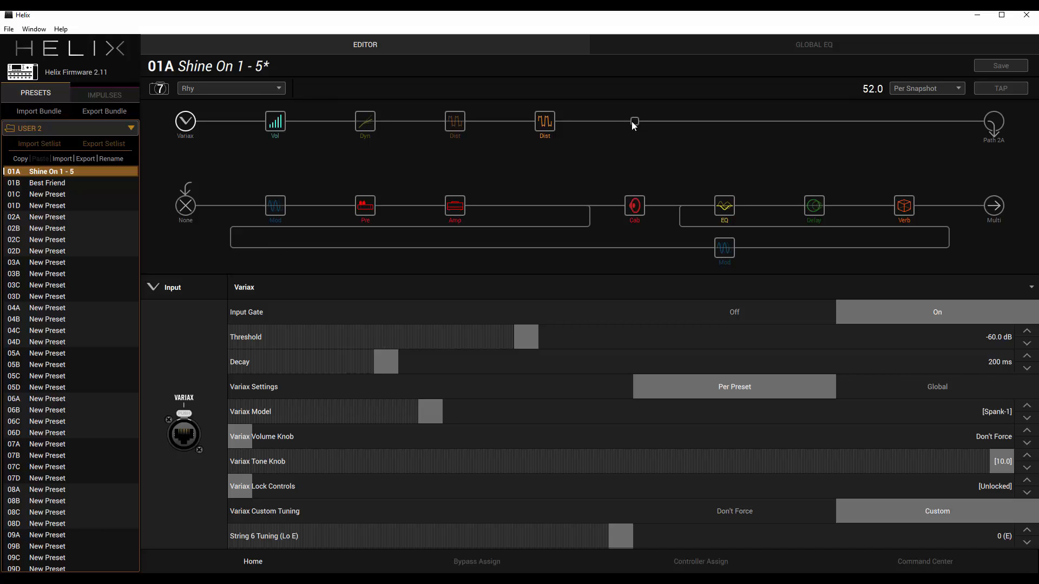
mouse_move(635, 126)
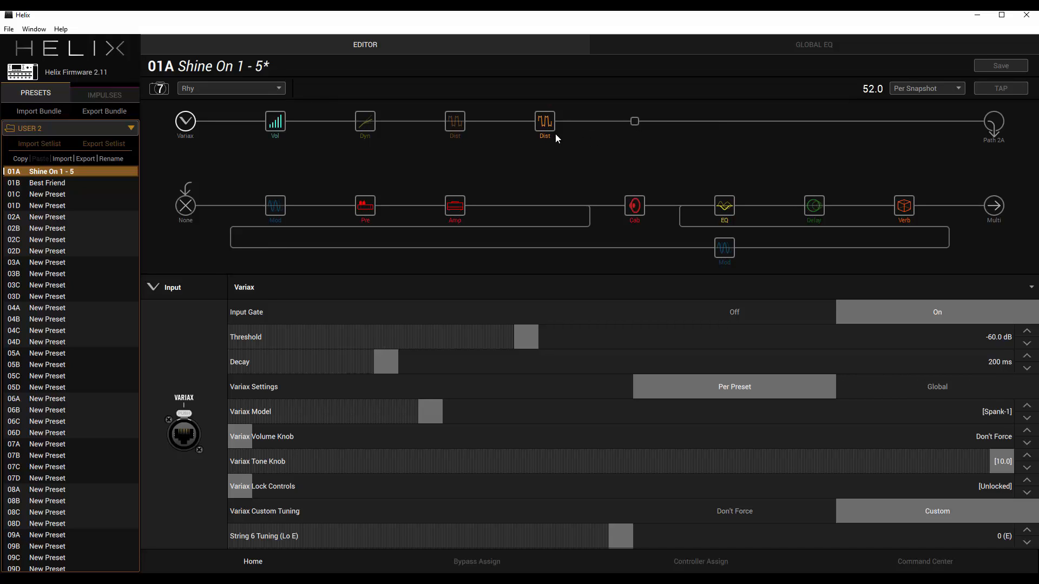
Step: Review Rhy's Compulsive Drive (gain 0.2, V4), Parametric EQ and Plate reverb, ending on Variax input
click(545, 123)
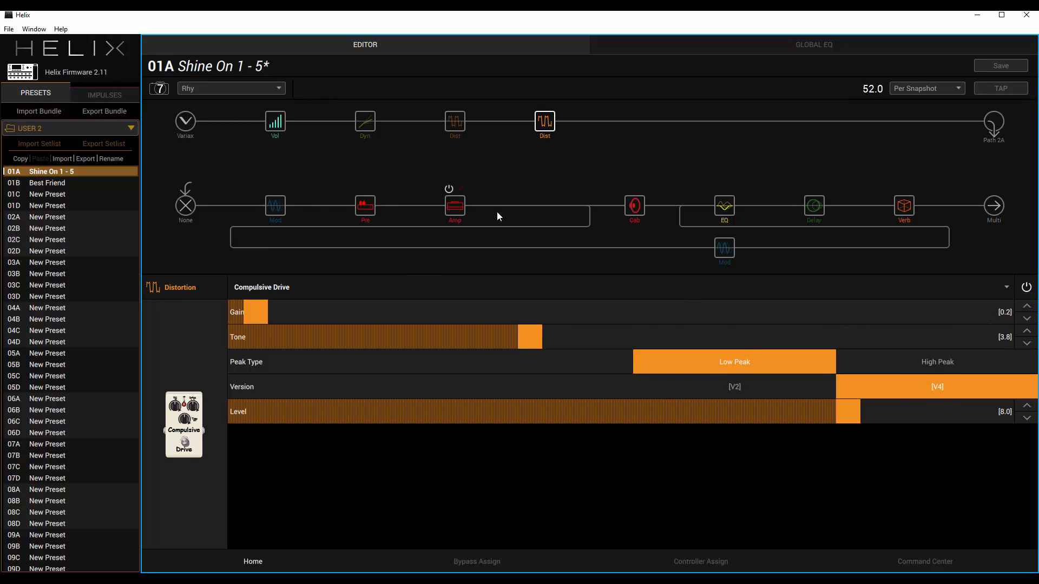
click(723, 206)
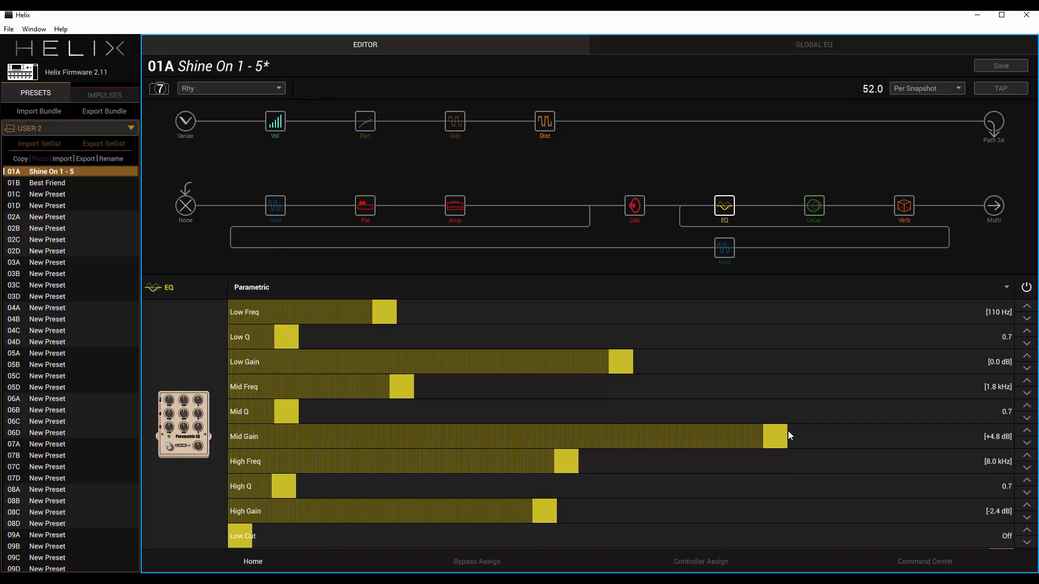
click(903, 205)
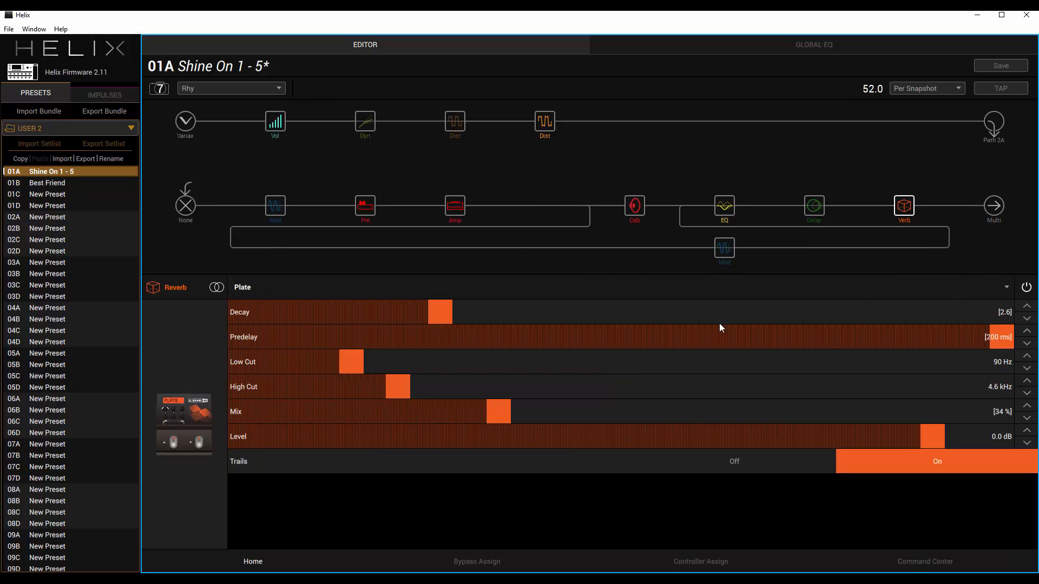
mouse_move(830, 326)
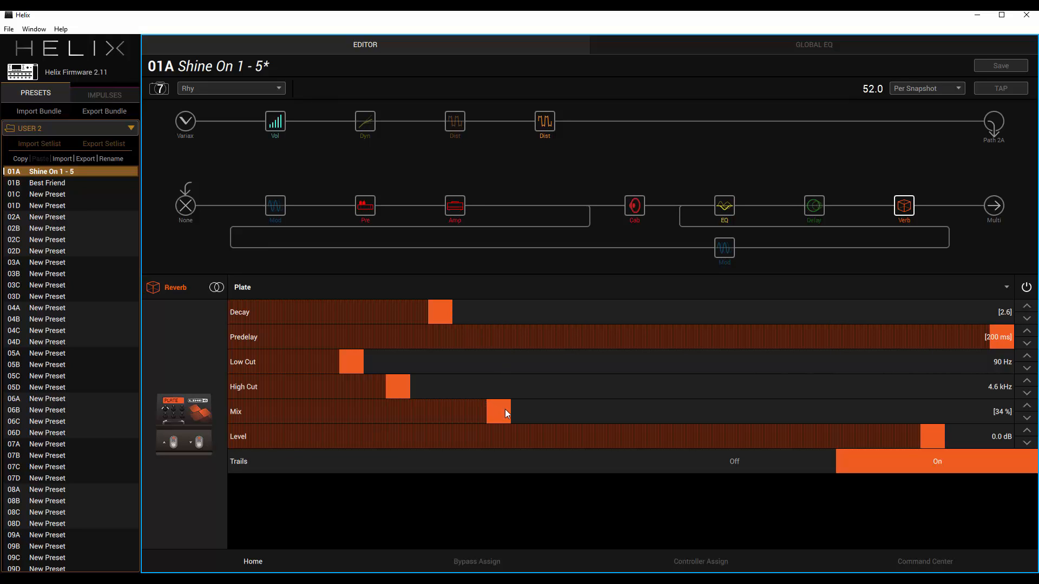
click(186, 125)
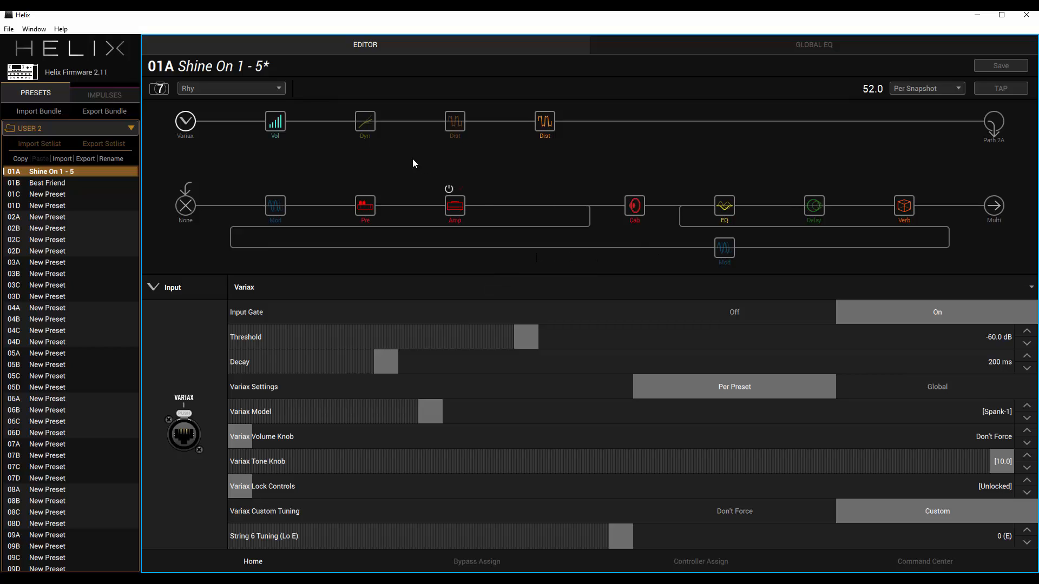
Step: Switch to Sax Solo and check its Transistor Tape delay and Spank-5 Variax input
click(230, 88)
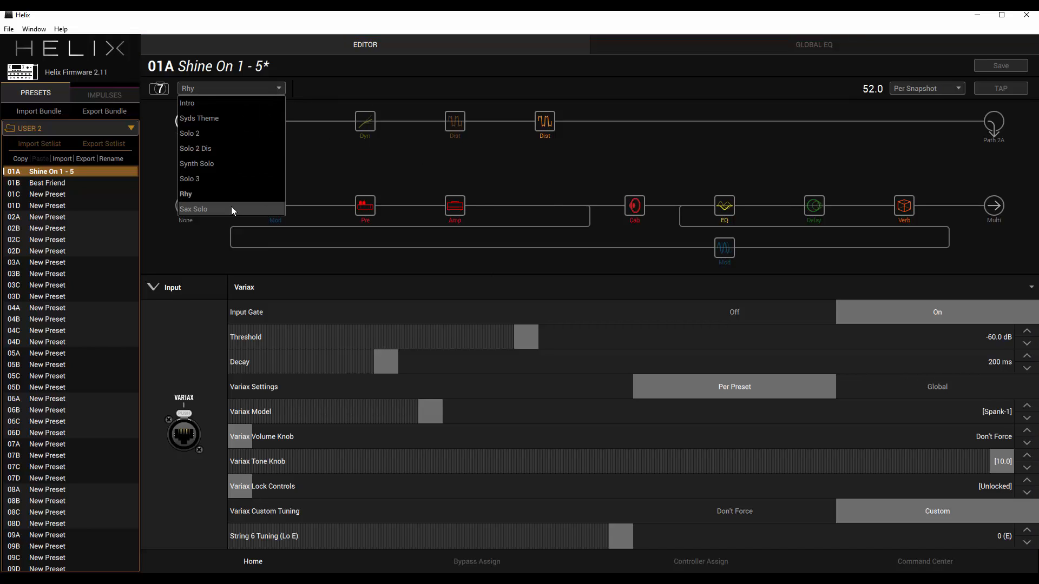
click(193, 209)
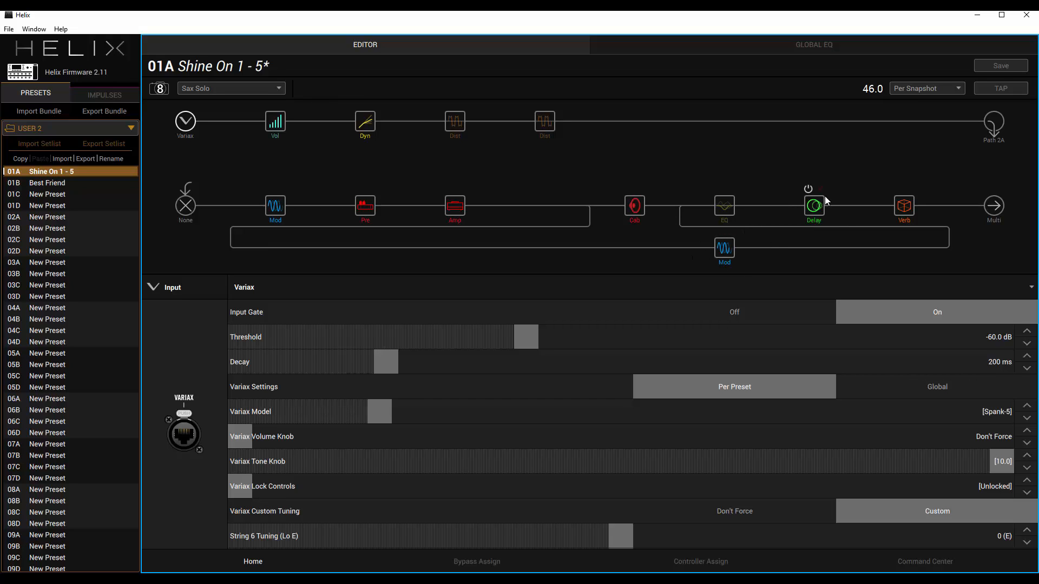
click(813, 207)
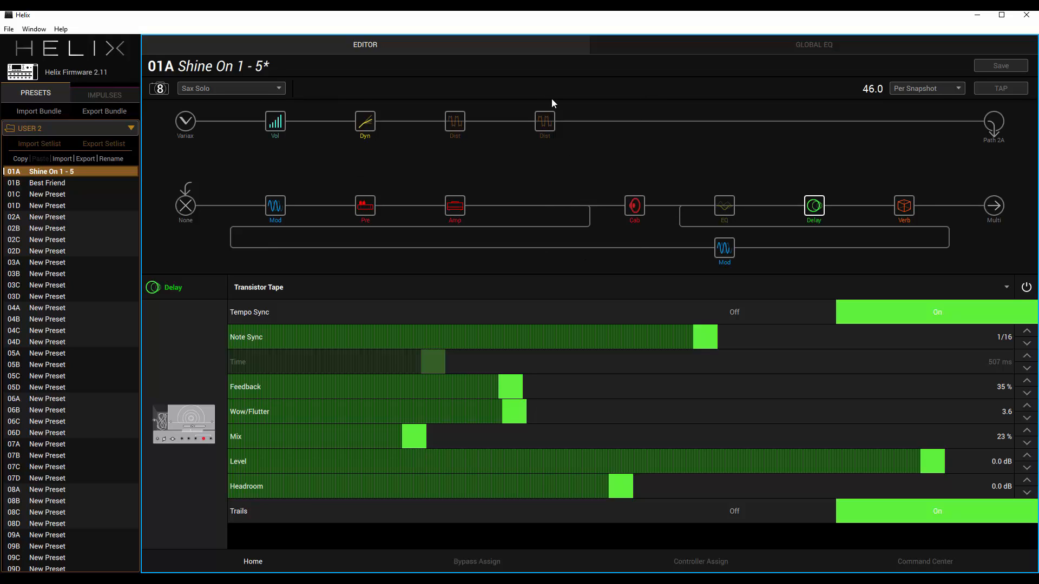
mouse_move(171, 126)
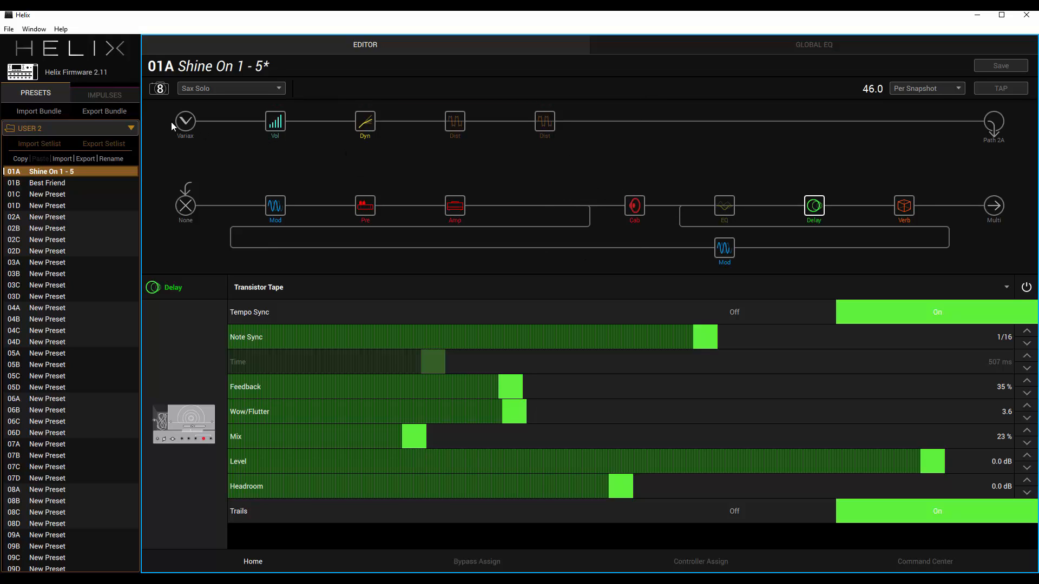
click(185, 123)
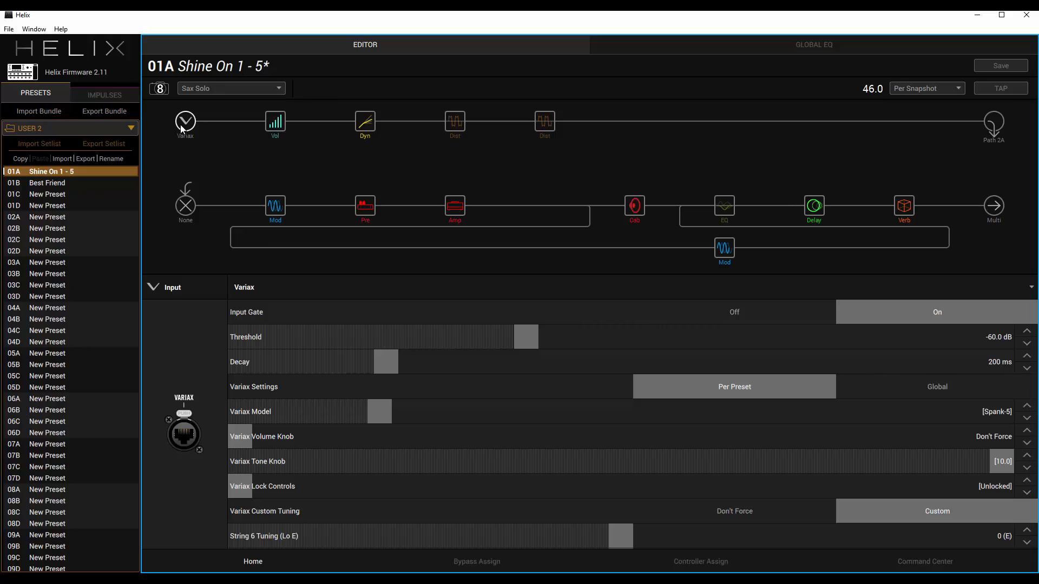